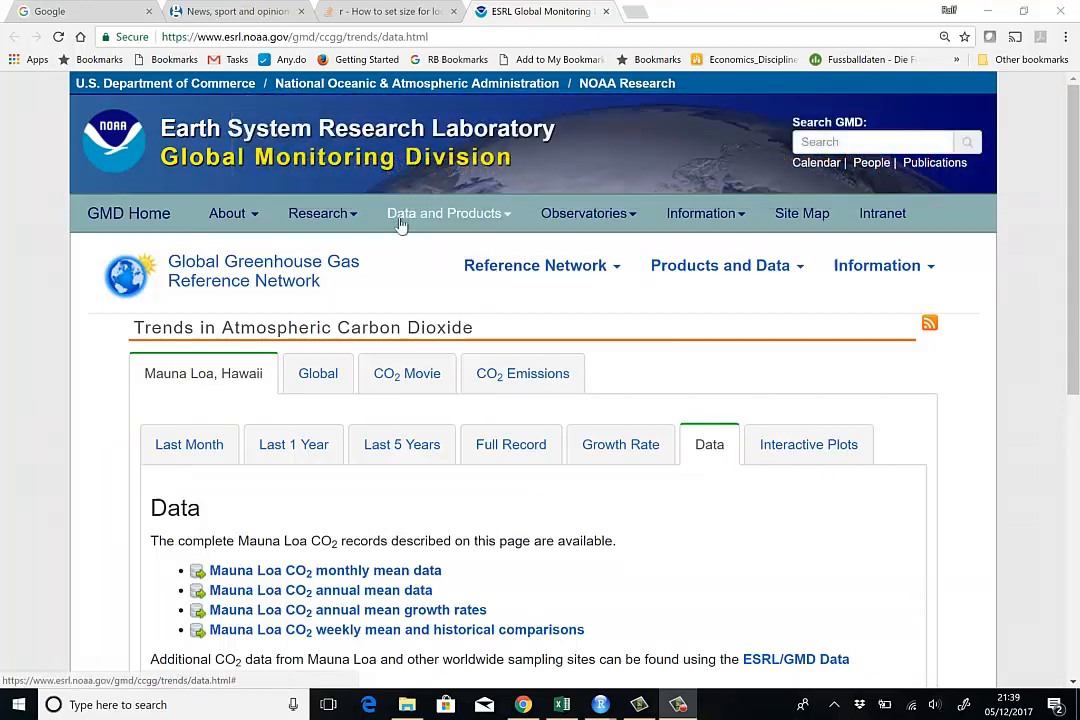
mouse_move(355, 570)
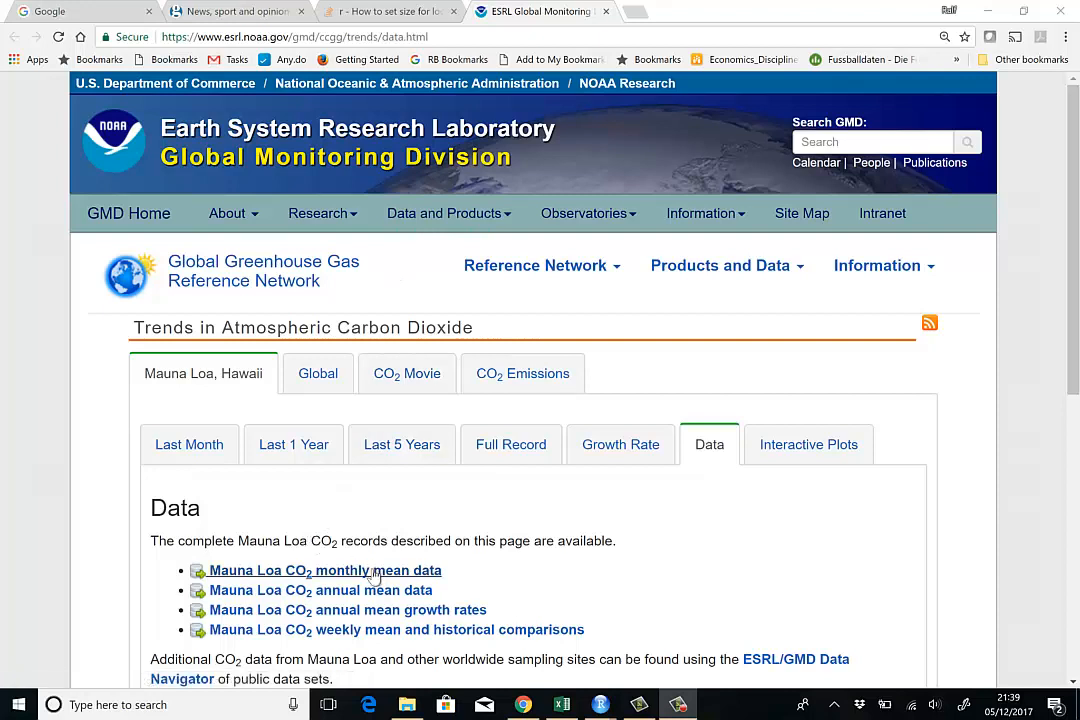
mouse_move(255, 577)
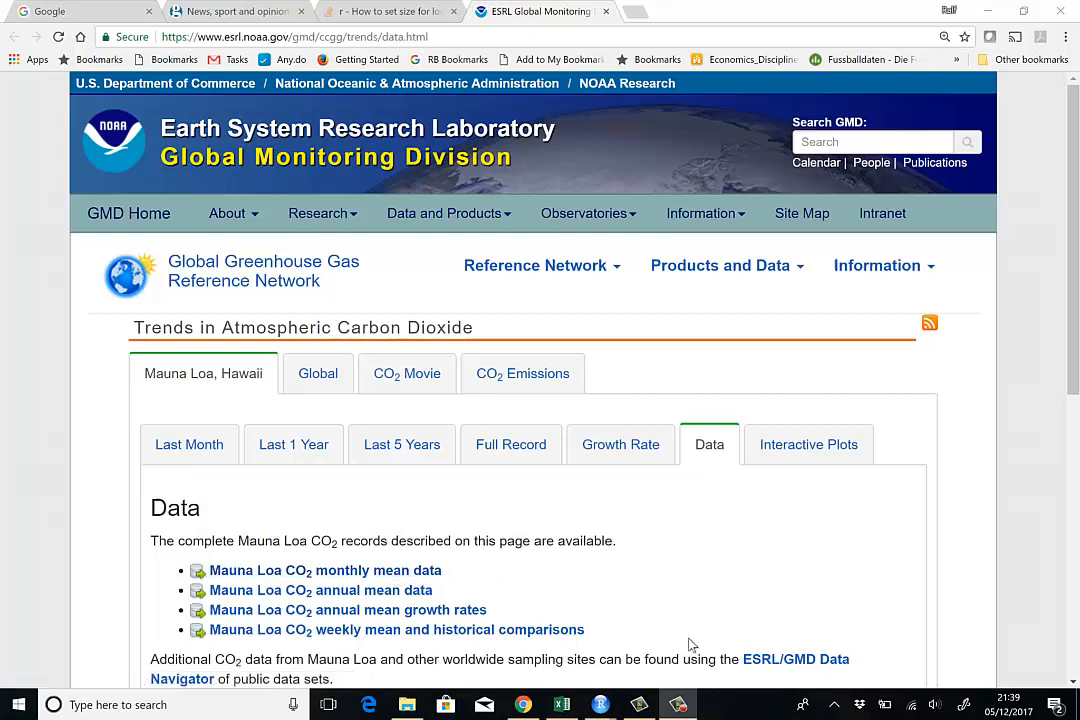
mouse_move(348, 610)
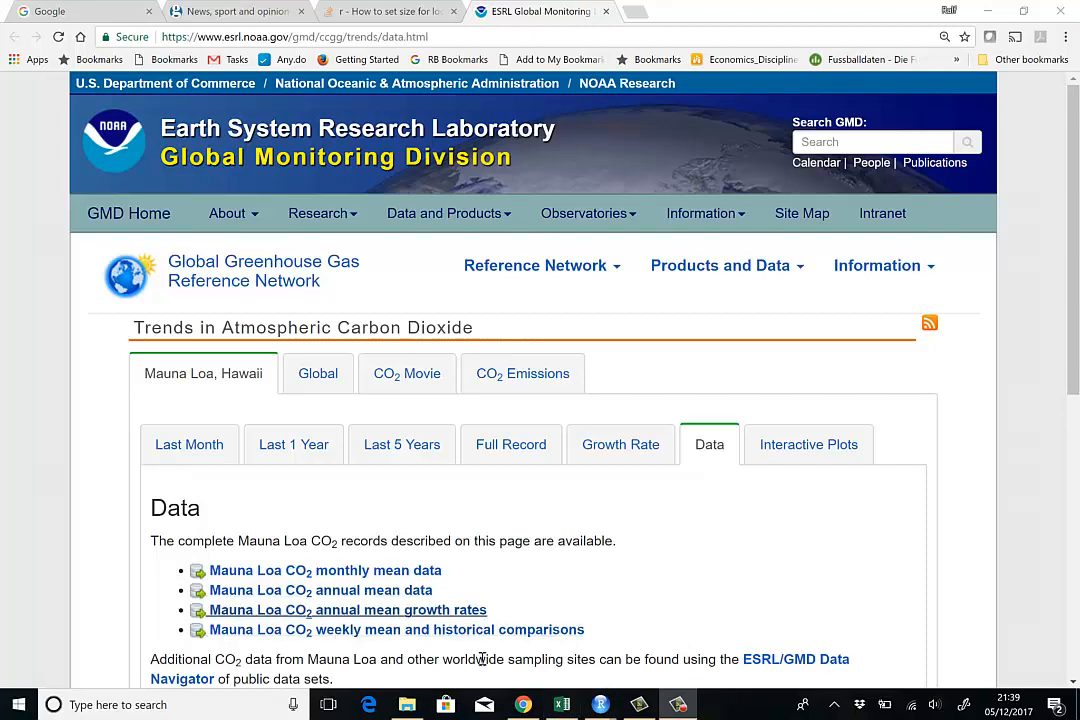
Bring Excel to the front and launch File Explorer to reach the Unit2 project folder
left_click(561, 703)
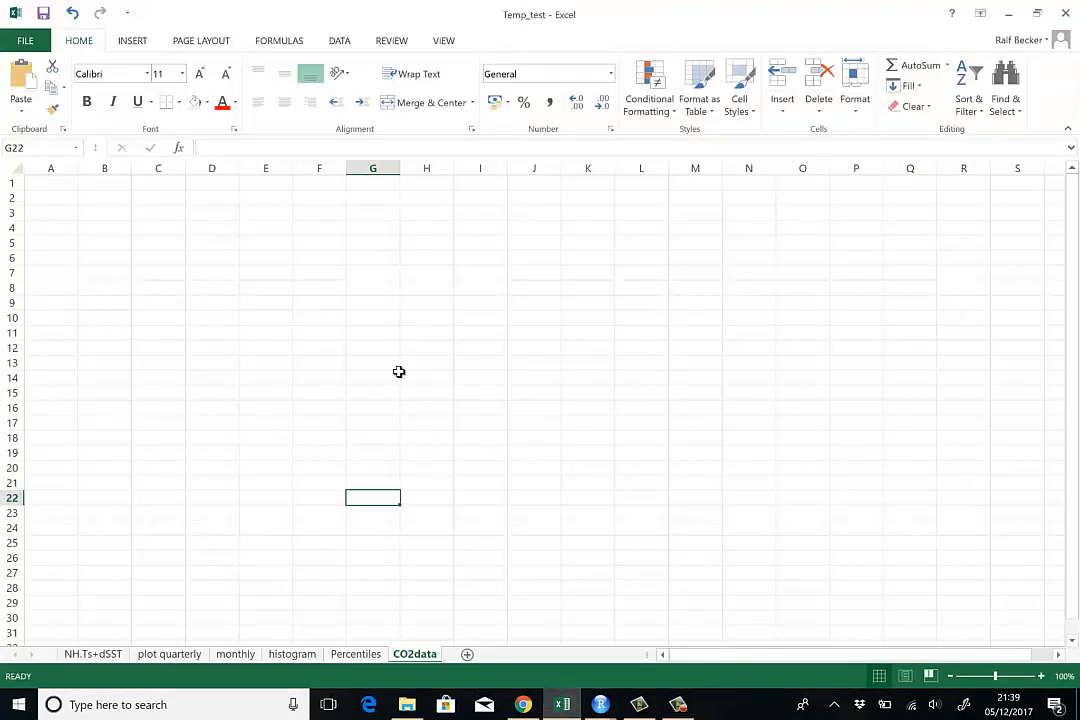
left_click(406, 704)
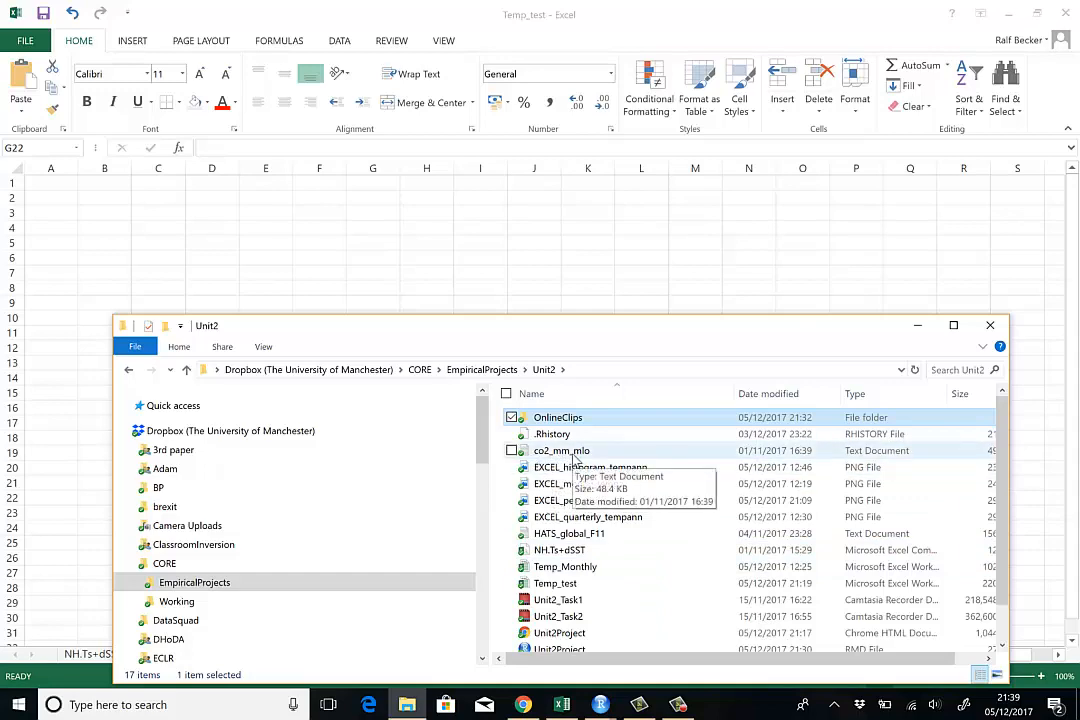
double_click(561, 450)
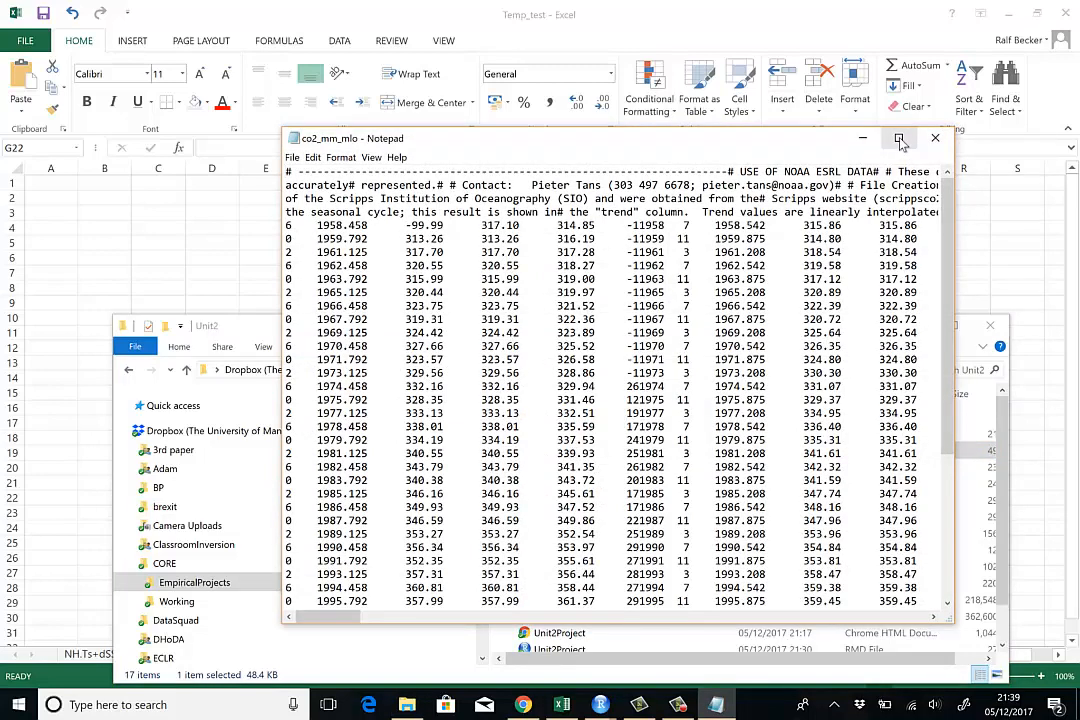
left_click(899, 138)
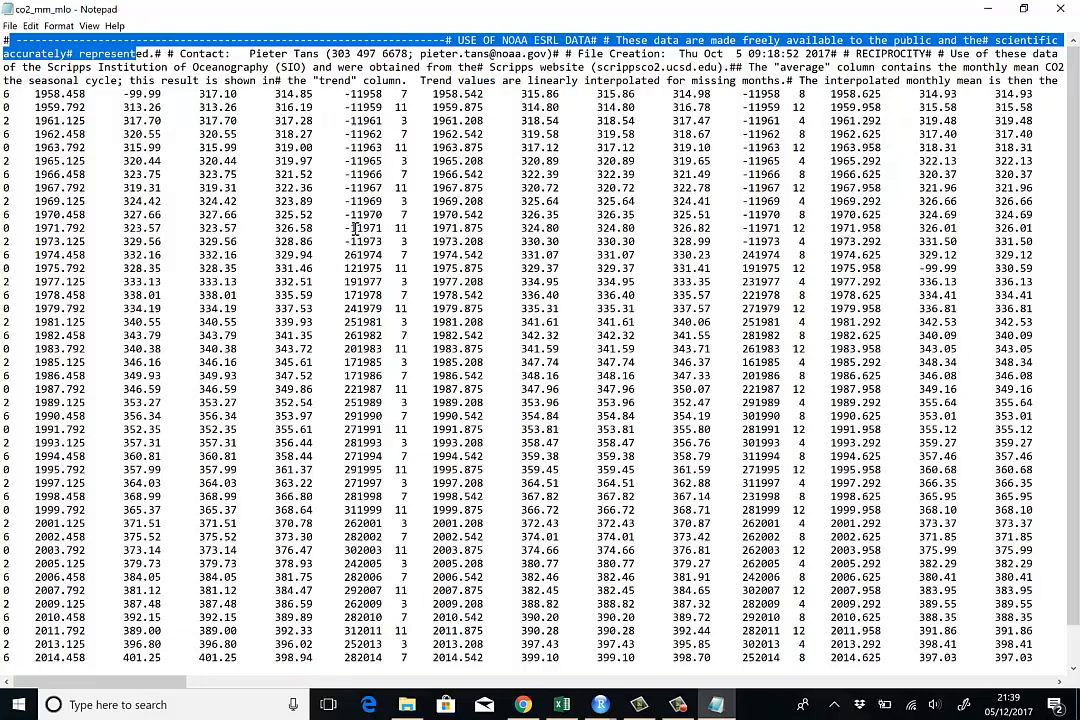
mouse_move(660, 247)
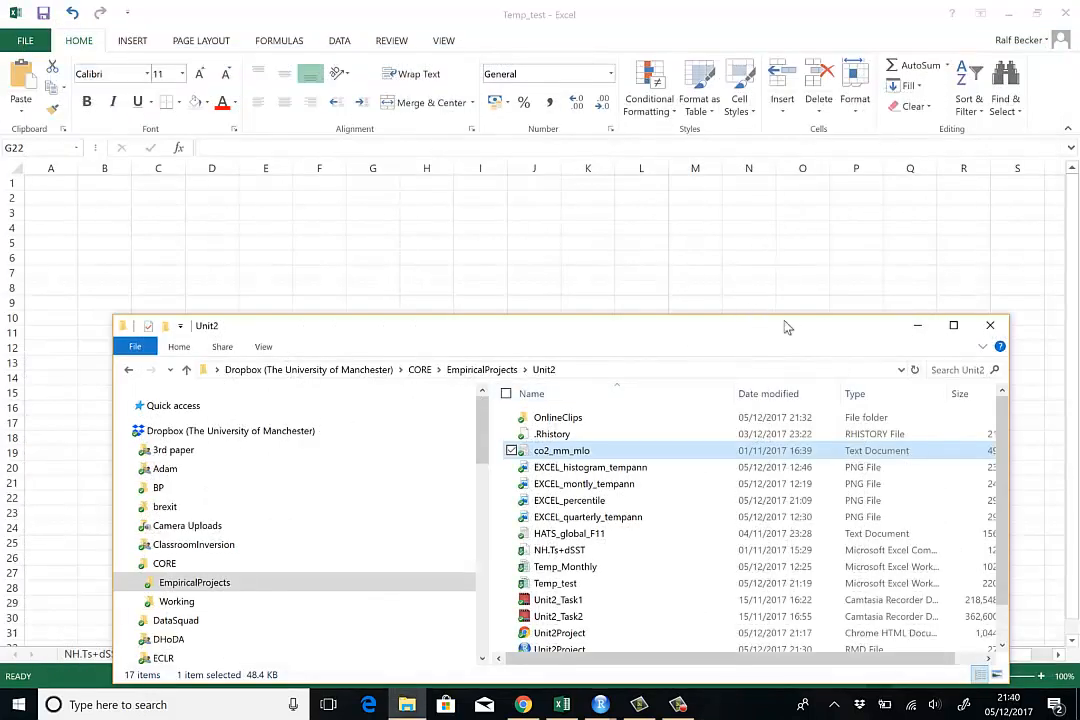
mouse_move(910, 339)
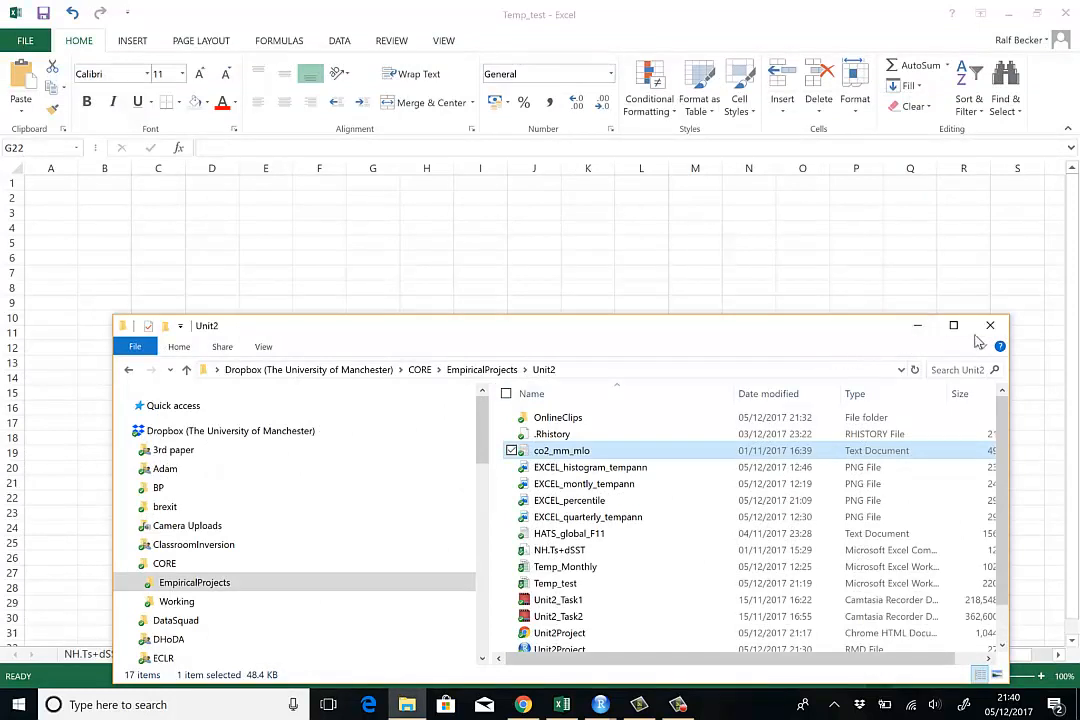
mouse_move(989, 325)
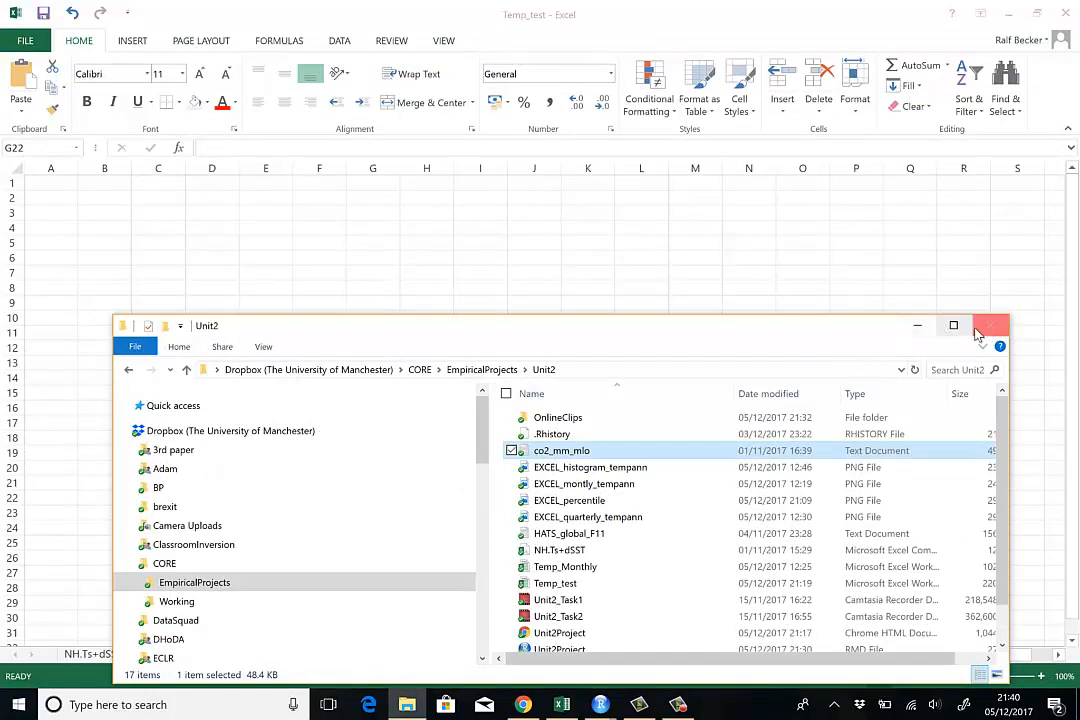
Close File Explorer and show Excel's Open list of recent workbooks, including co2_mm_mlo
left_click(987, 325)
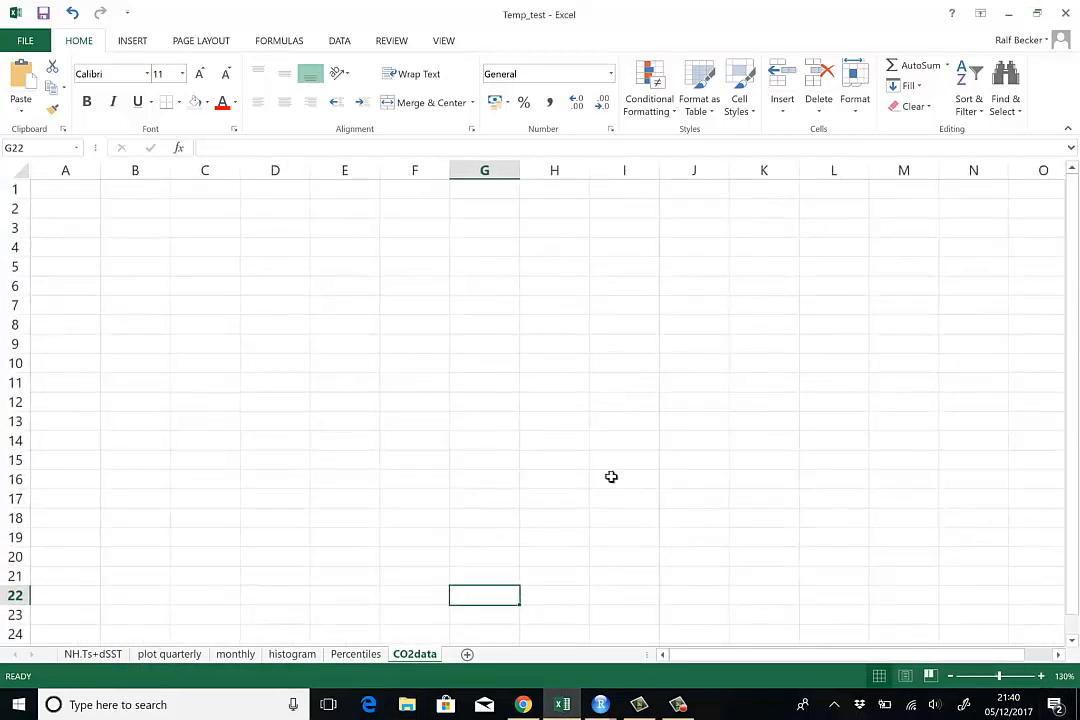
left_click(41, 39)
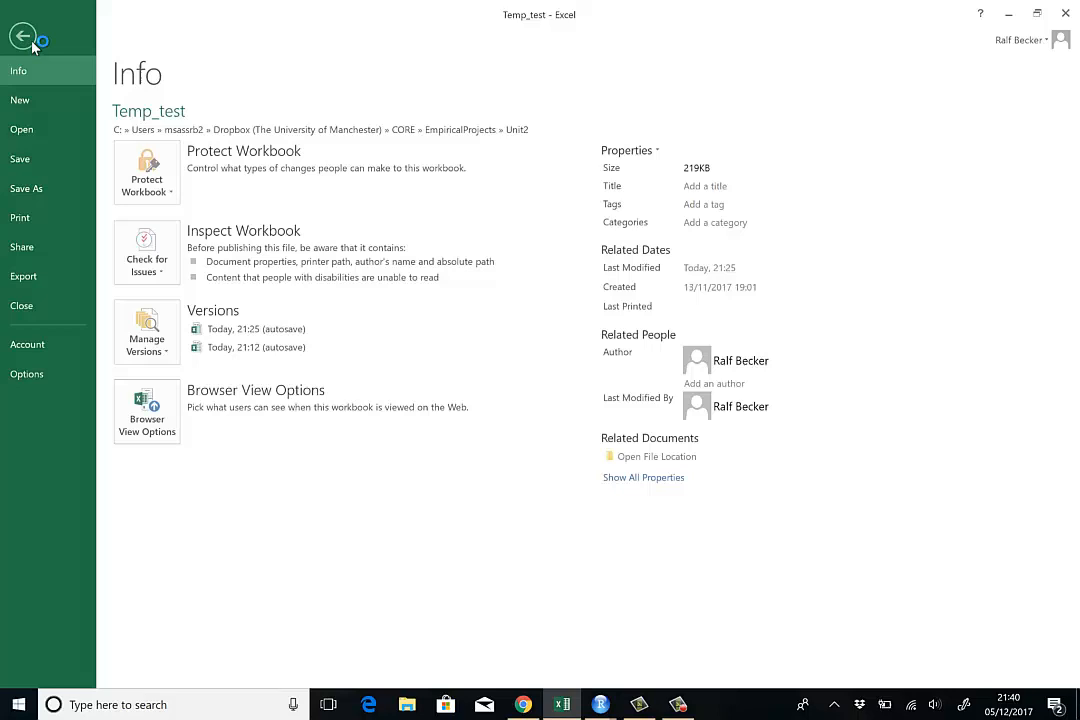
left_click(21, 129)
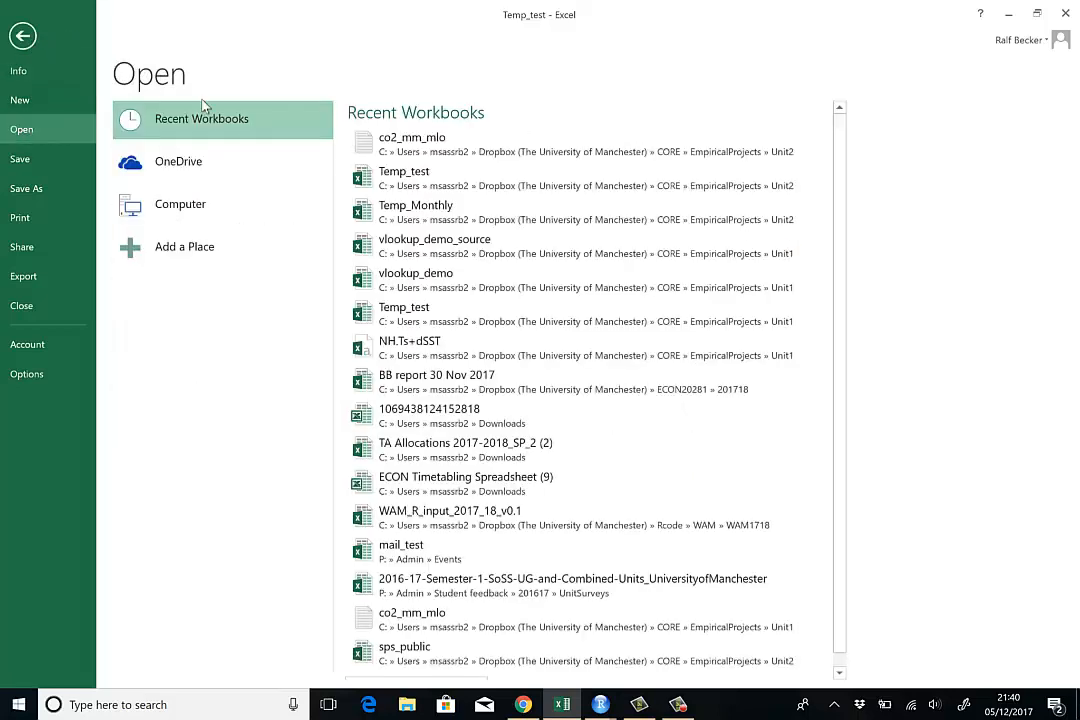
mouse_move(181, 124)
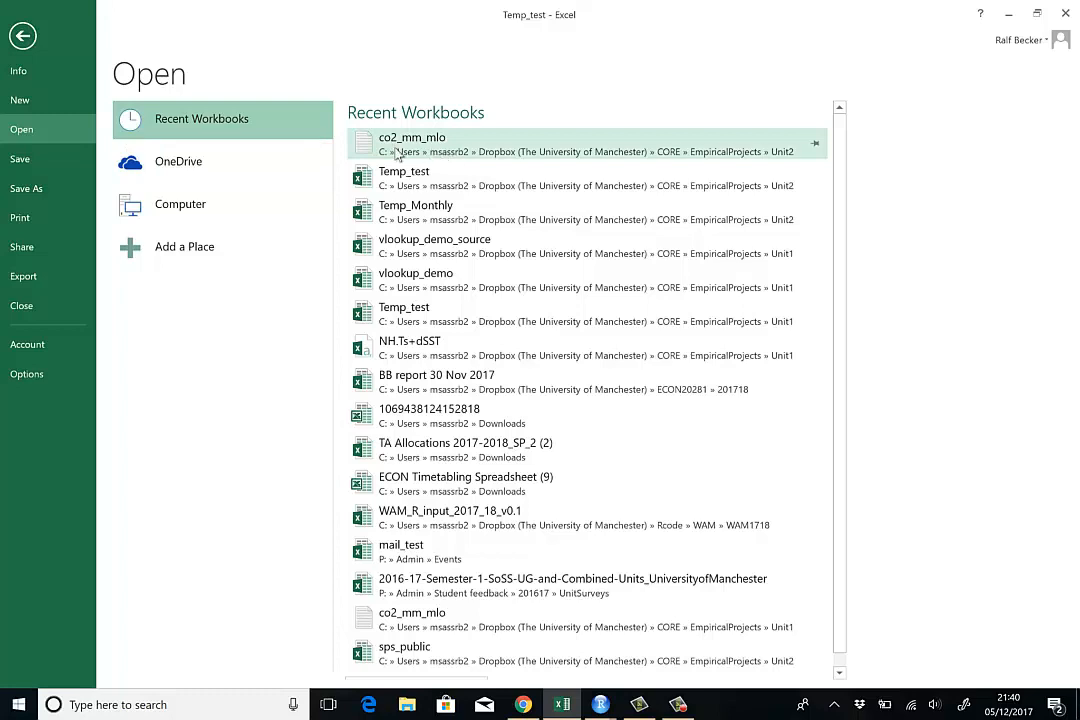
mouse_move(406, 155)
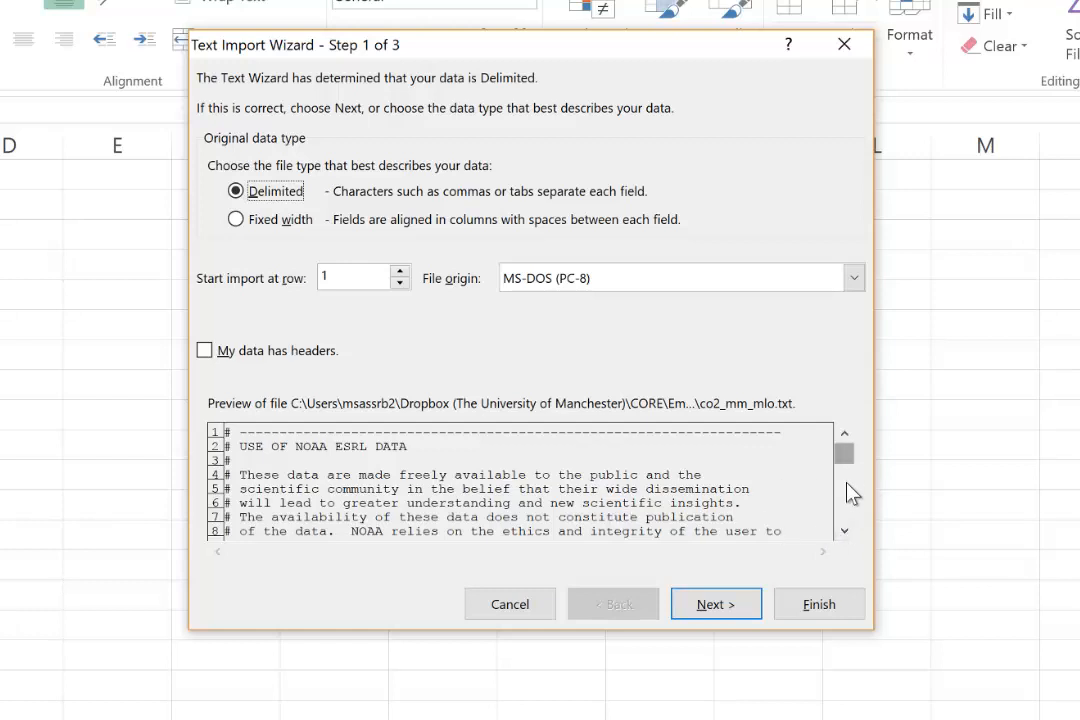
Locate the first 1958 data line in the preview and set Start import at row to 73
scroll("down", 3)
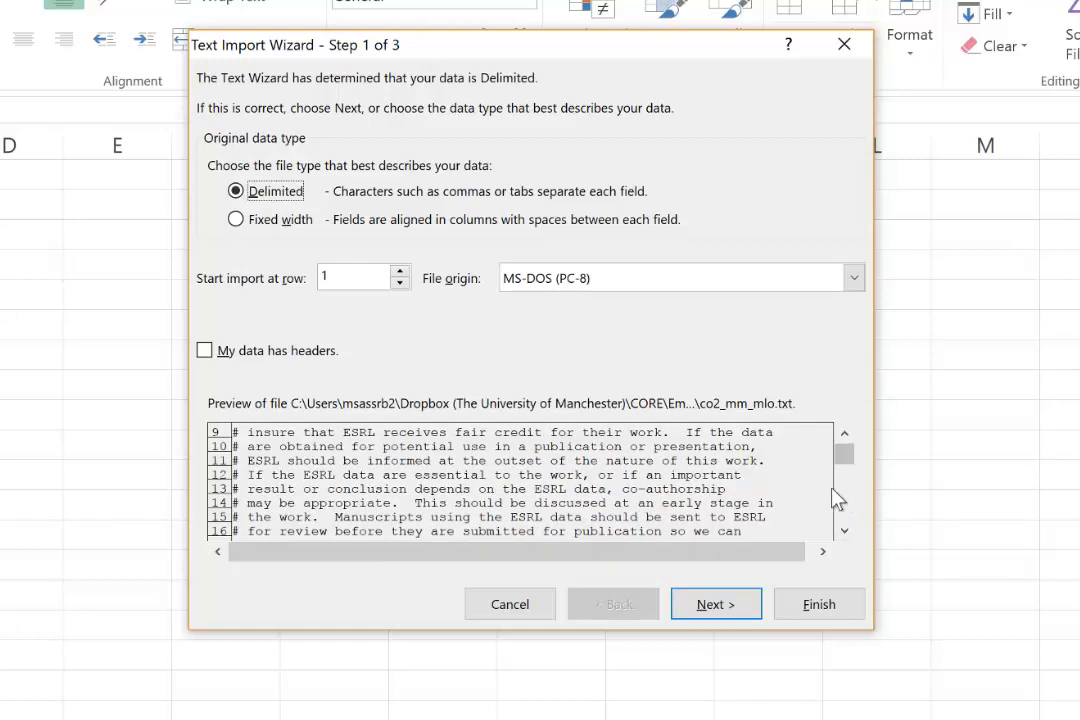
mouse_move(850, 508)
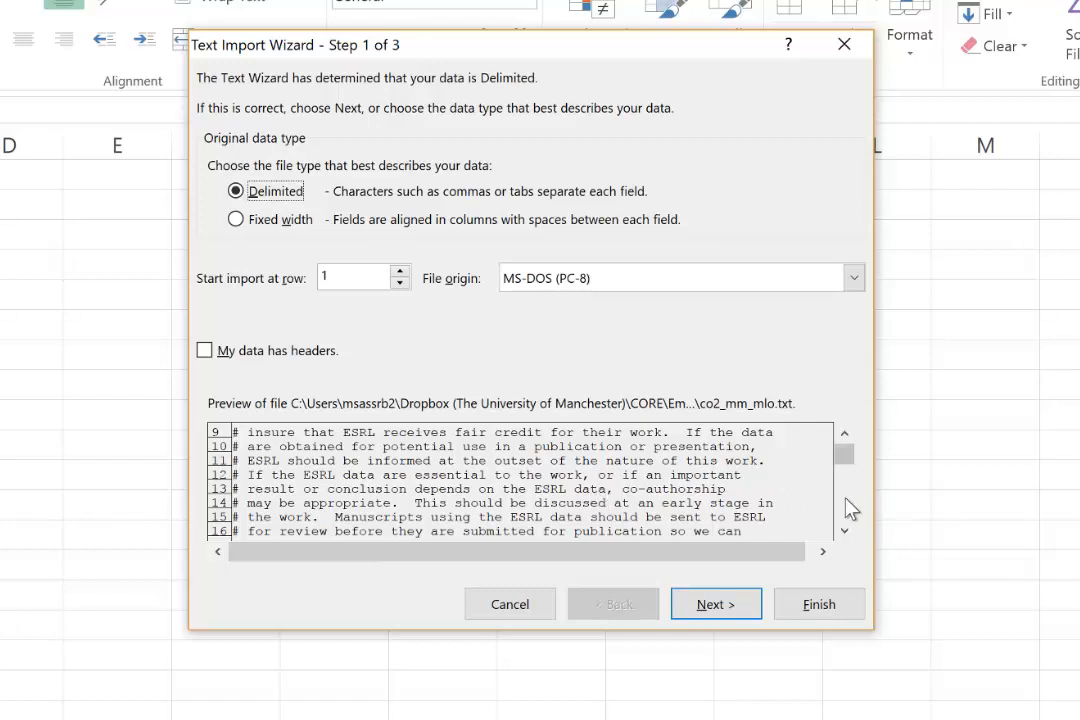
scroll("down", 3)
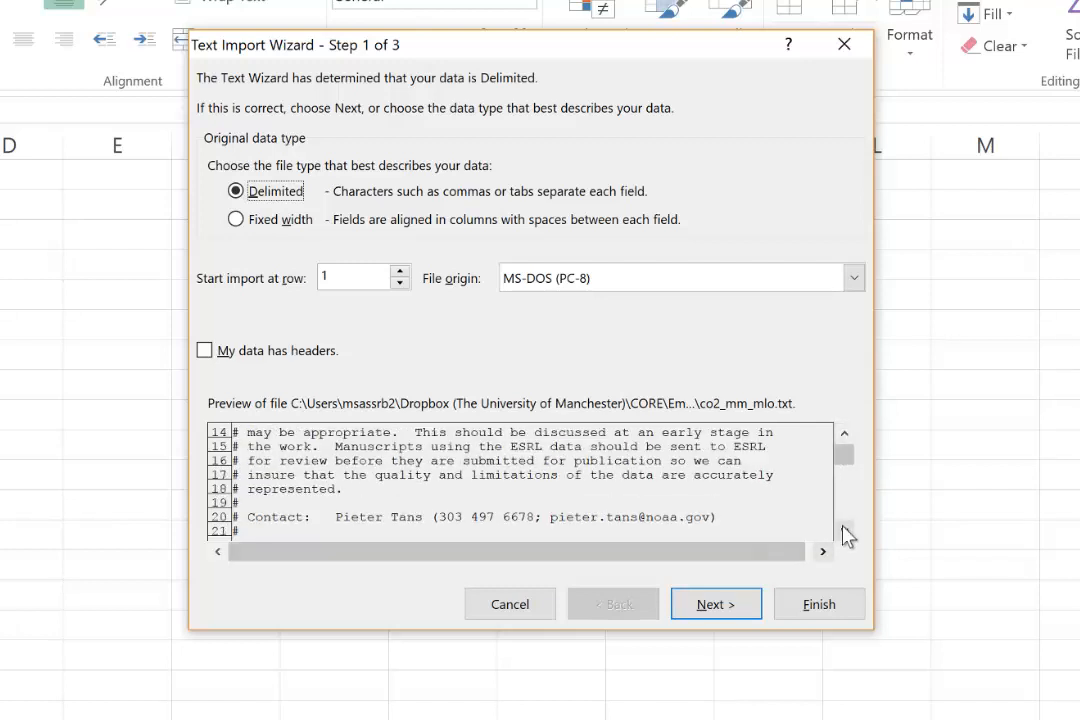
left_click(845, 539)
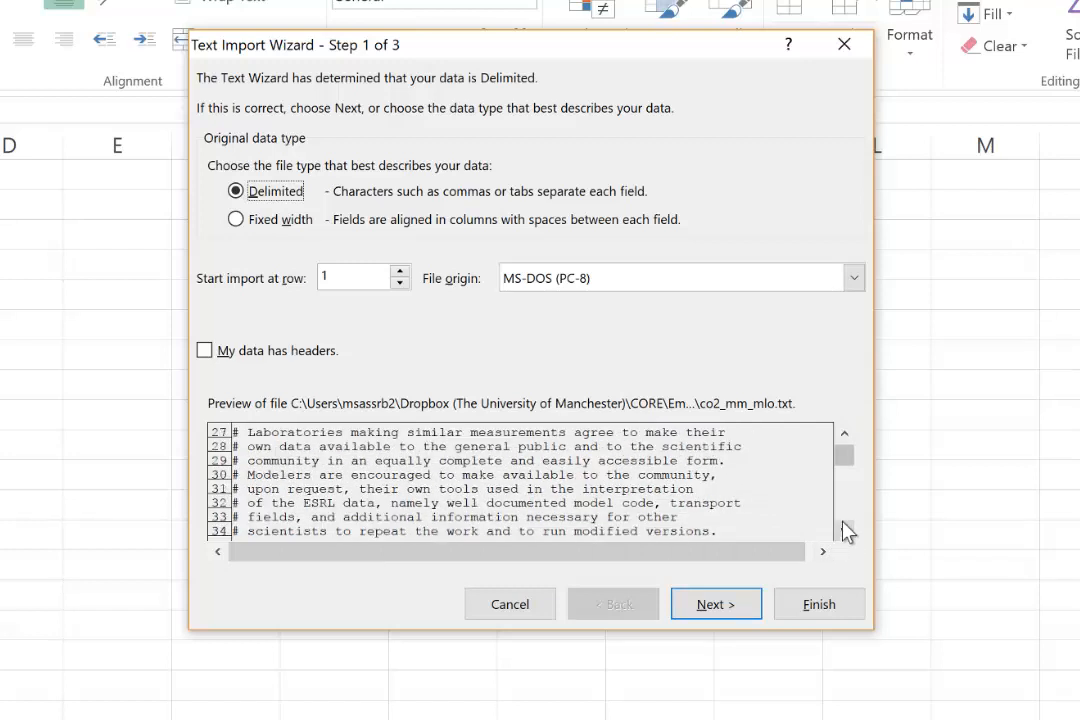
scroll("down", 3)
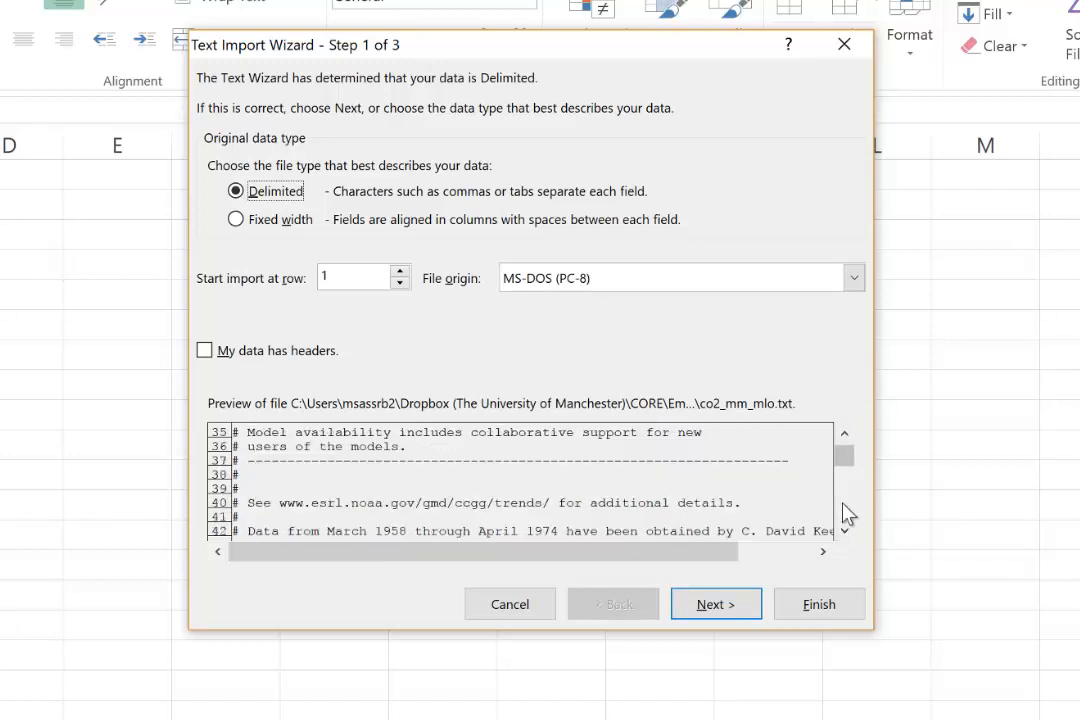
scroll("down", 3)
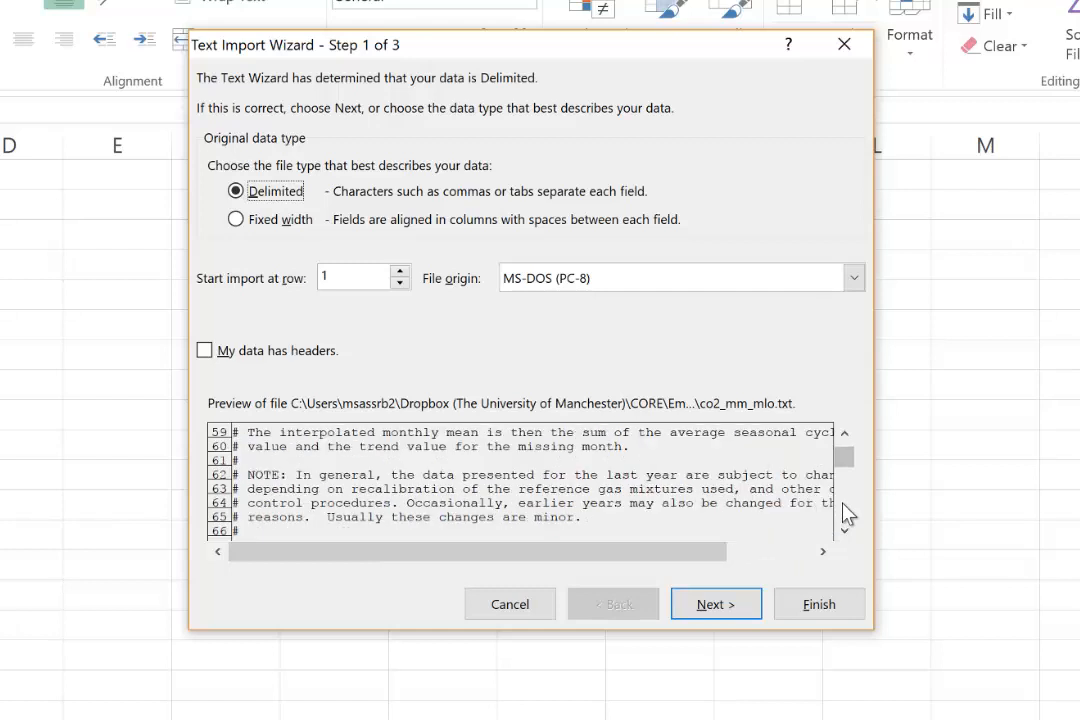
scroll("down", 3)
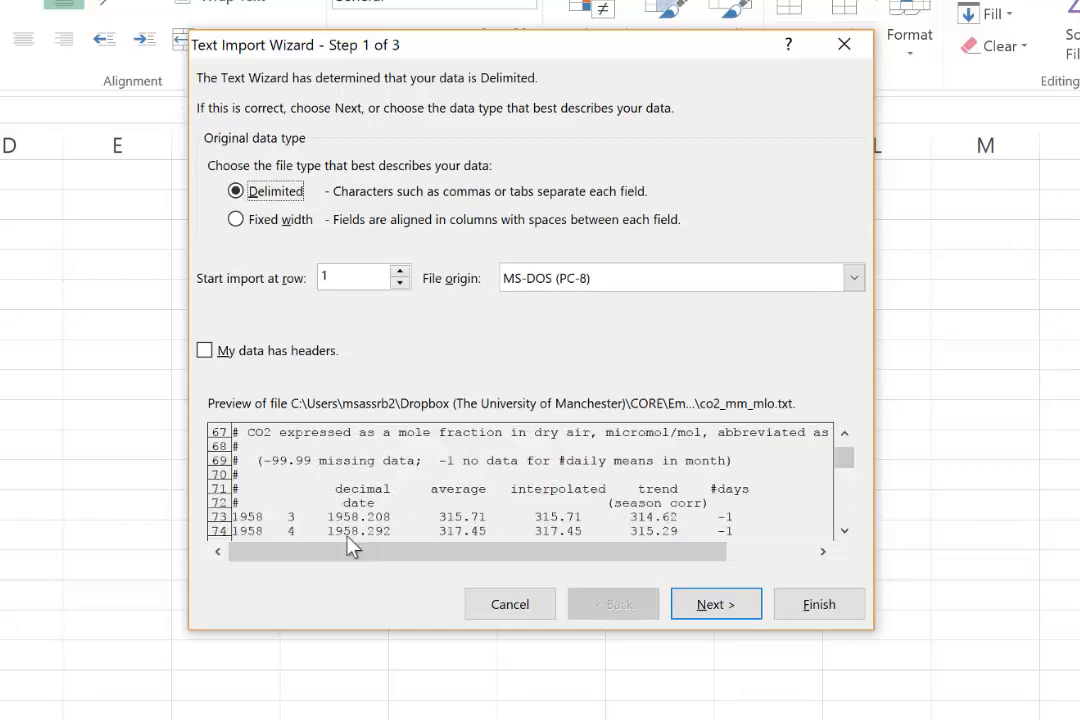
mouse_move(280, 530)
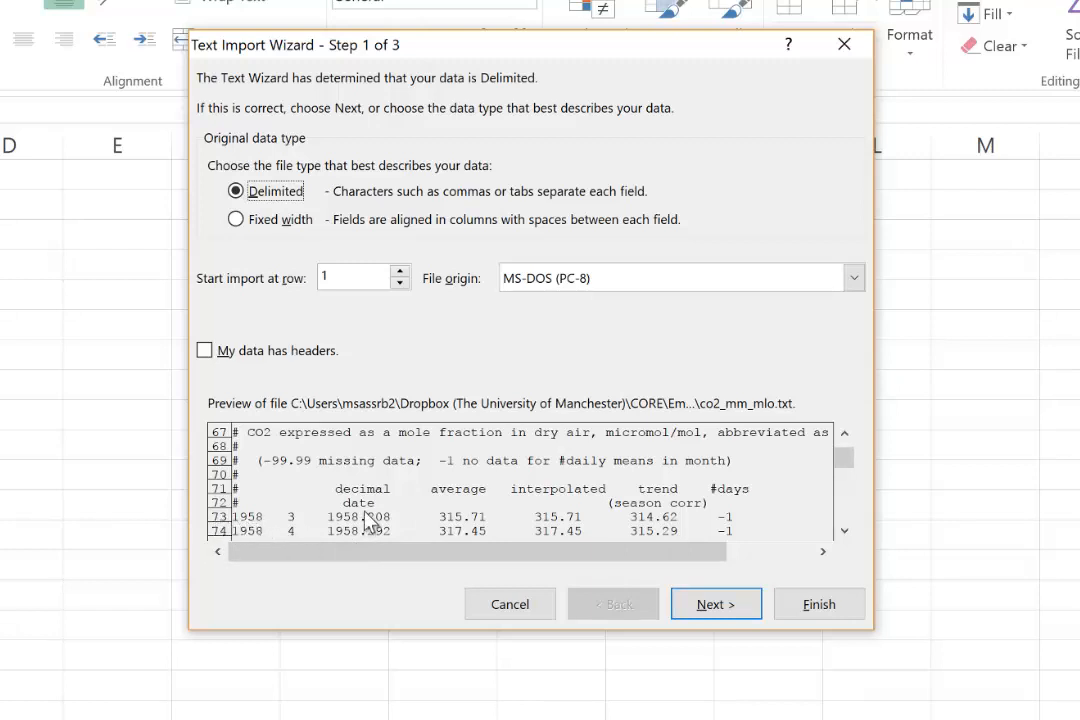
mouse_move(253, 307)
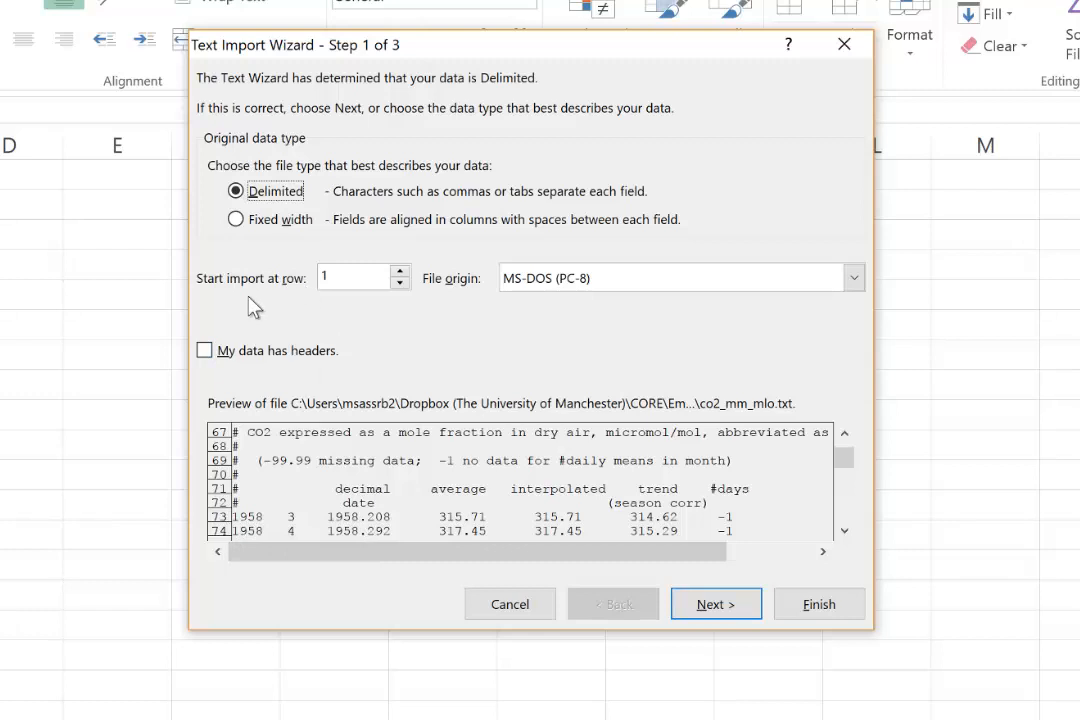
mouse_move(414, 44)
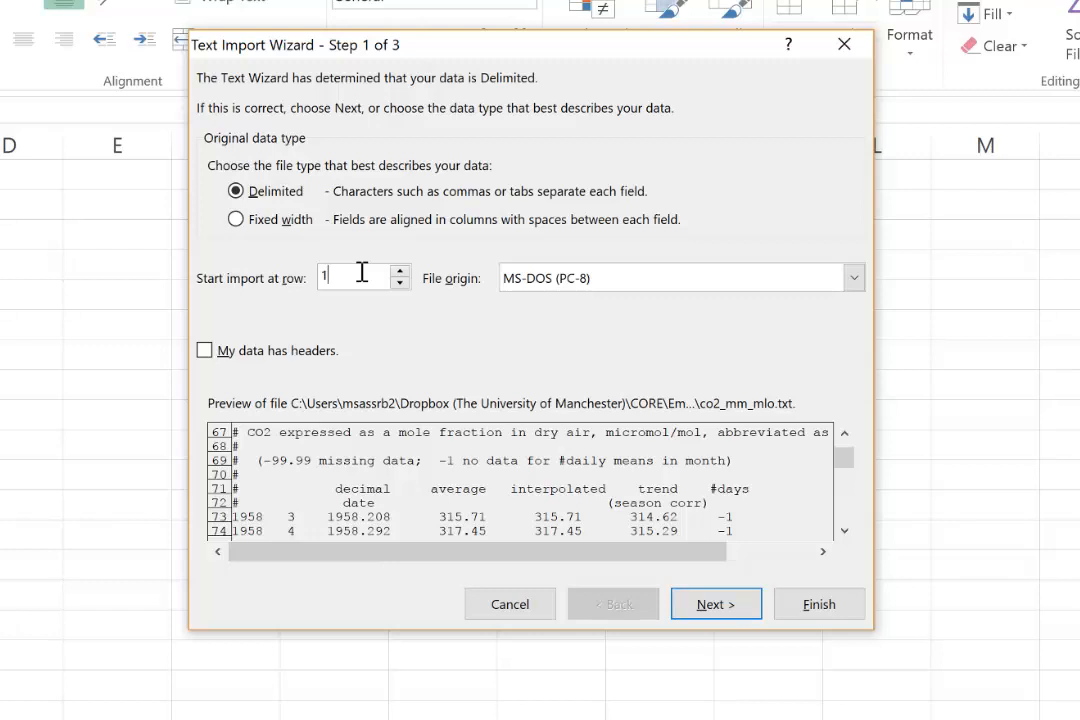
type("73")
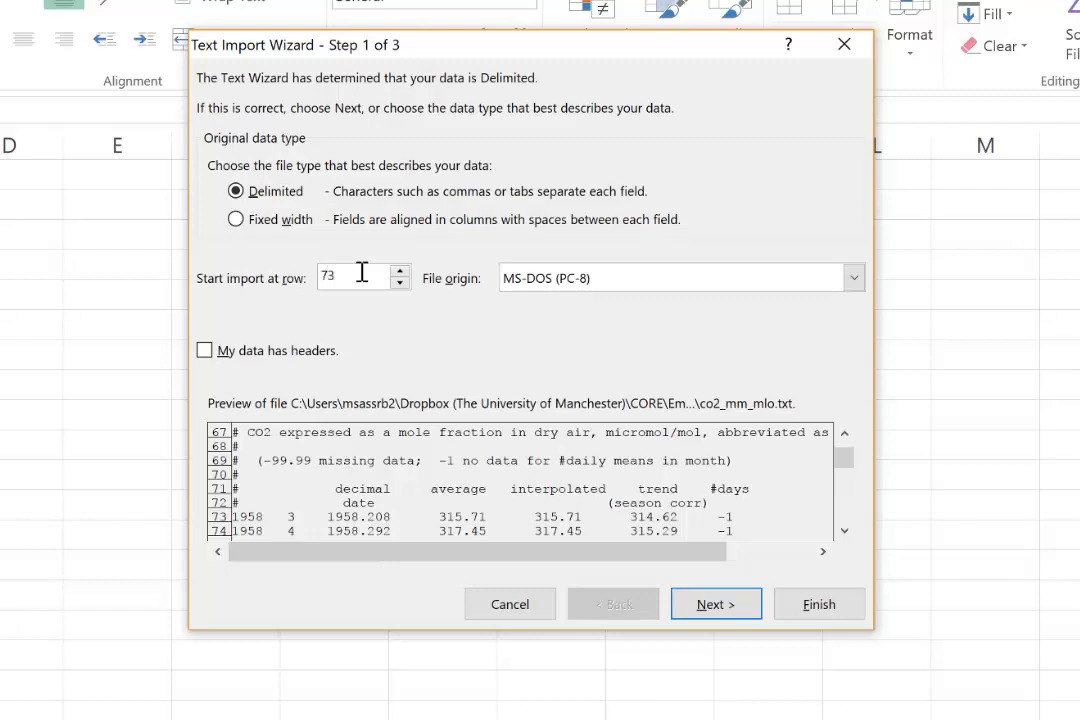
mouse_move(362, 318)
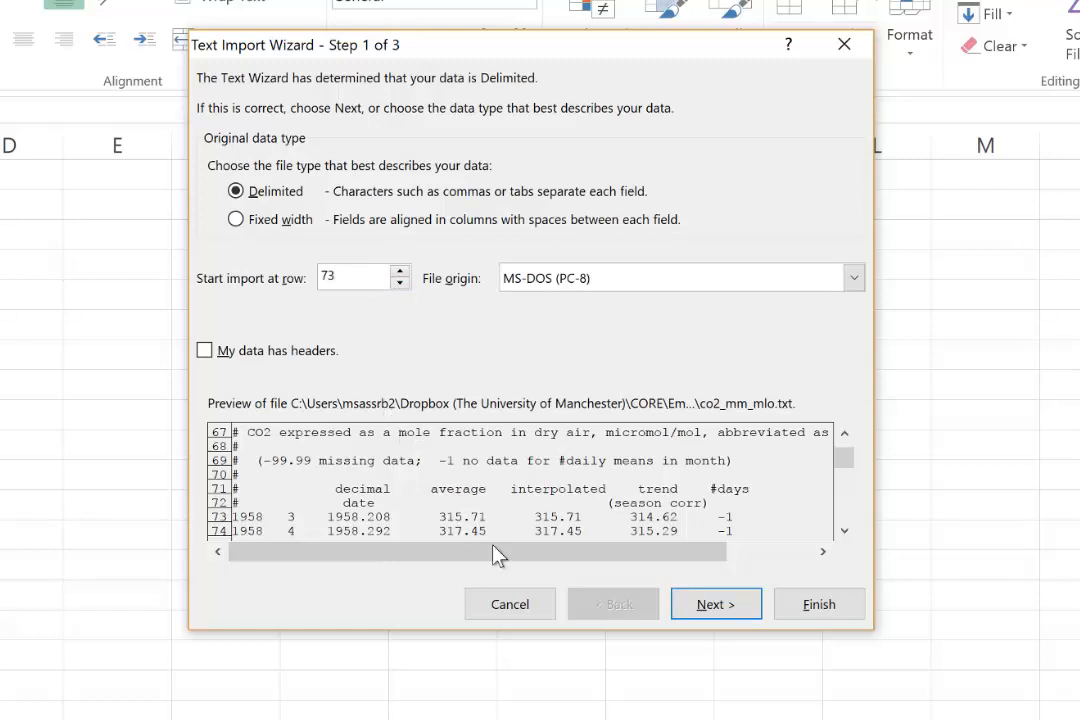
left_click(355, 277)
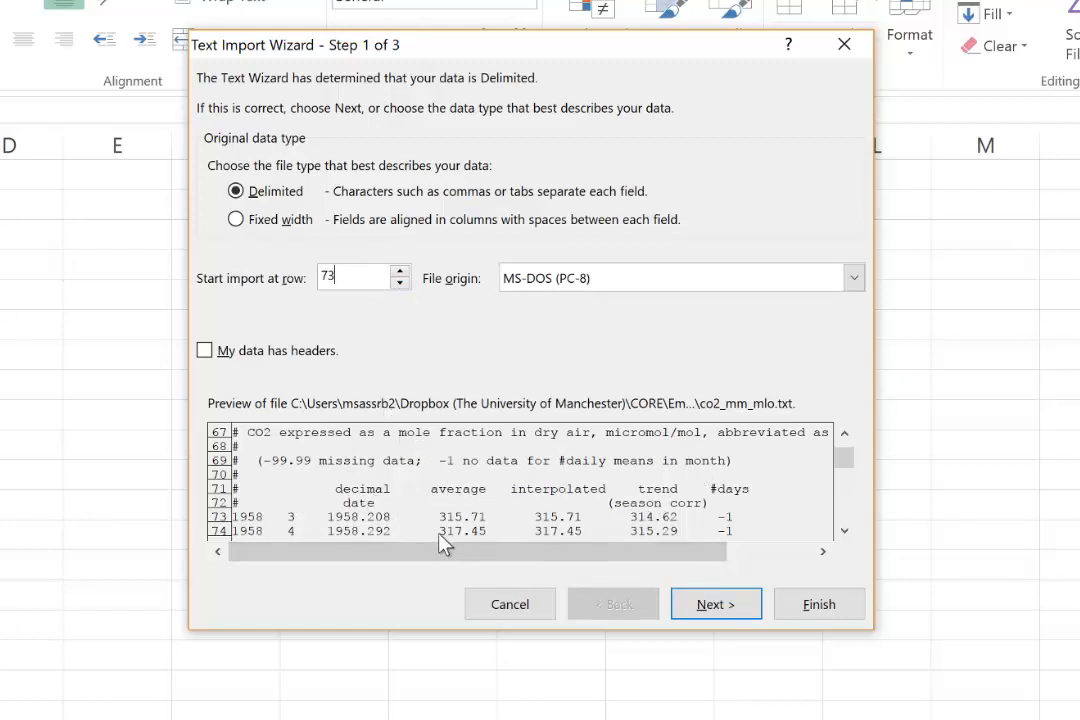
mouse_move(436, 415)
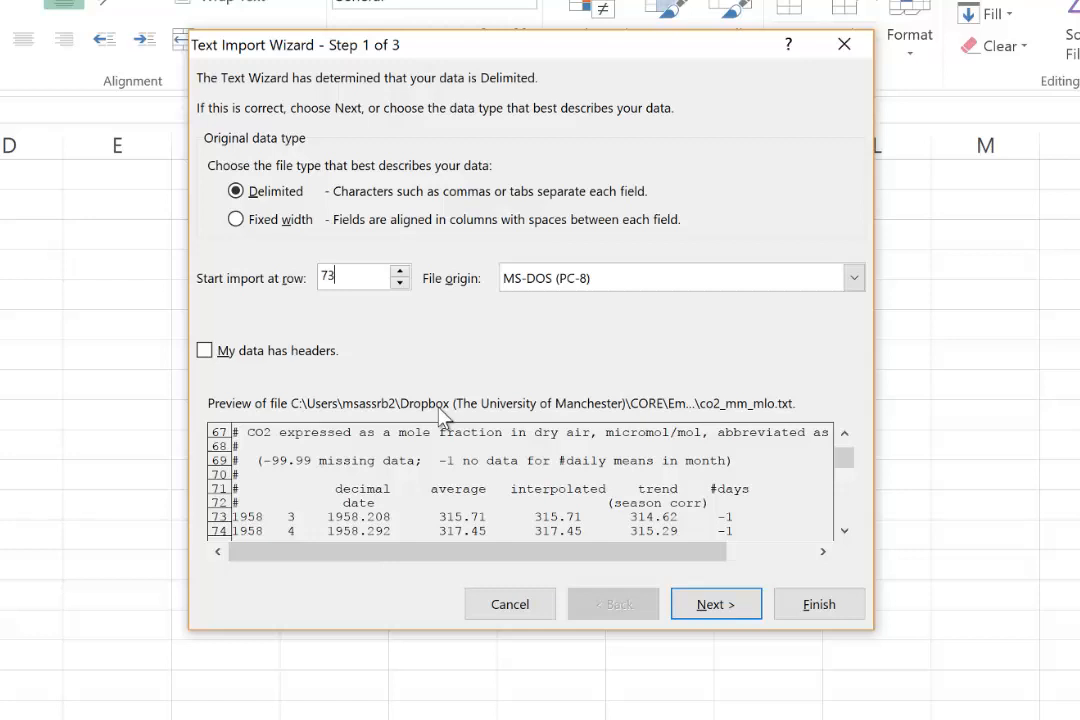
mouse_move(427, 491)
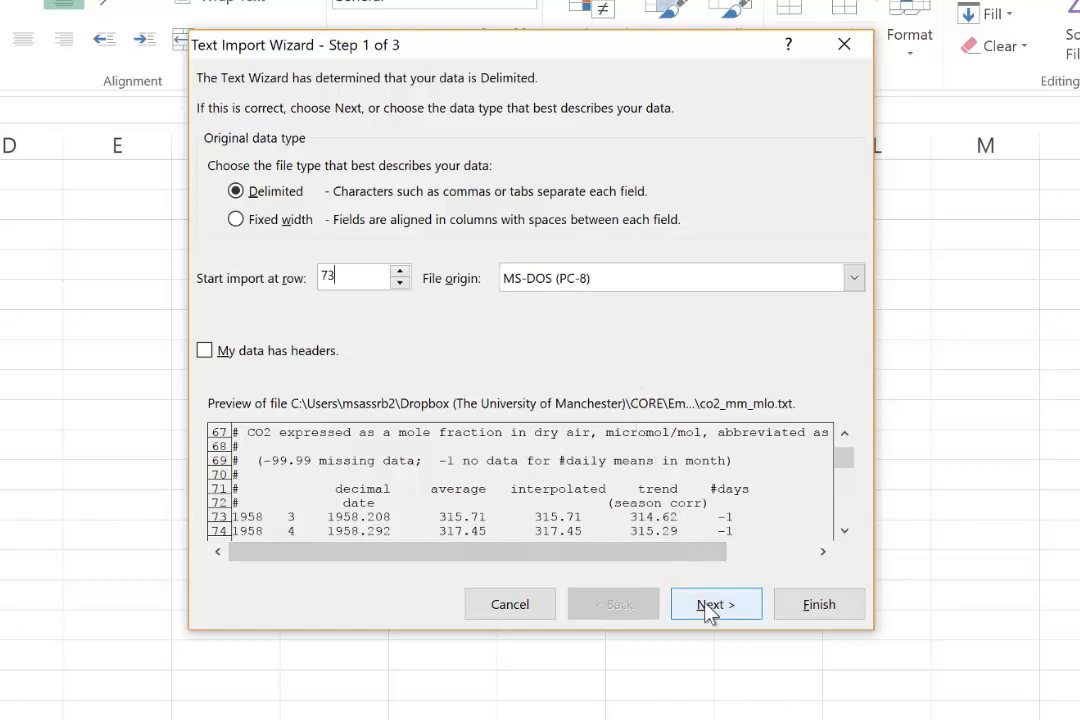
Delimit on spaces with consecutive delimiters treated as one and finish the import into columns A–G
left_click(716, 604)
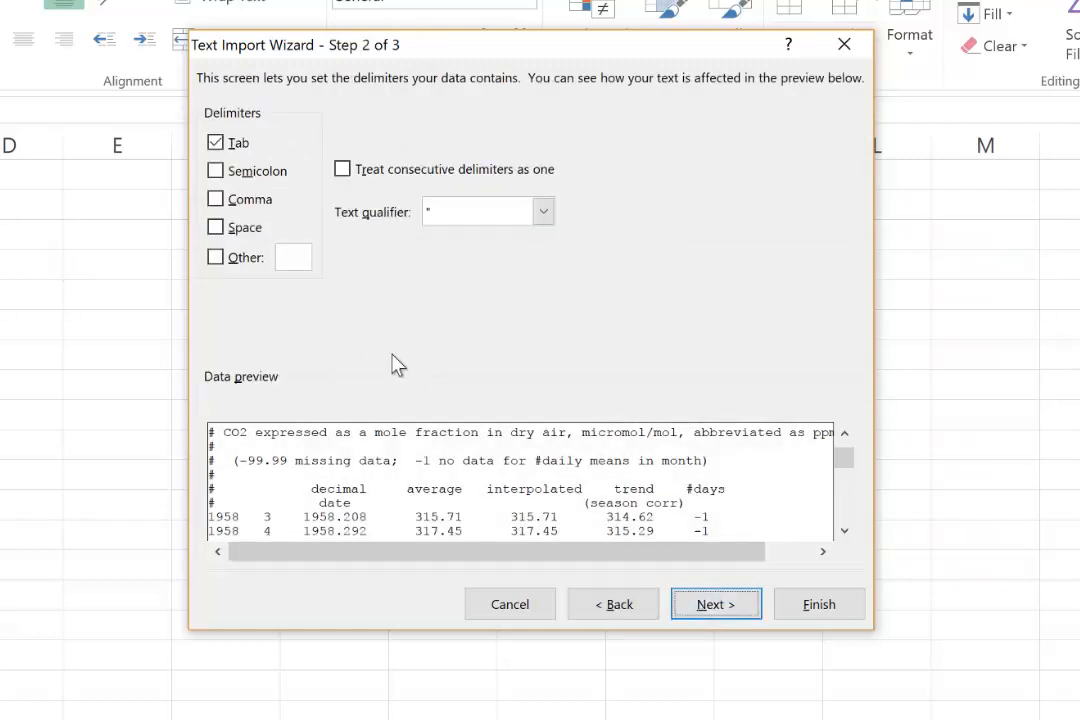
mouse_move(868, 500)
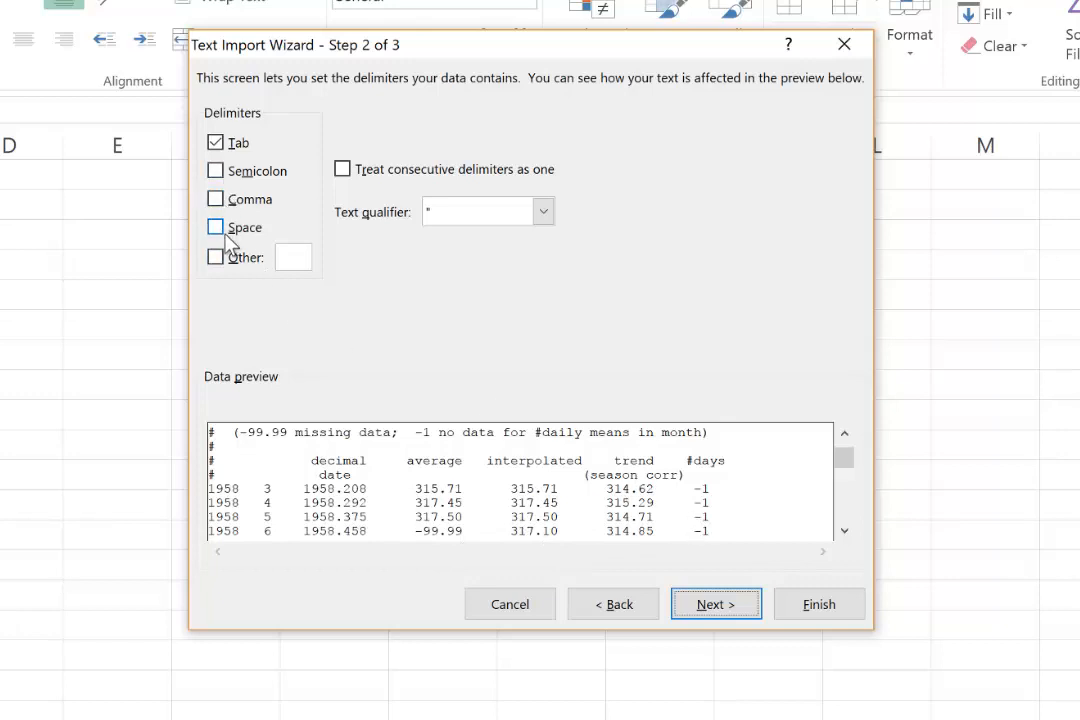
left_click(215, 227)
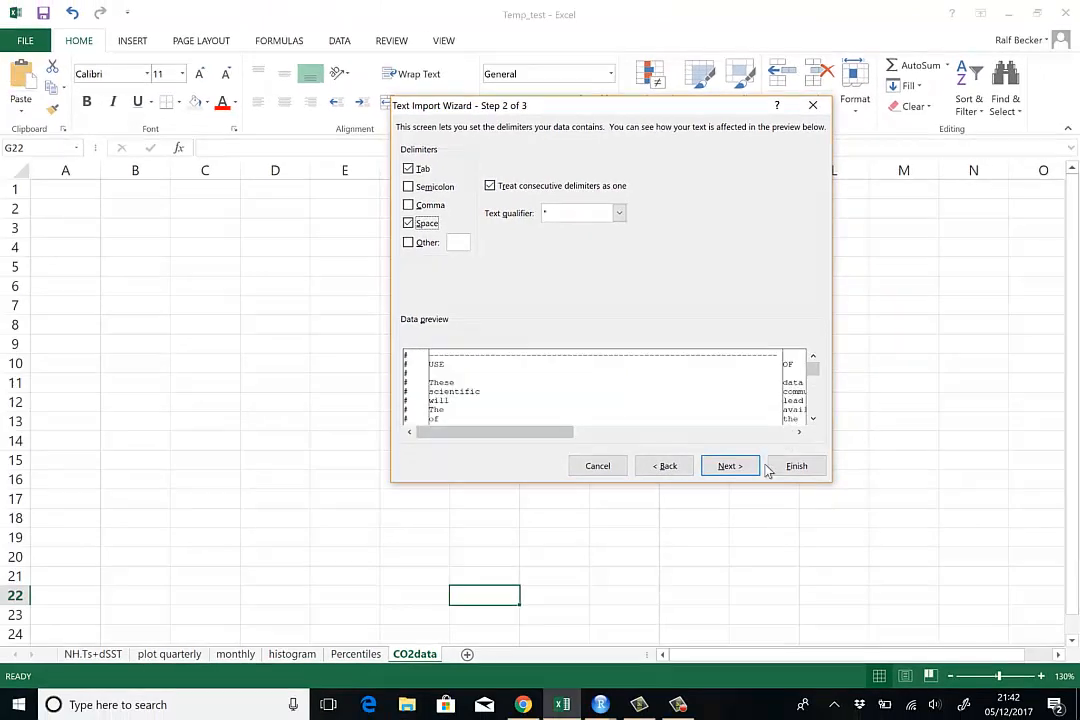
left_click(796, 466)
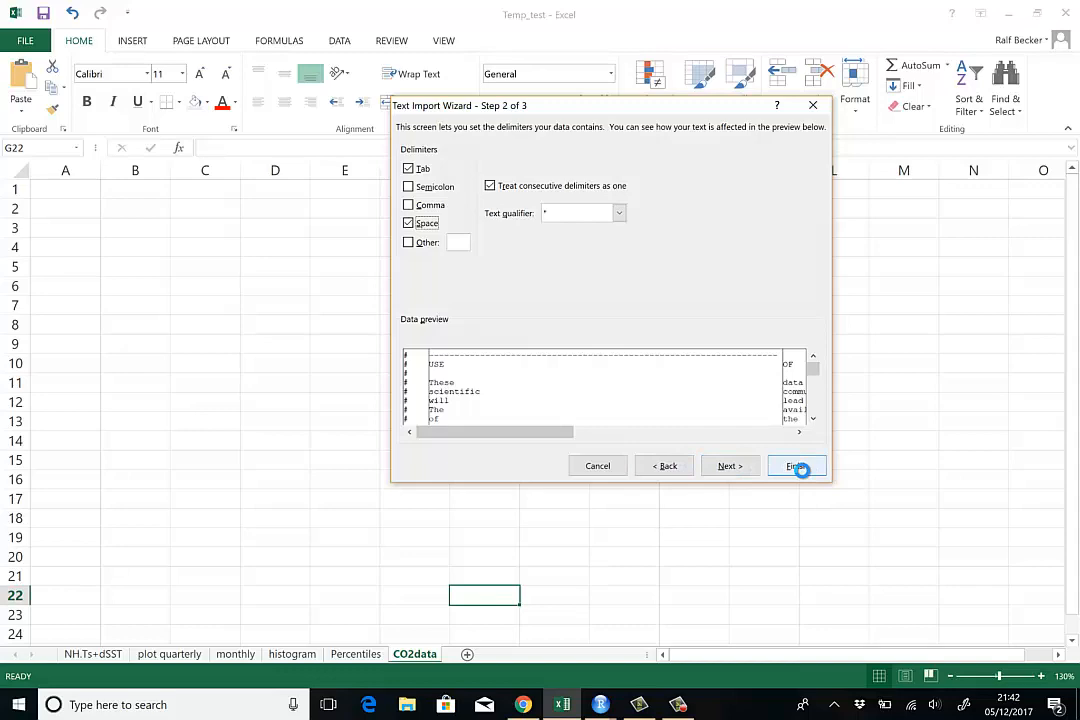
left_click(797, 466)
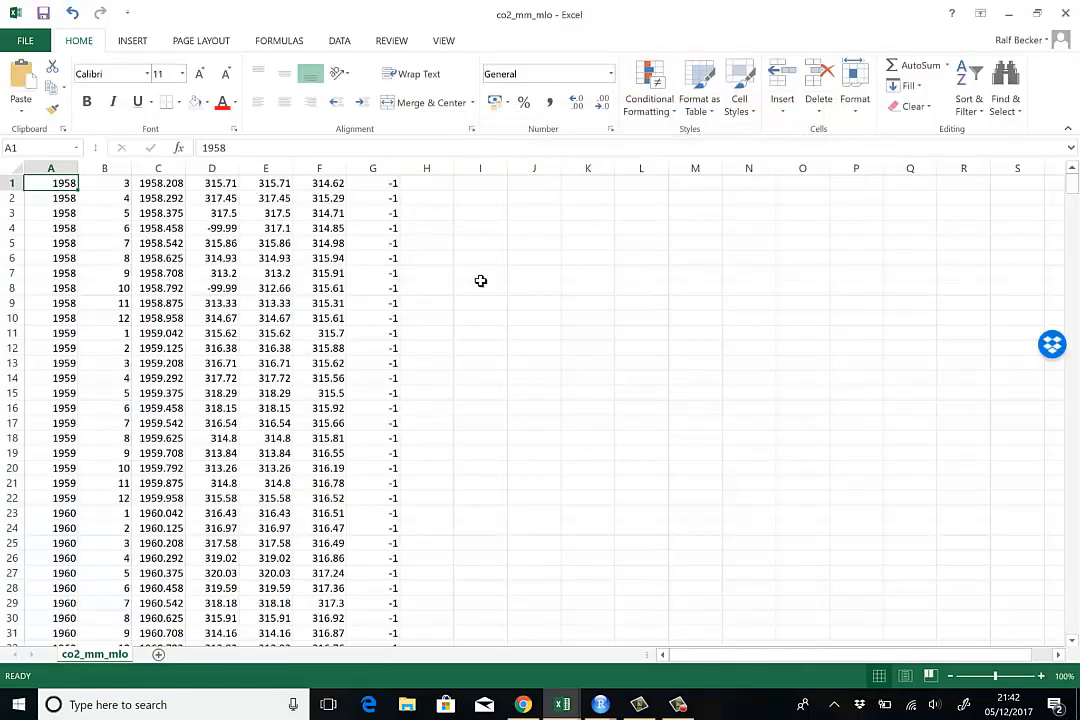
mouse_move(342, 258)
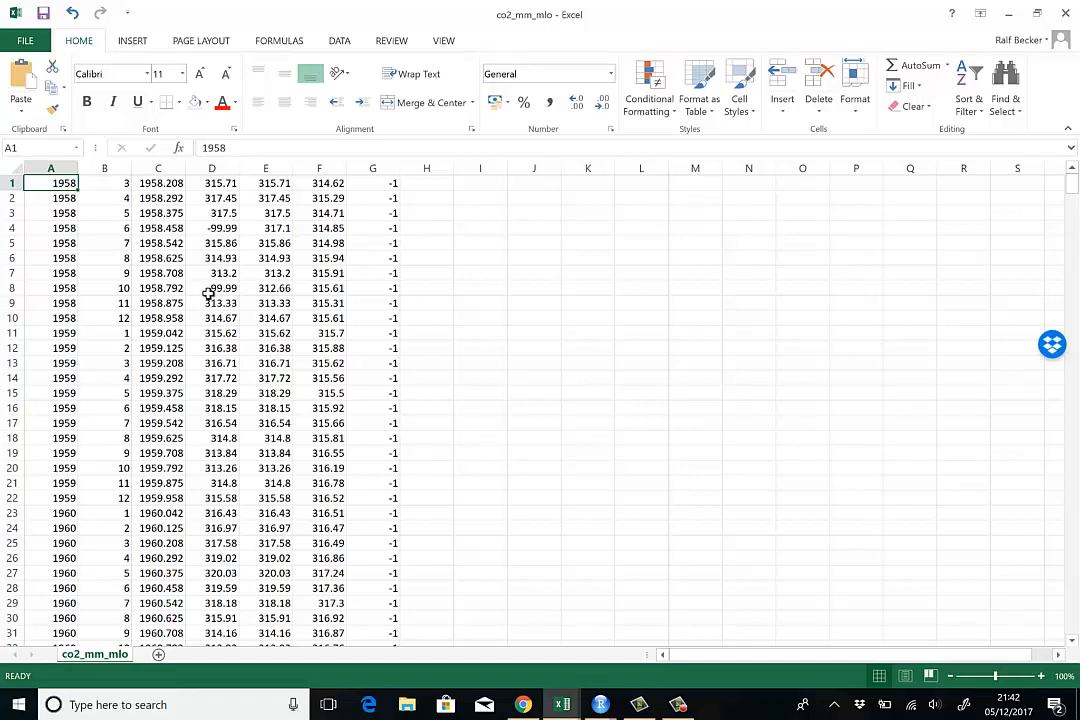
mouse_move(274, 243)
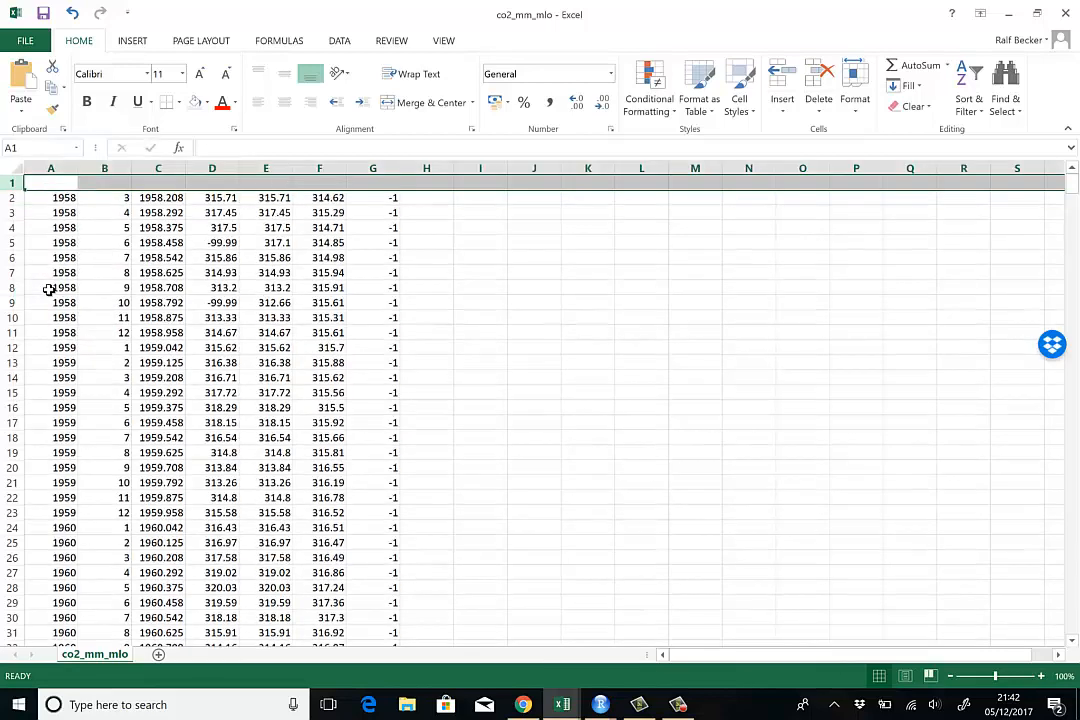
mouse_move(52, 180)
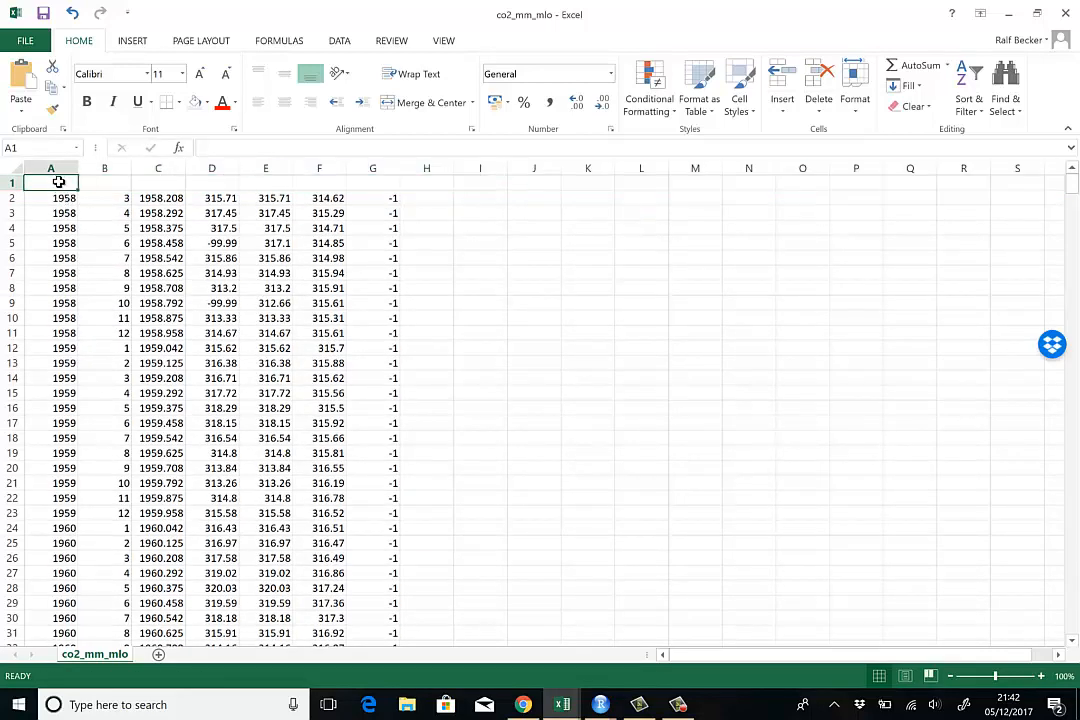
Enter the headings Year in A1, Month in B1 and Decimal Year in C1
type("Year")
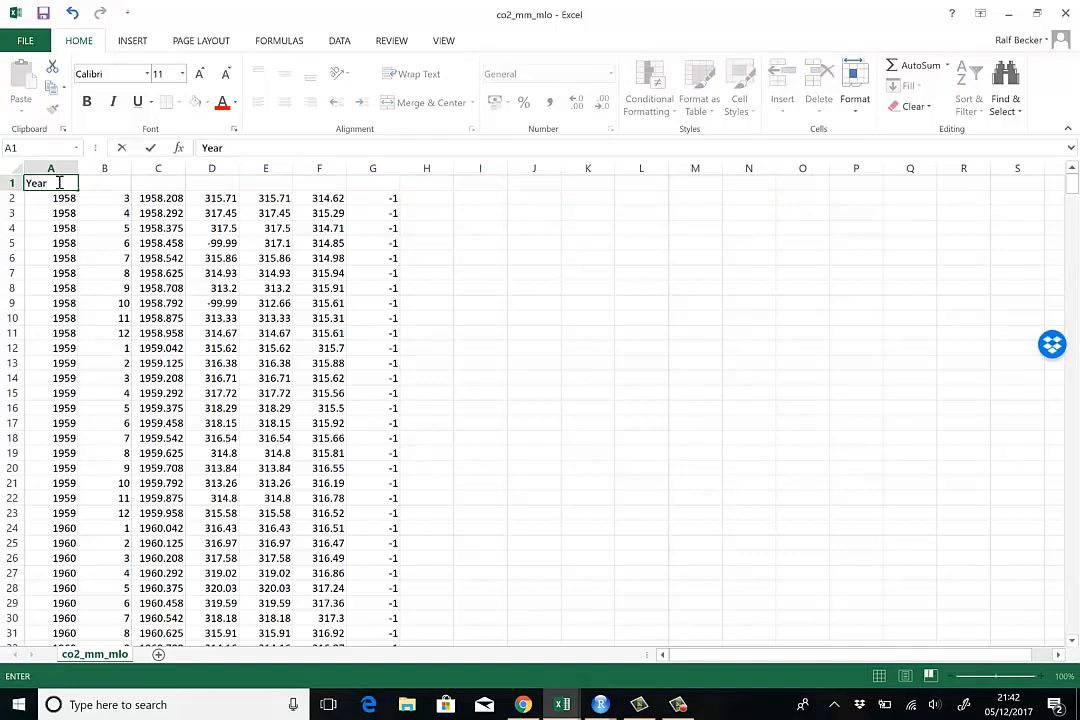
type("Month")
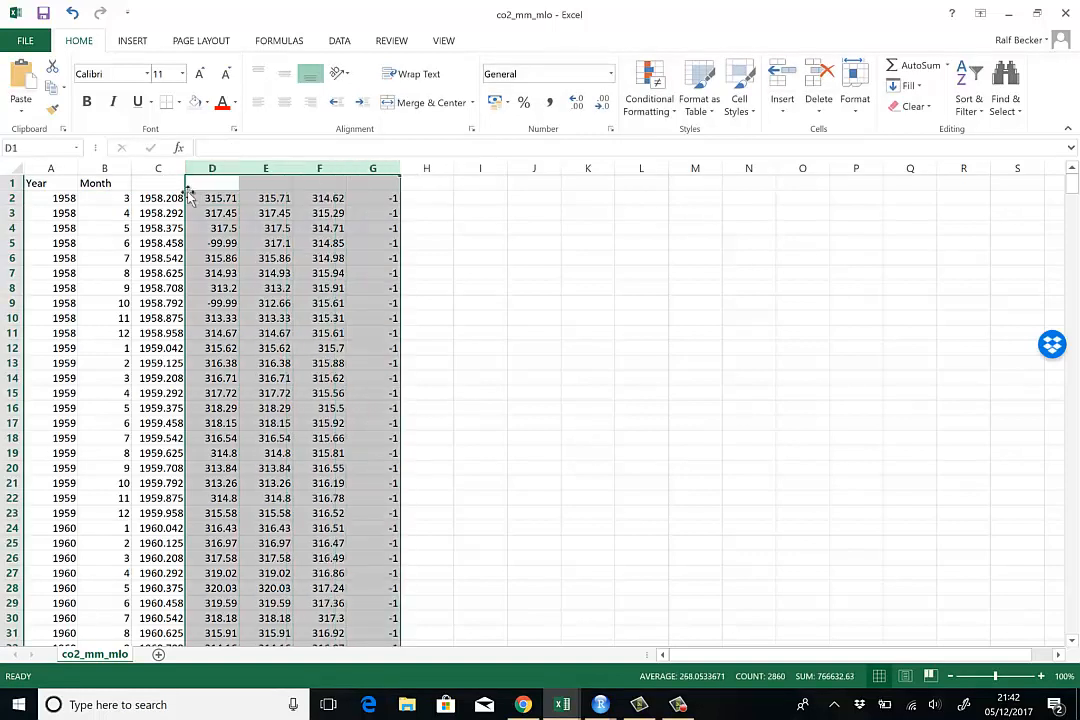
left_click(158, 183)
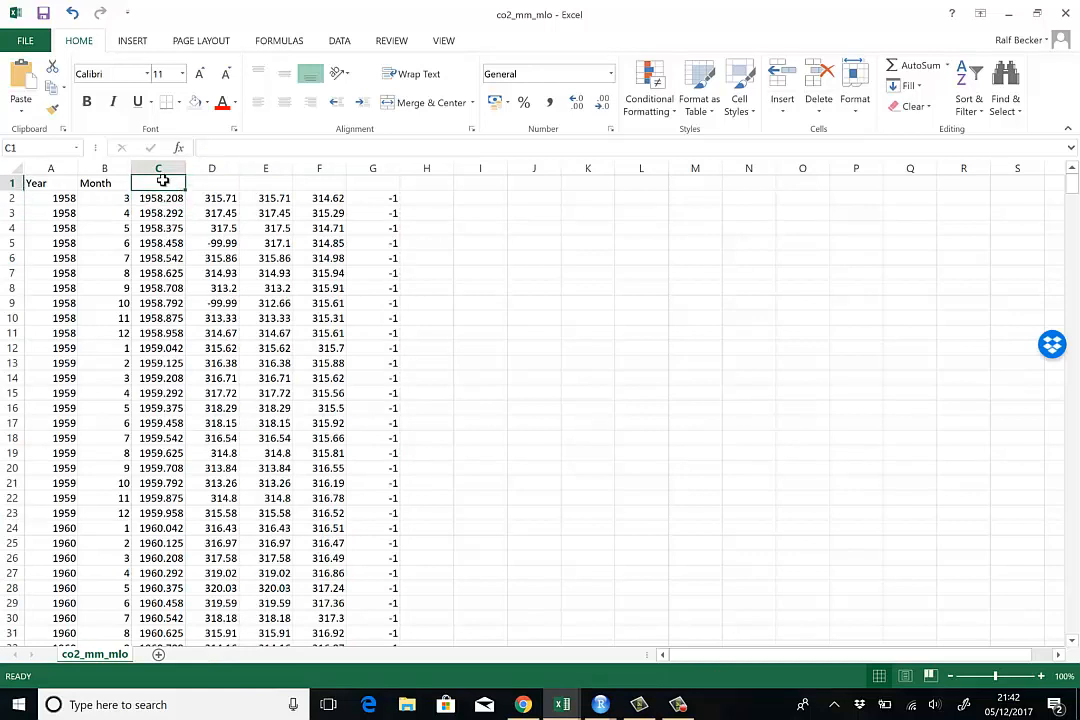
type("Decimal Year")
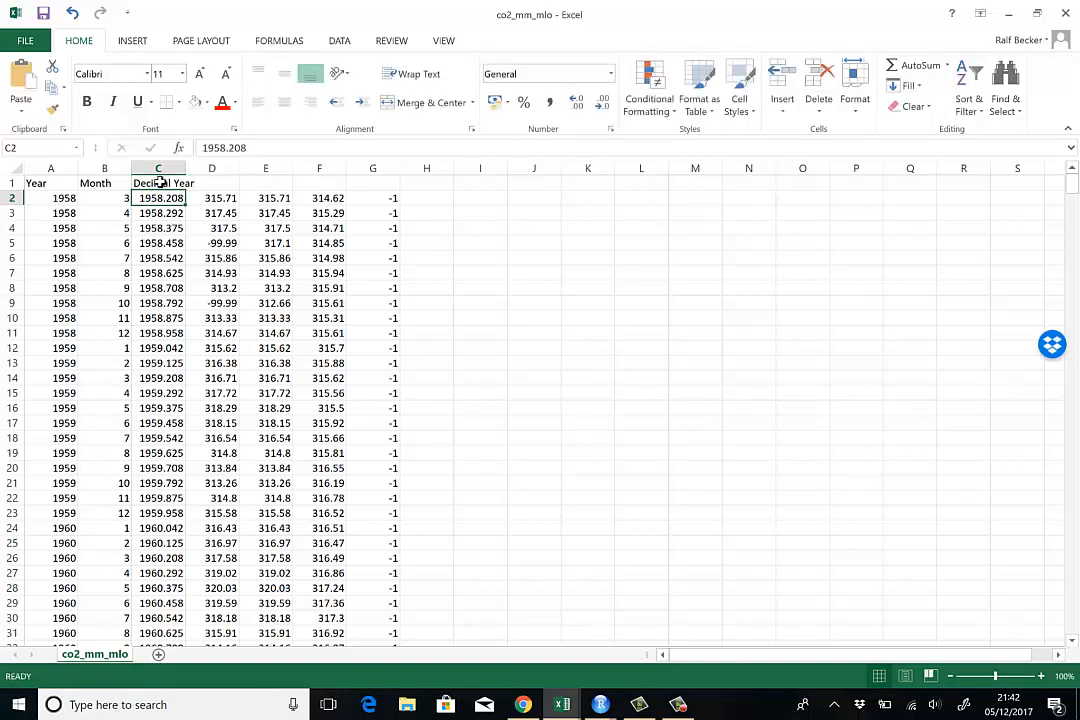
mouse_move(146, 468)
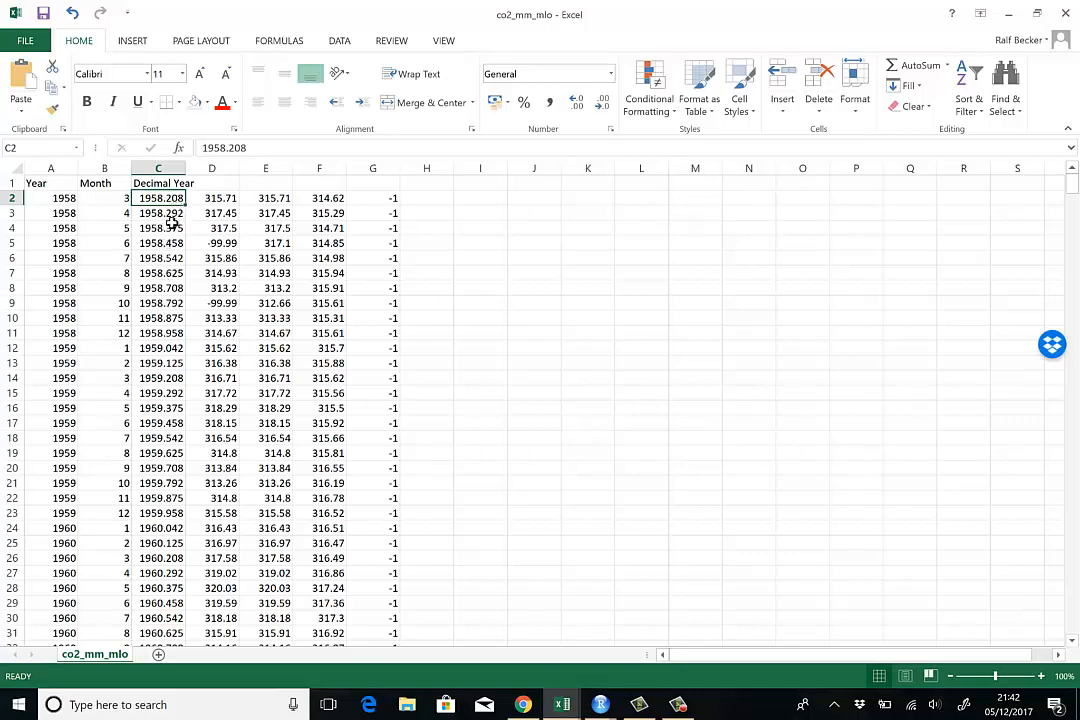
mouse_move(177, 243)
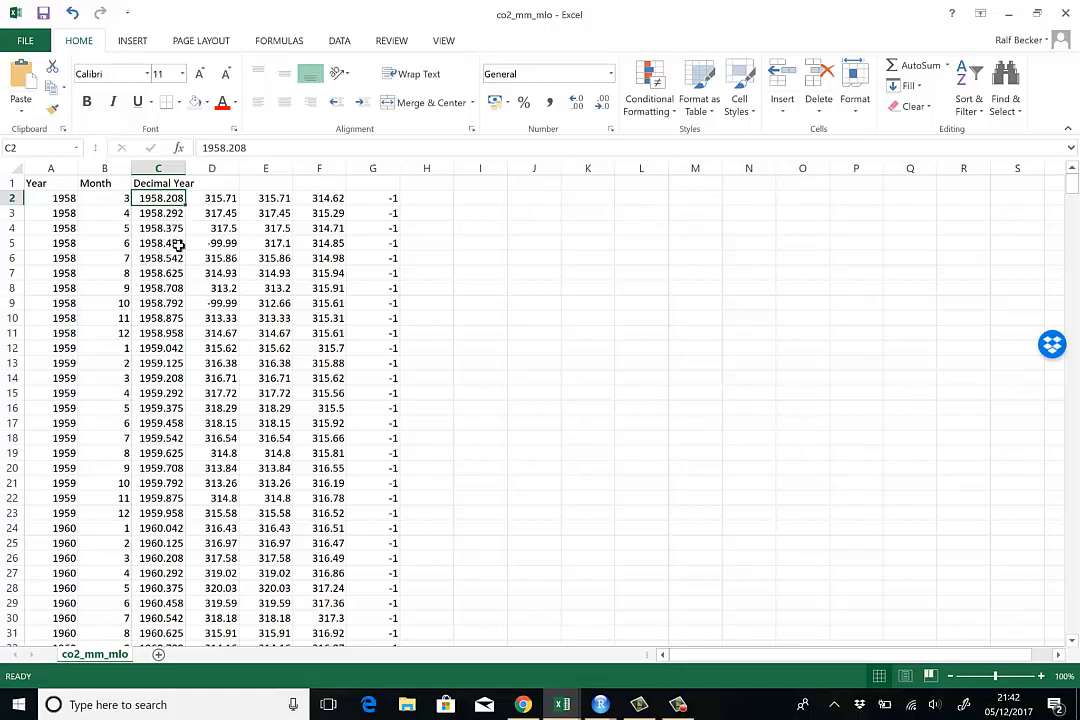
left_click(158, 243)
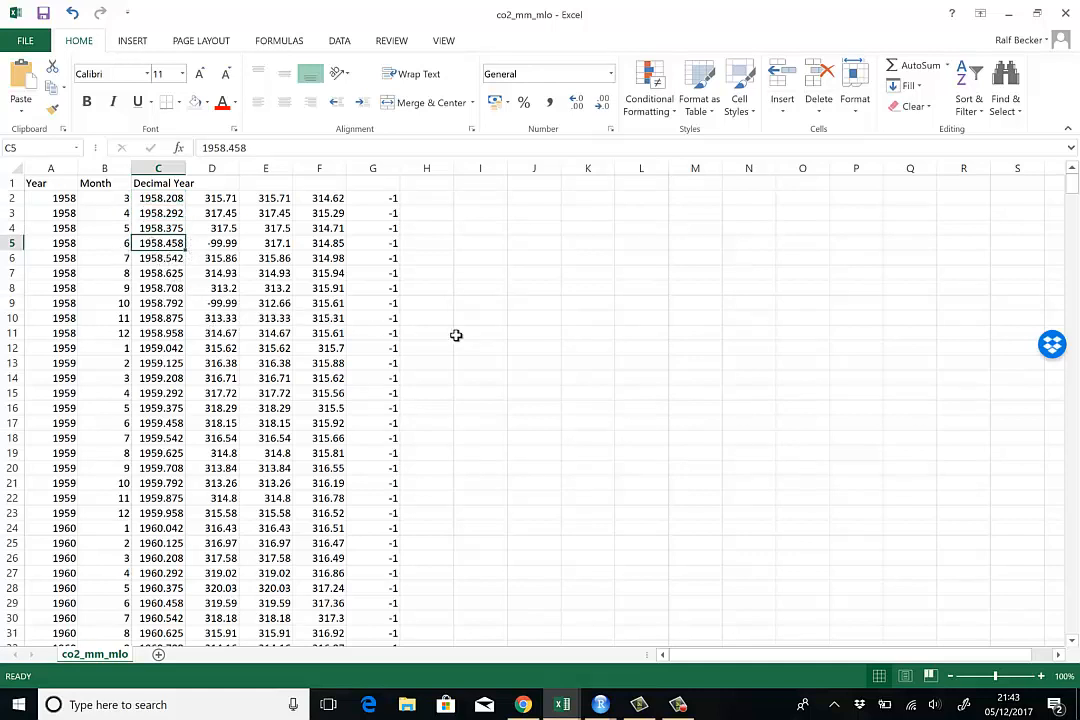
mouse_move(224, 181)
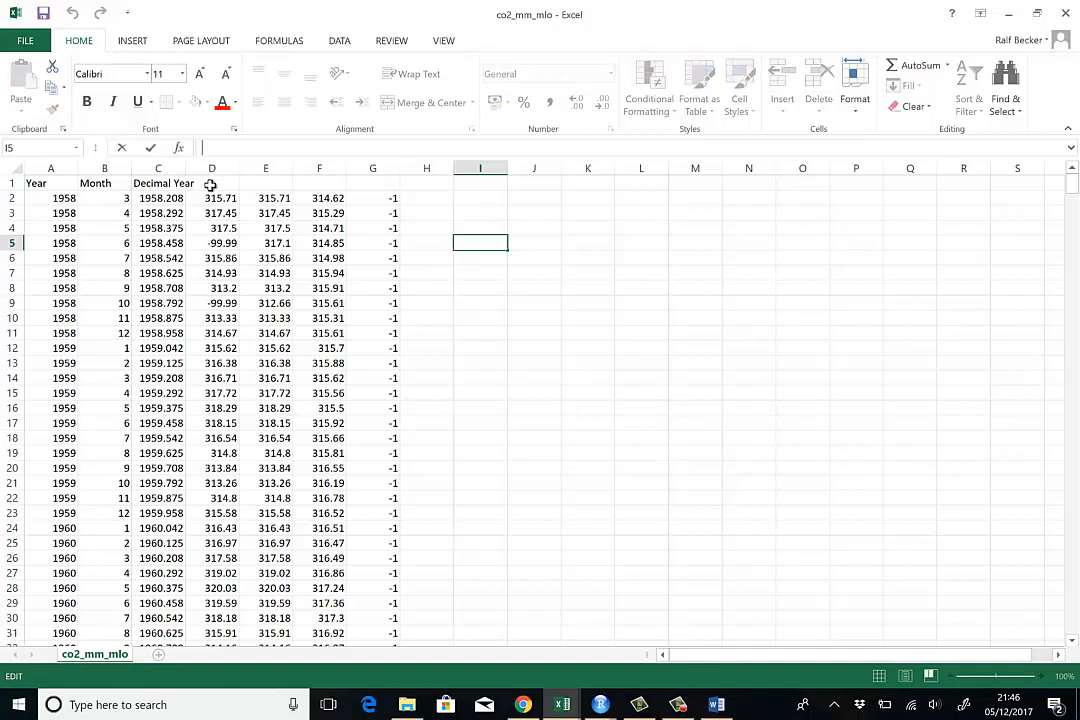
left_click(211, 183)
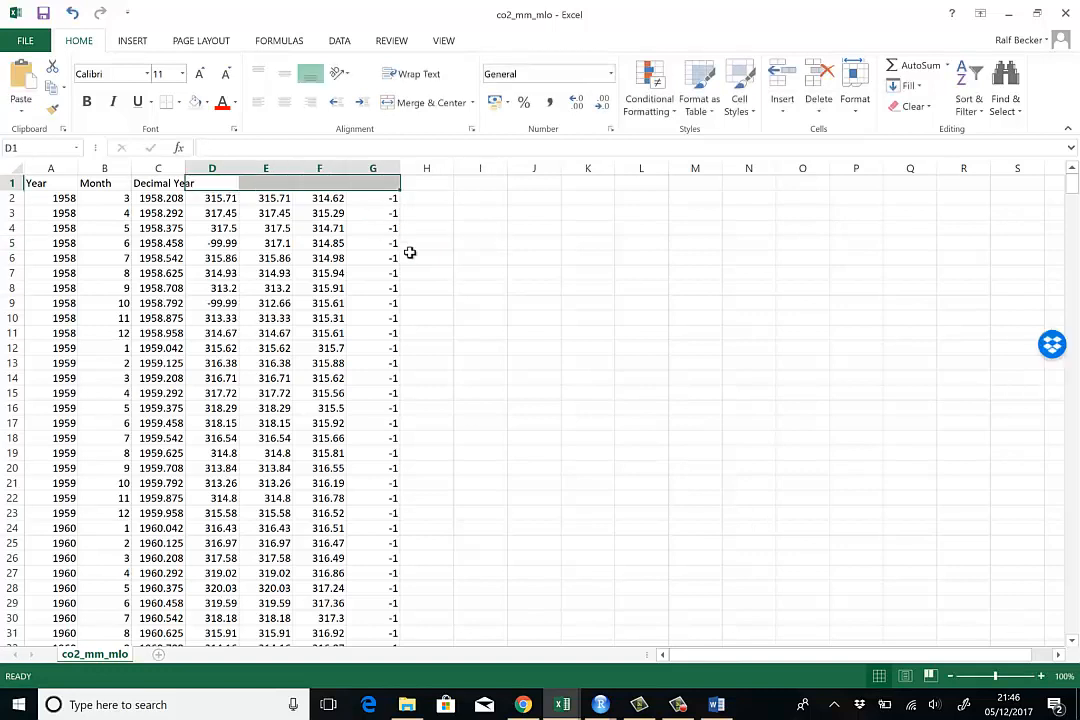
mouse_move(569, 412)
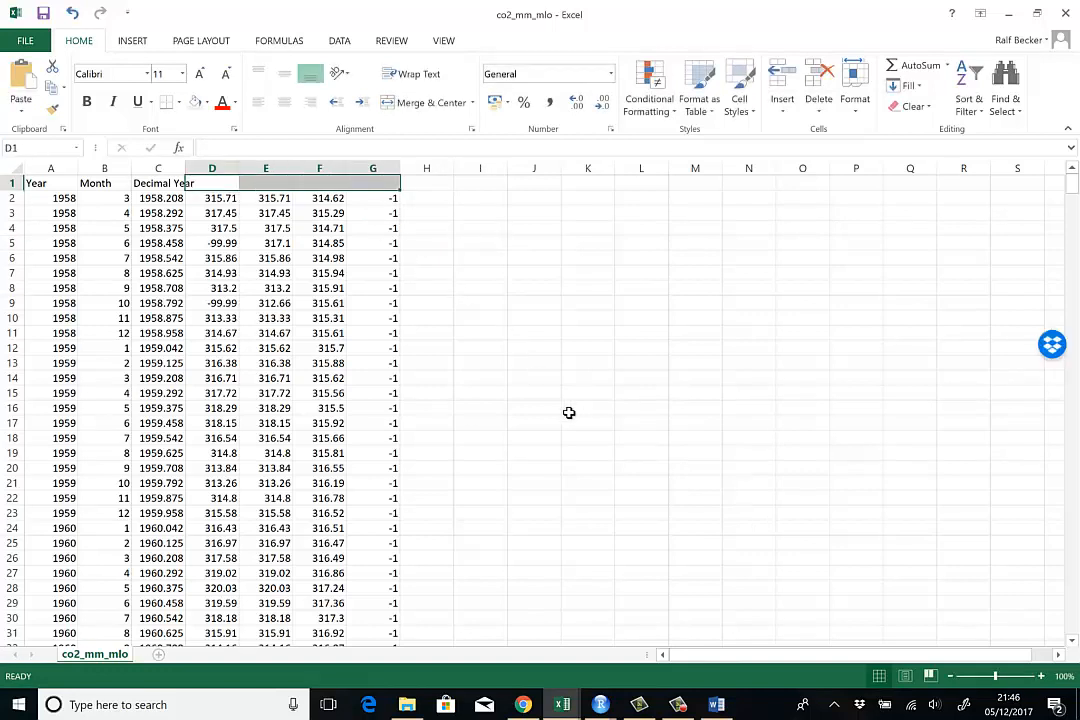
mouse_move(544, 426)
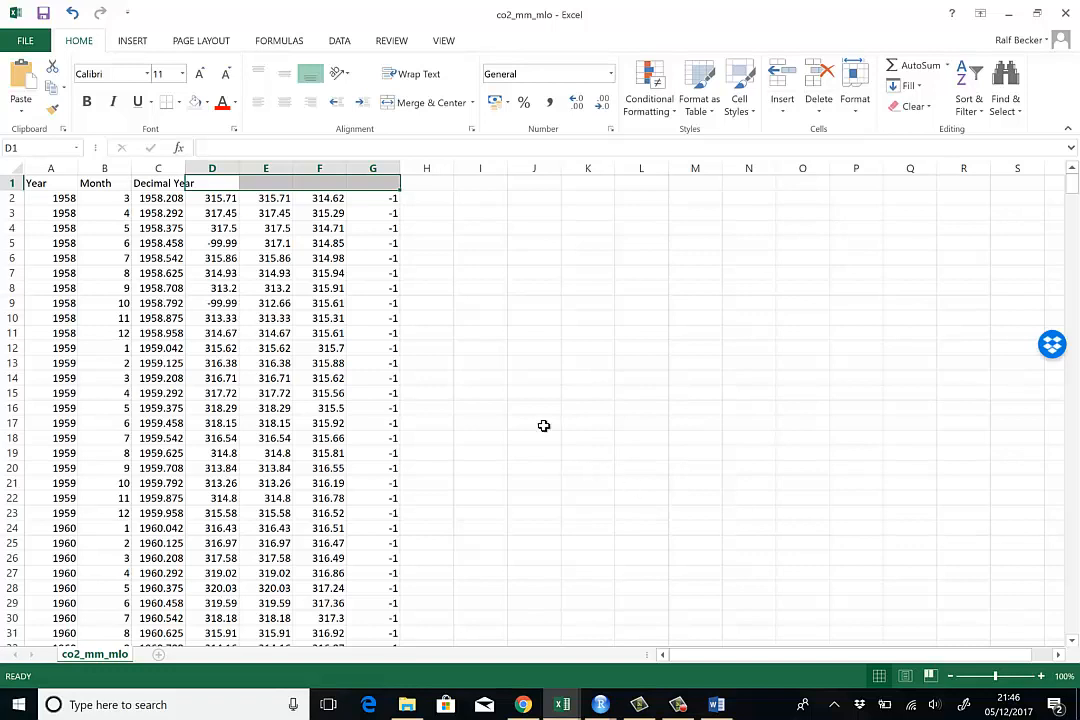
mouse_move(556, 395)
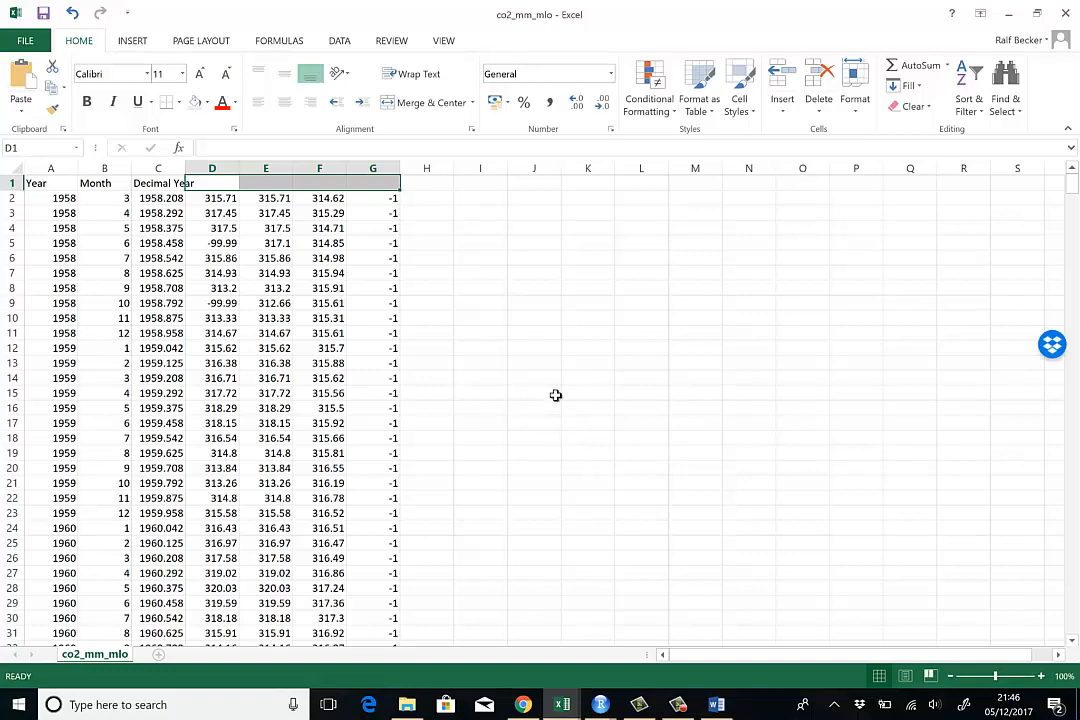
mouse_move(748, 608)
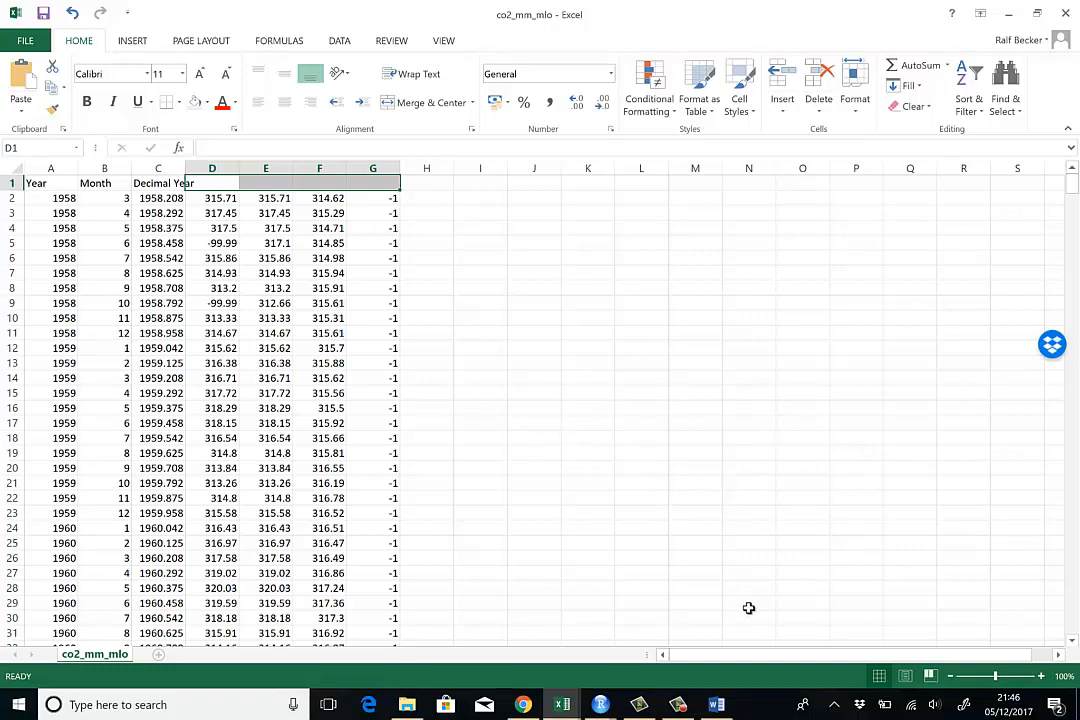
mouse_move(680, 600)
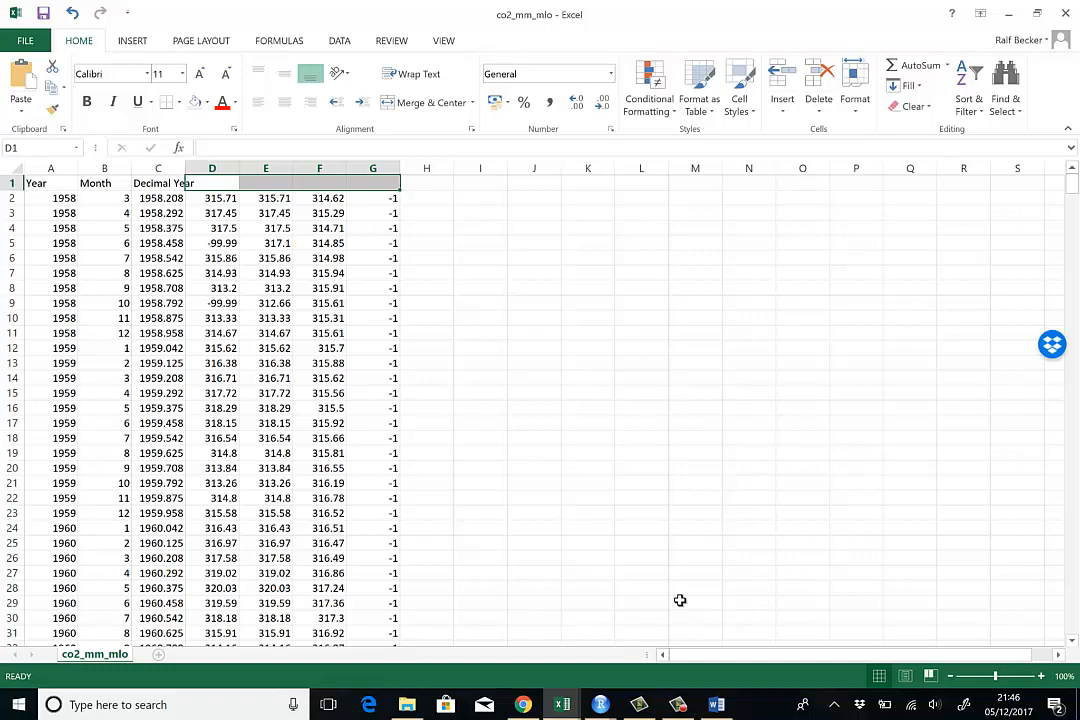
mouse_move(698, 625)
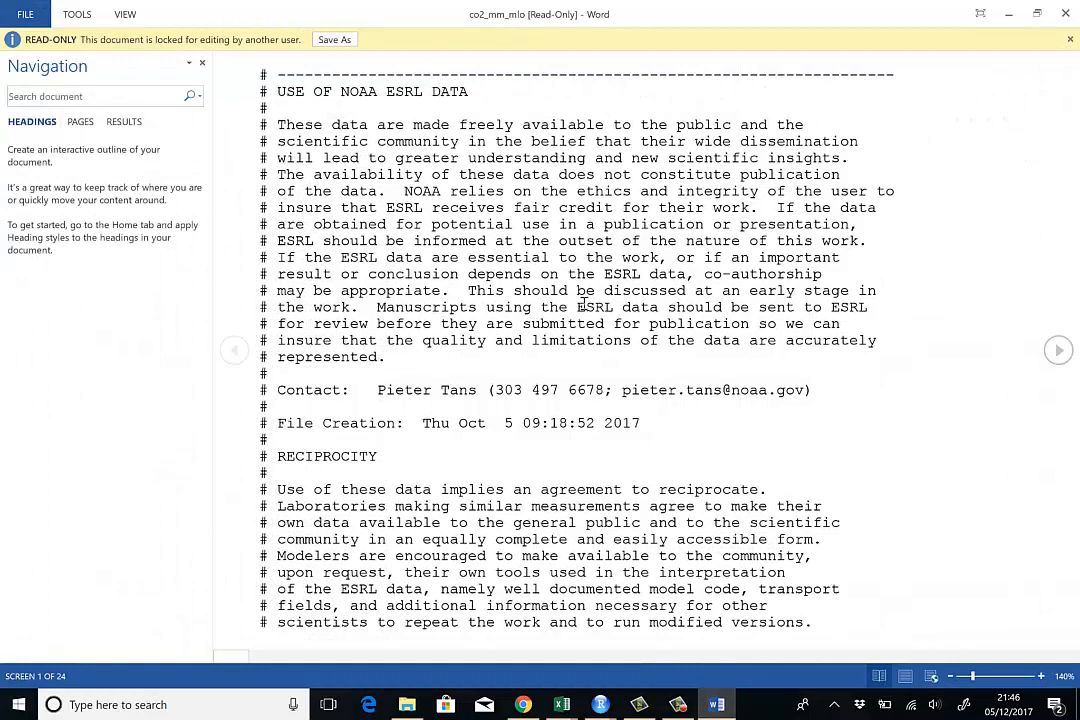
mouse_move(565, 451)
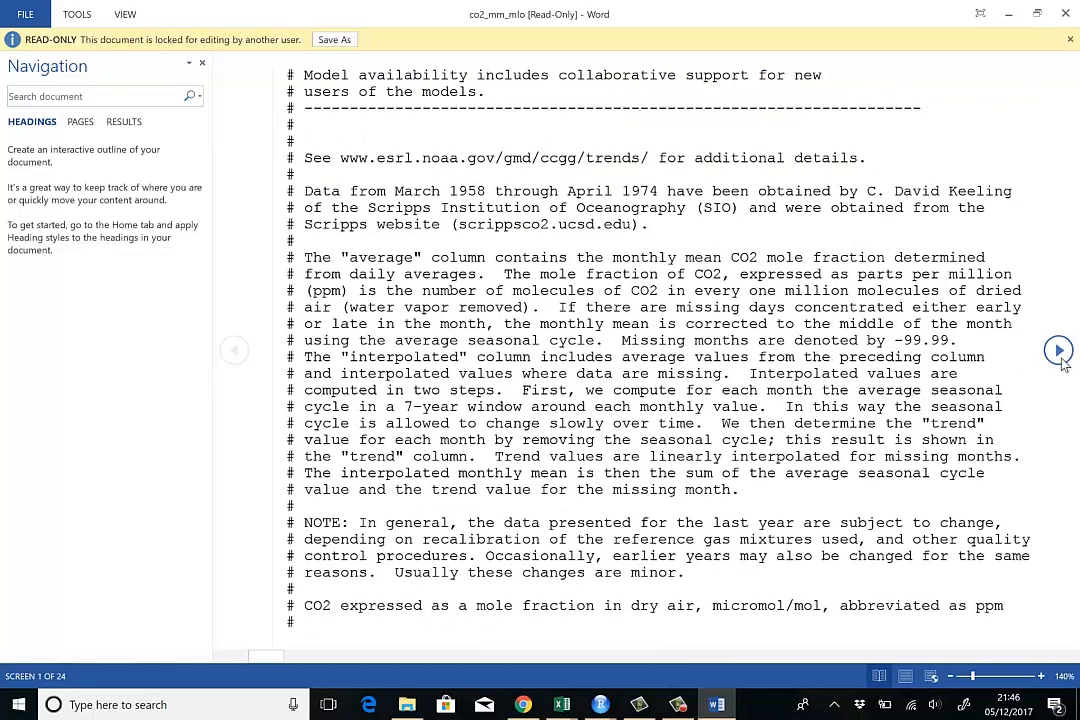
Page forward to the file's header lines and select the column heading words
left_click(1058, 350)
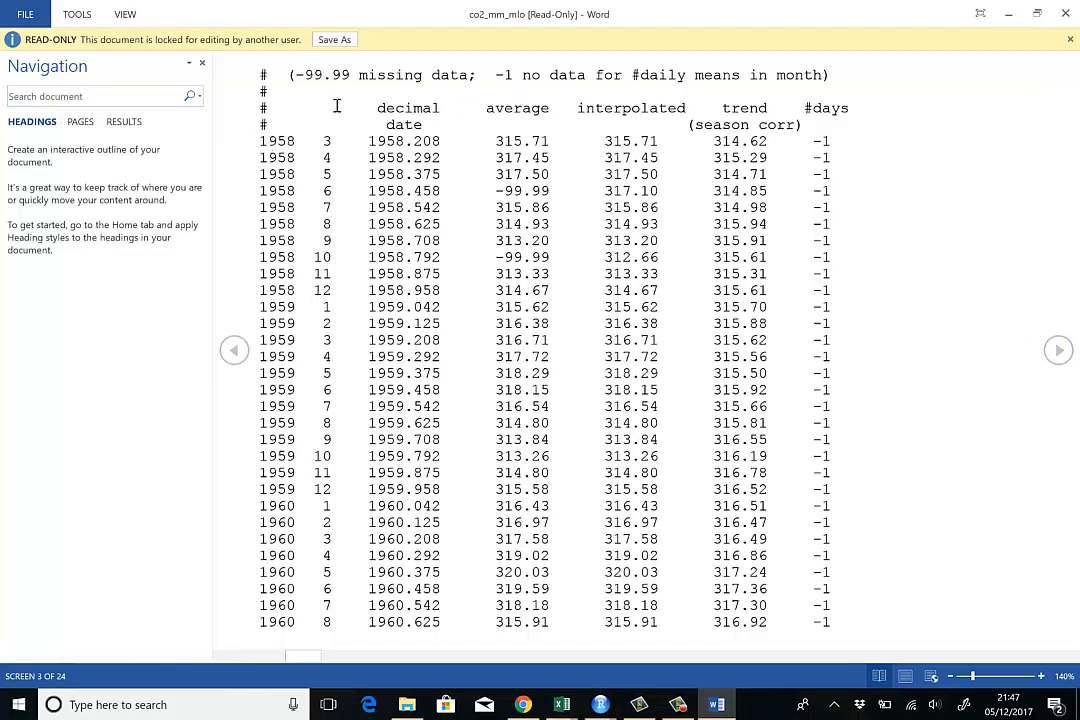
mouse_move(455, 158)
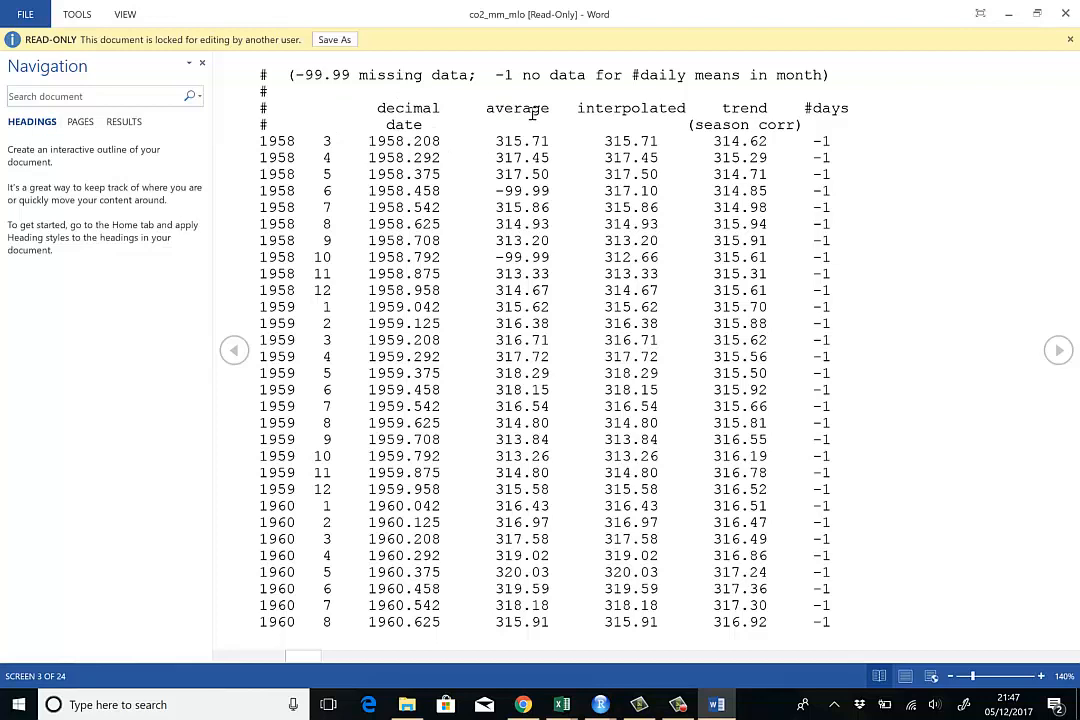
double_click(631, 108)
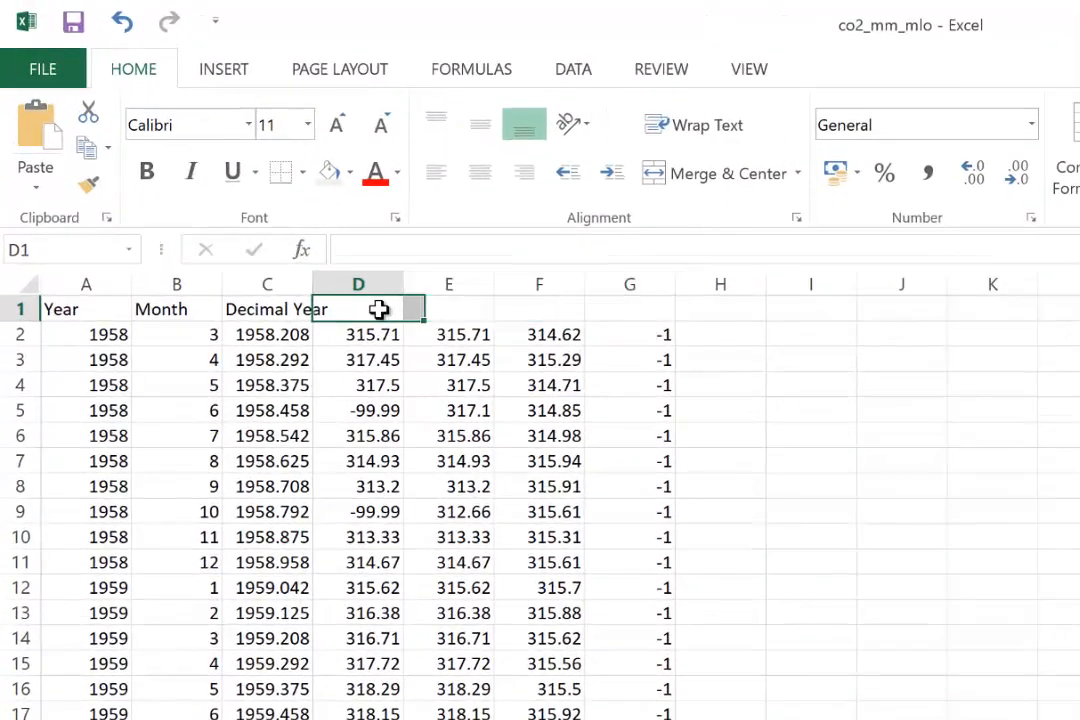
Paste the headings into D1 and split them into D1–G1 with Text to Columns, delimited
key("ctrl+v")
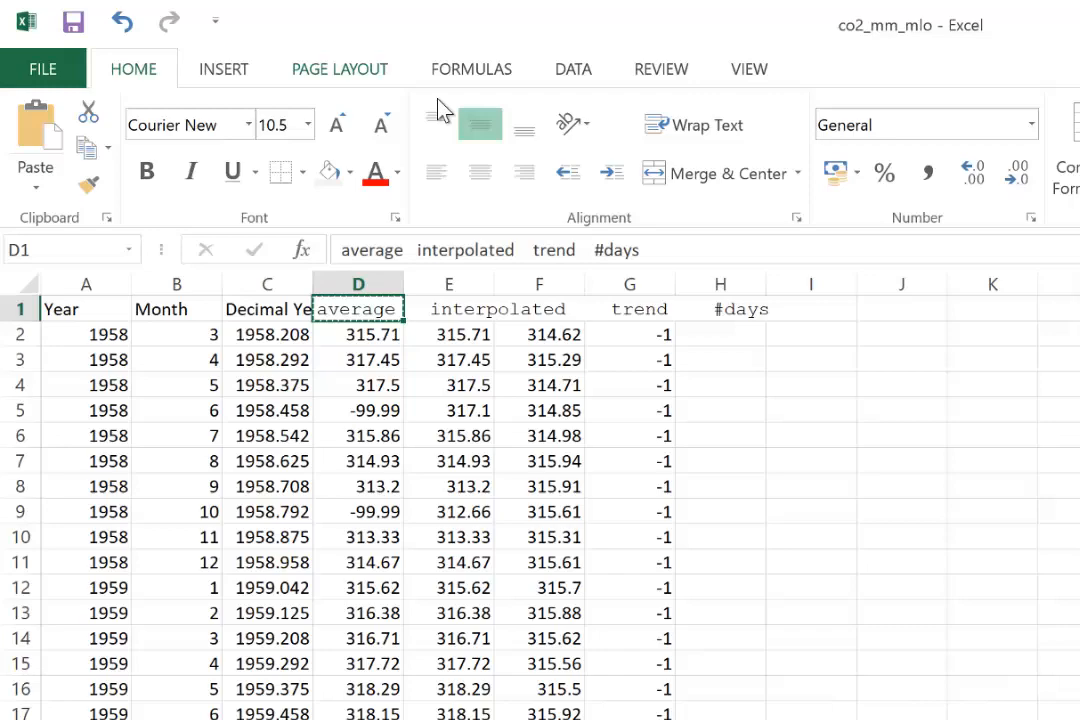
mouse_move(520, 217)
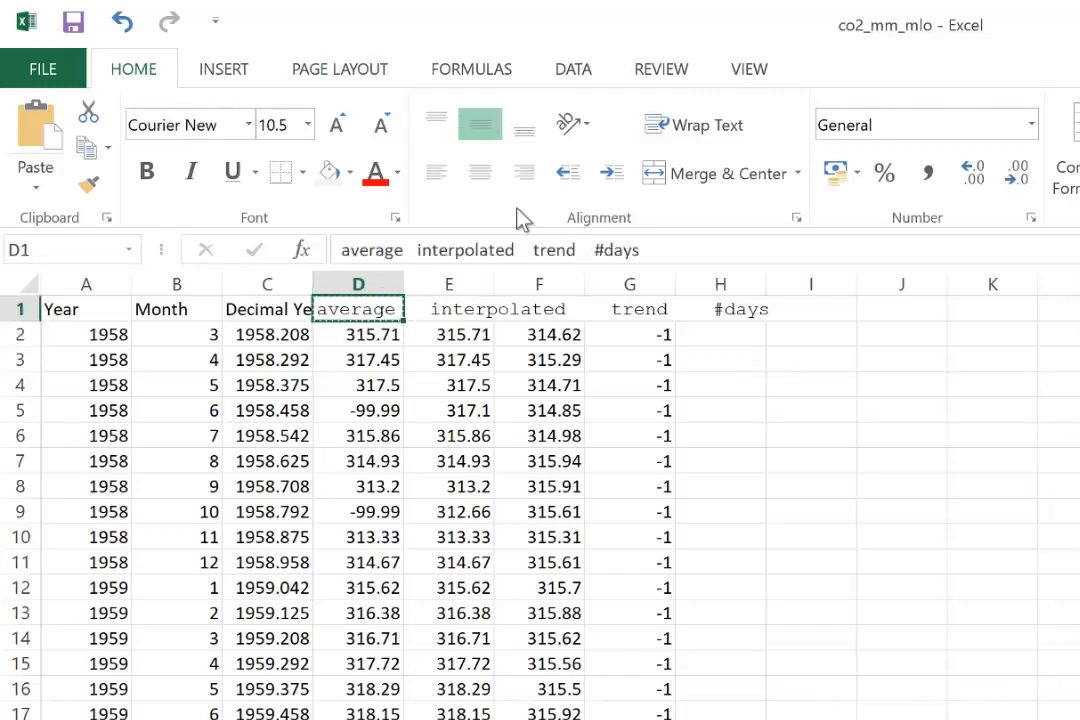
left_click(571, 68)
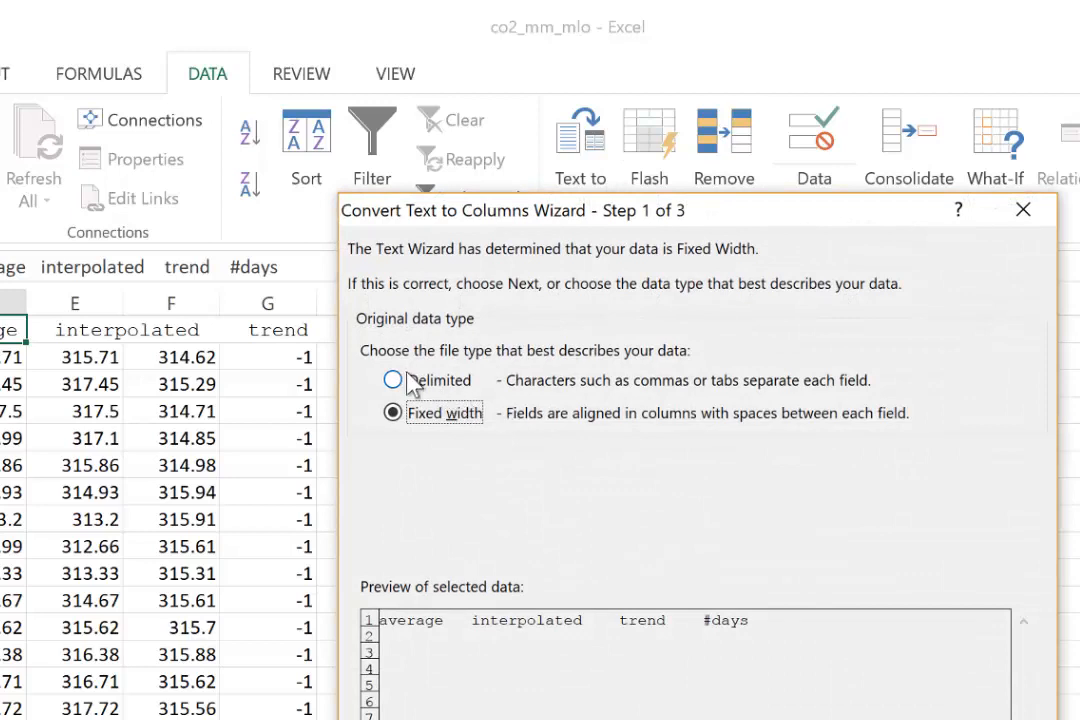
left_click(392, 380)
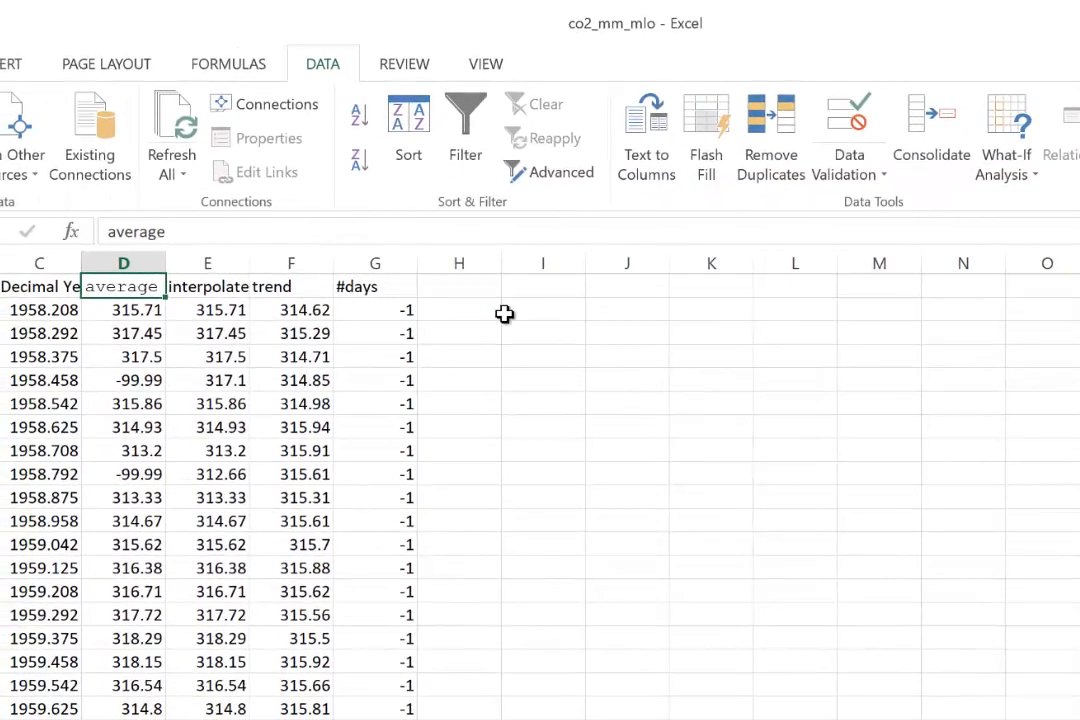
left_click(542, 308)
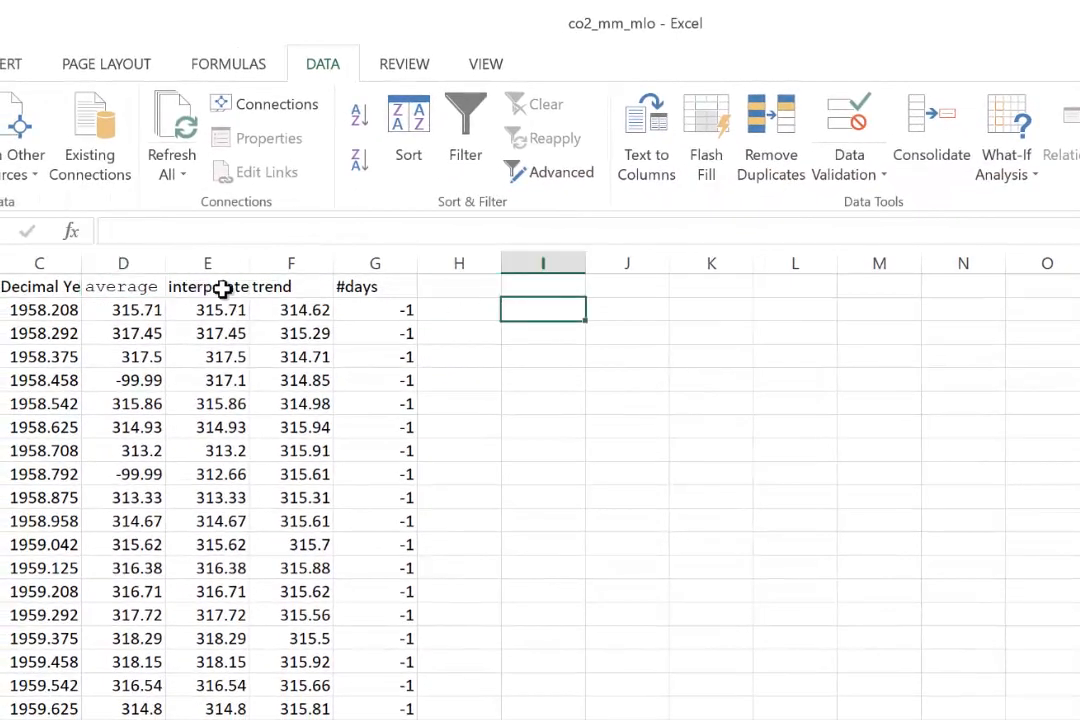
left_click(123, 286)
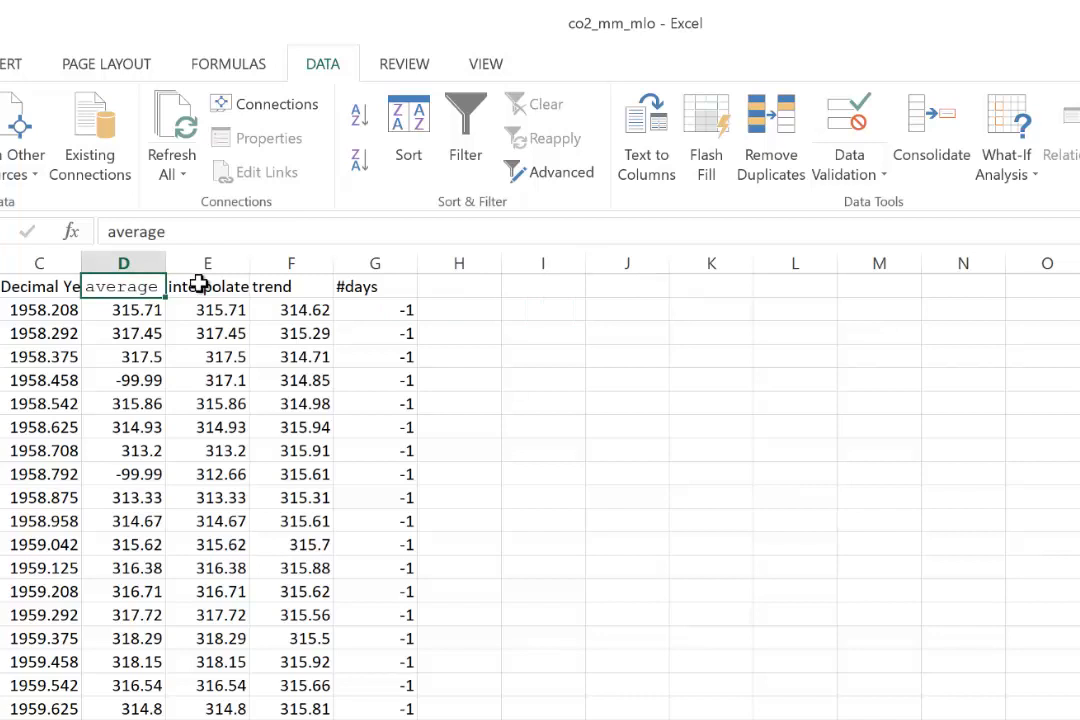
left_click(367, 287)
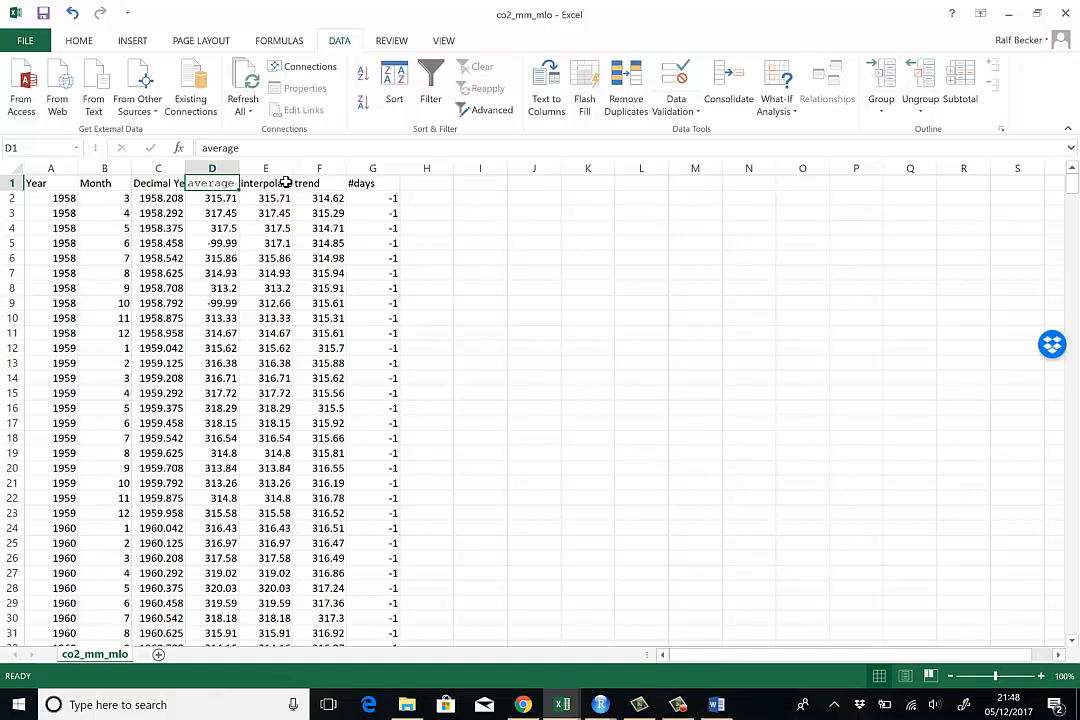
left_click(265, 183)
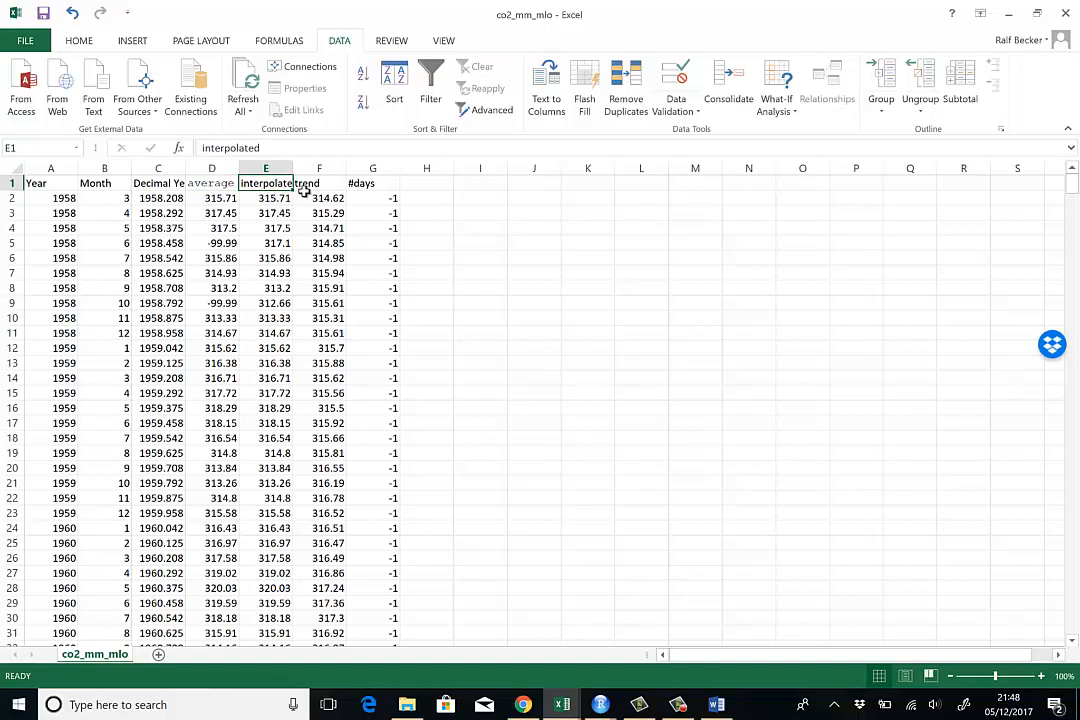
left_click(319, 183)
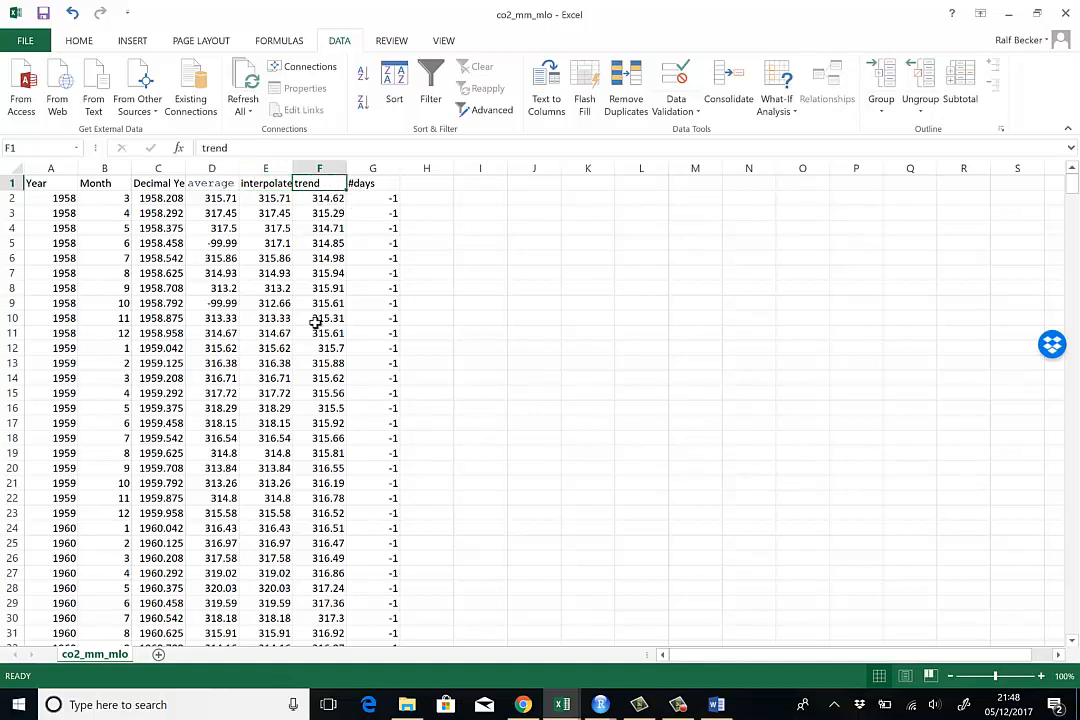
mouse_move(425, 296)
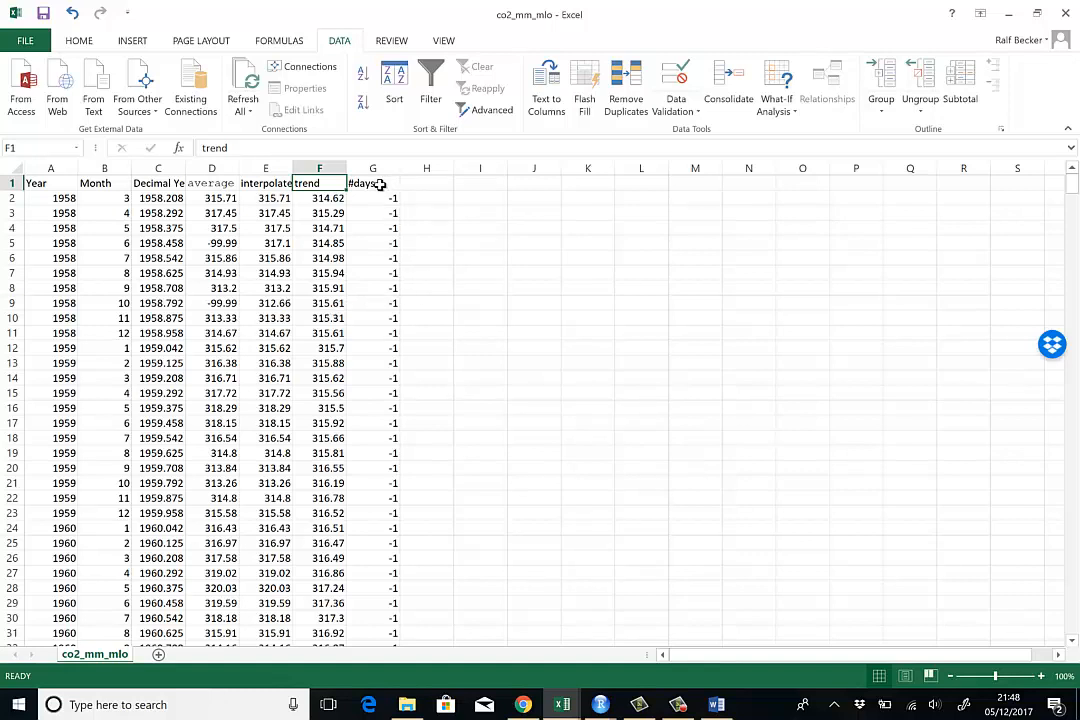
mouse_move(493, 318)
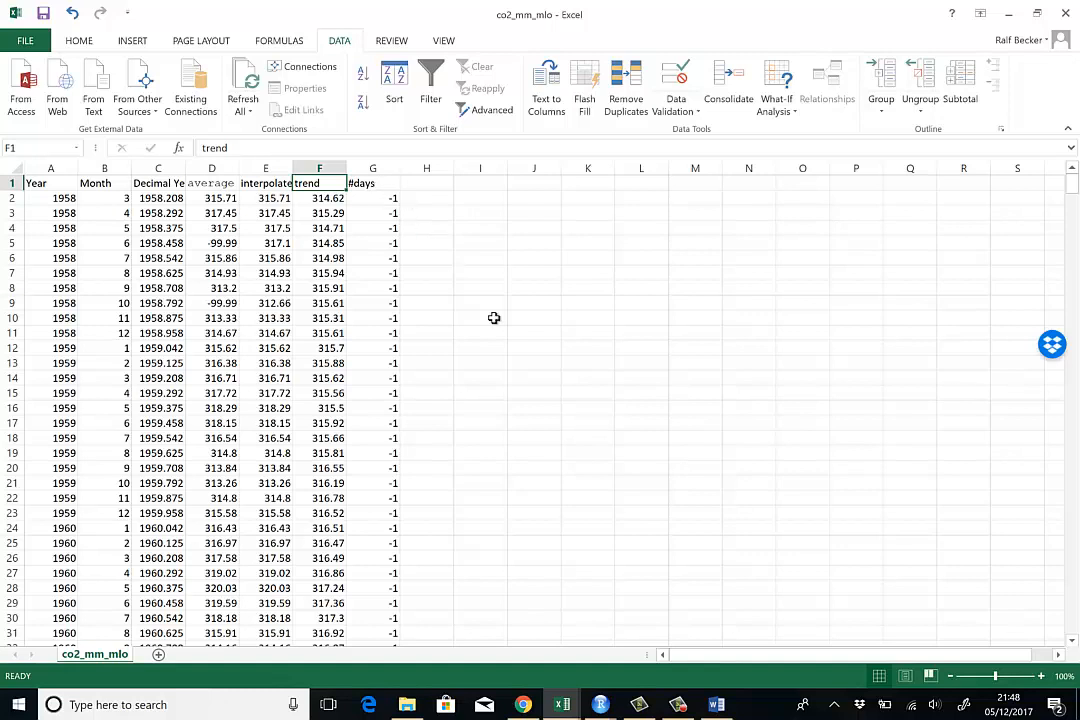
mouse_move(638, 529)
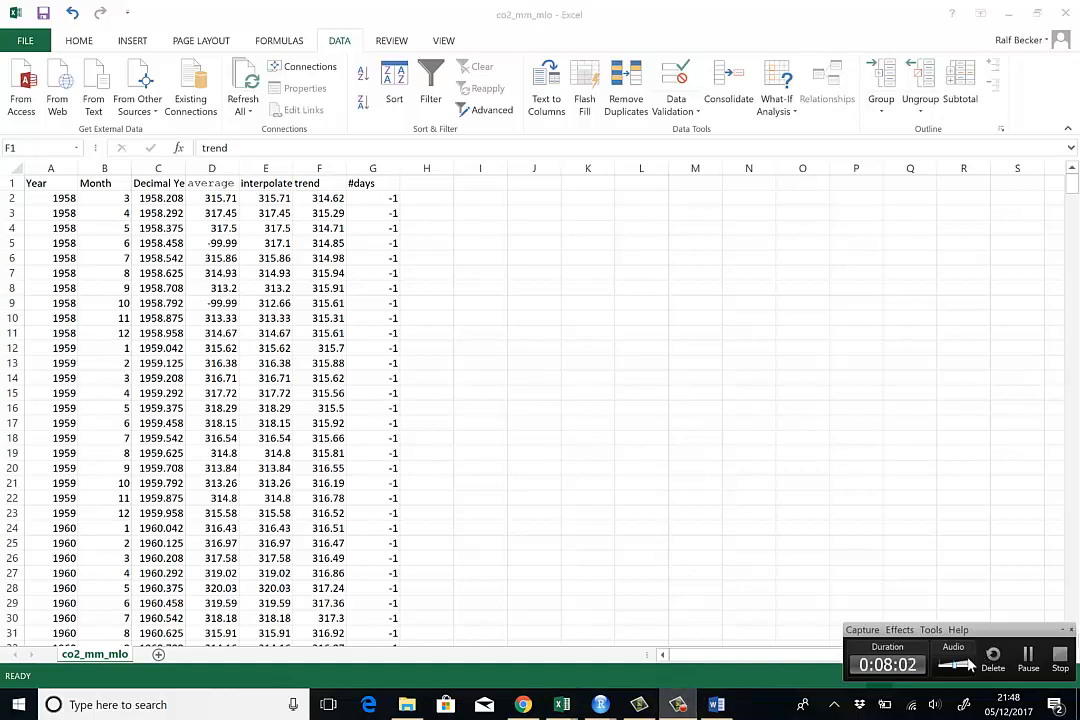
mouse_move(703, 557)
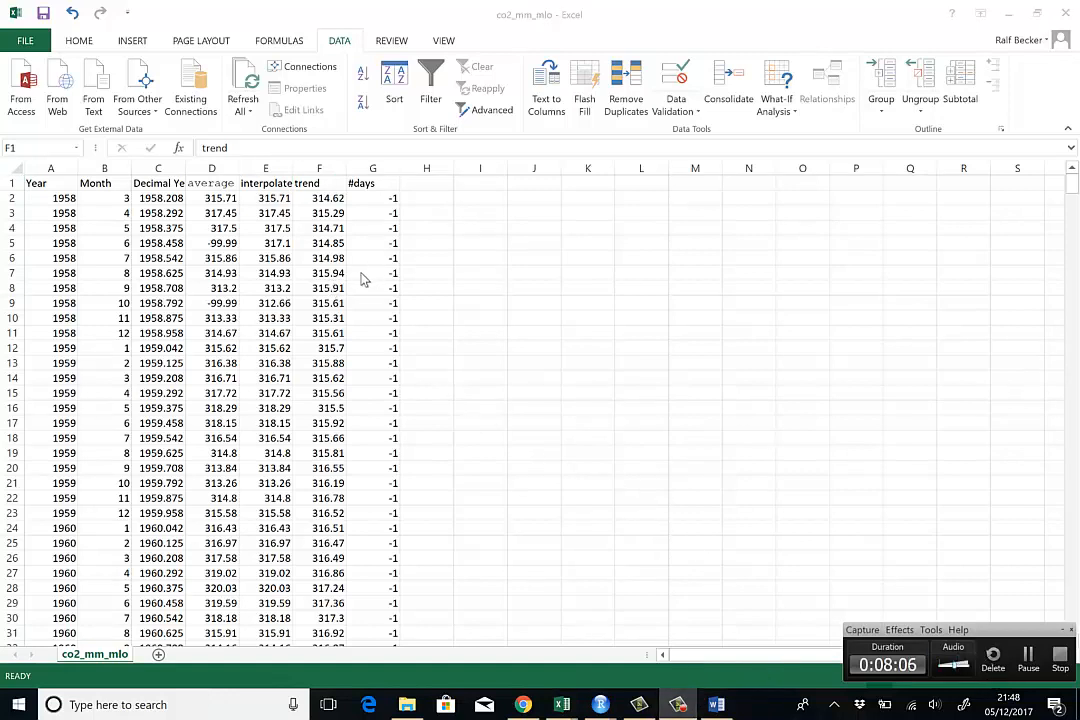
left_click(319, 183)
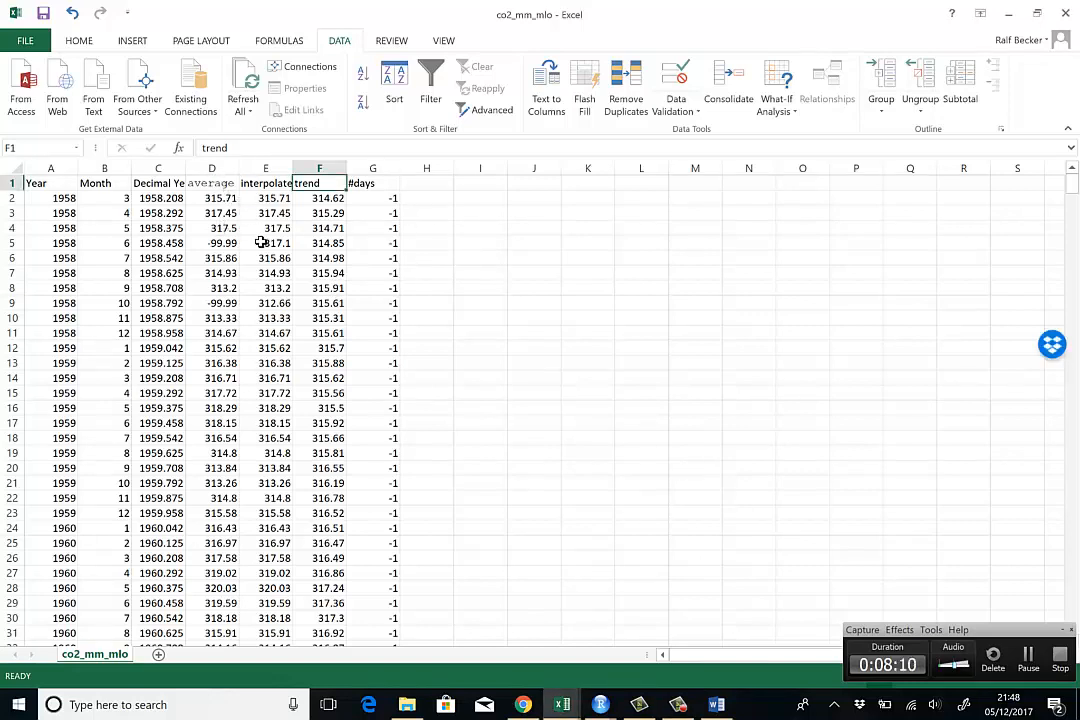
mouse_move(203, 228)
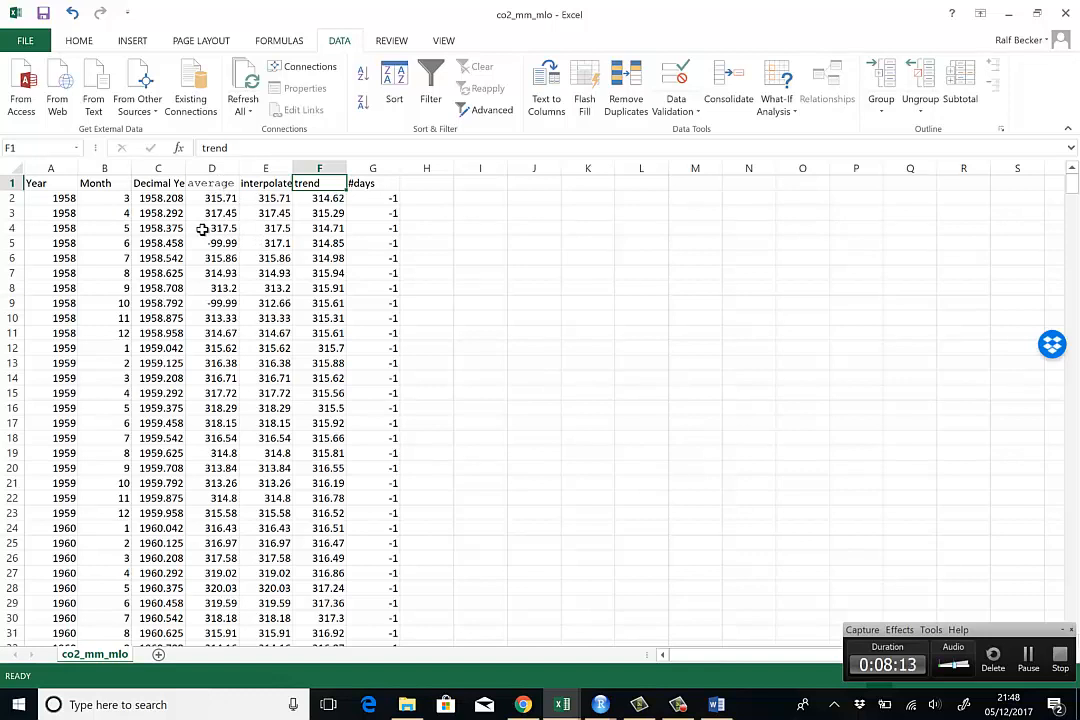
mouse_move(579, 357)
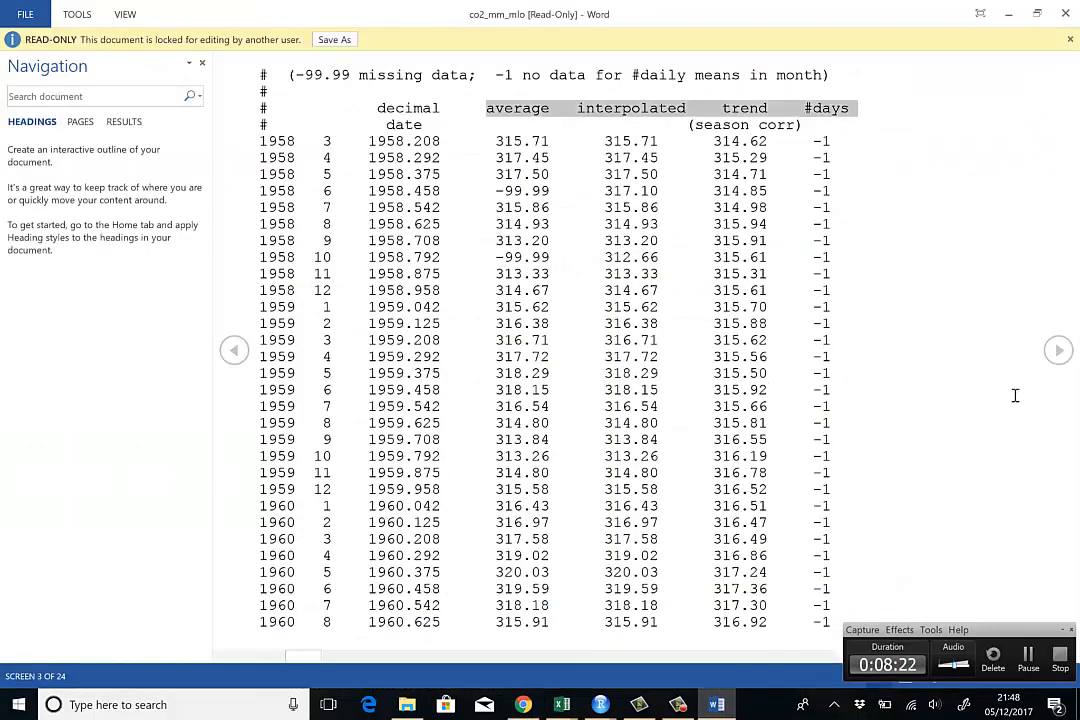
mouse_move(234, 350)
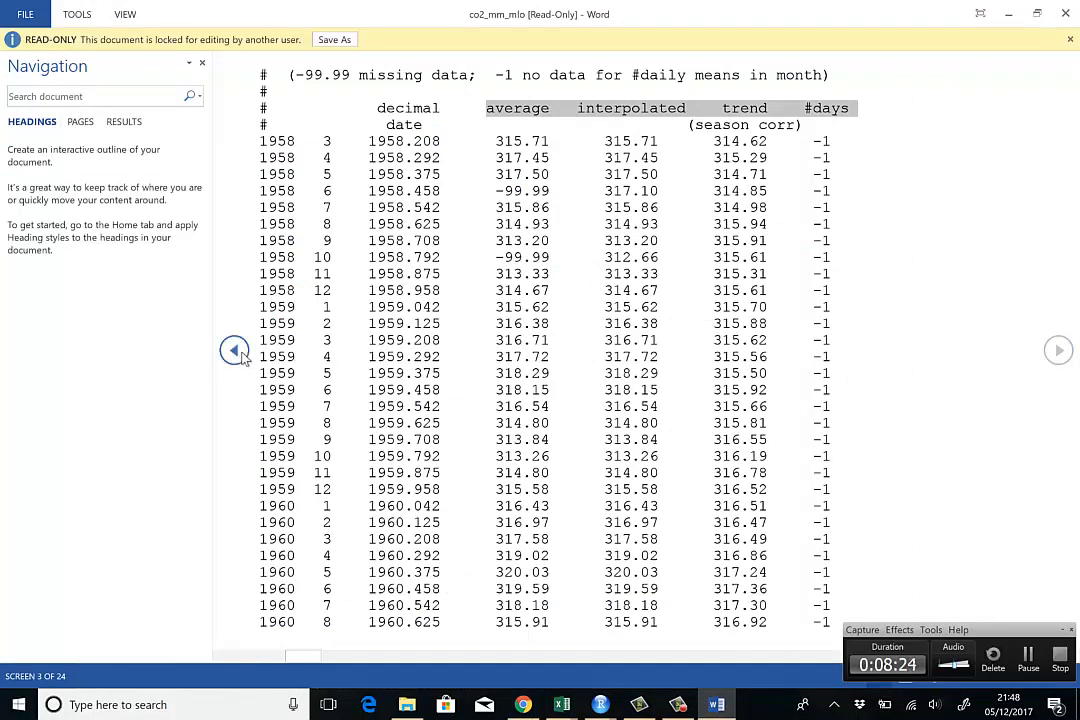
Return to the start of the notes and highlight the NOAA data paragraph and the average column description
left_click(234, 350)
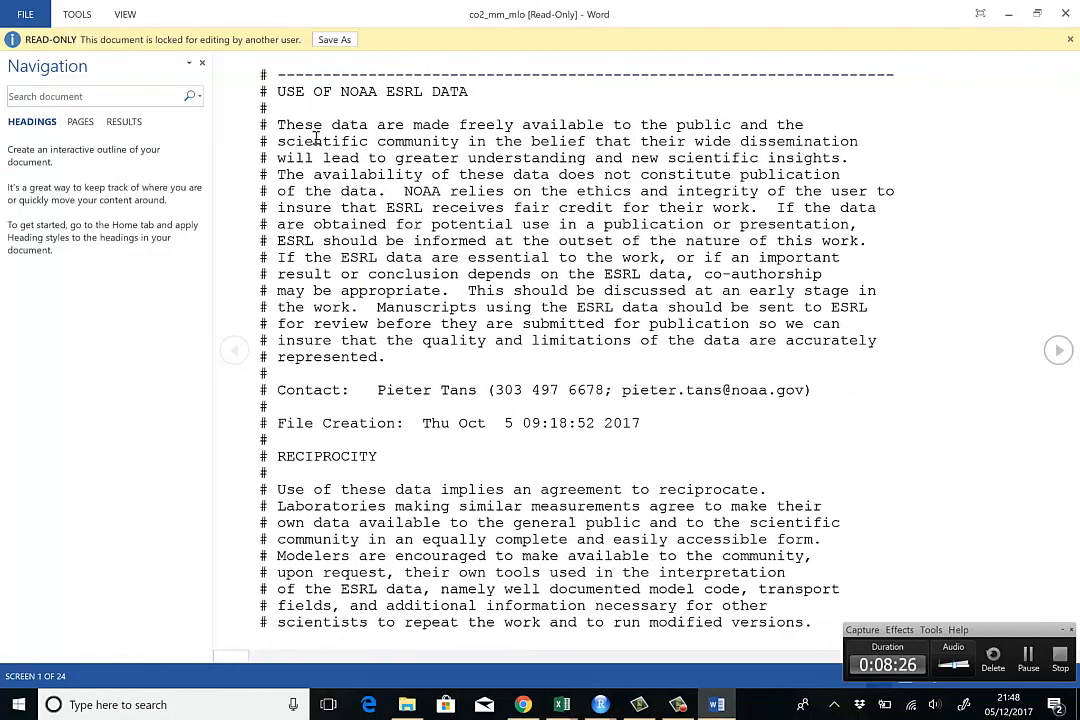
left_click_drag(277, 124, 877, 307)
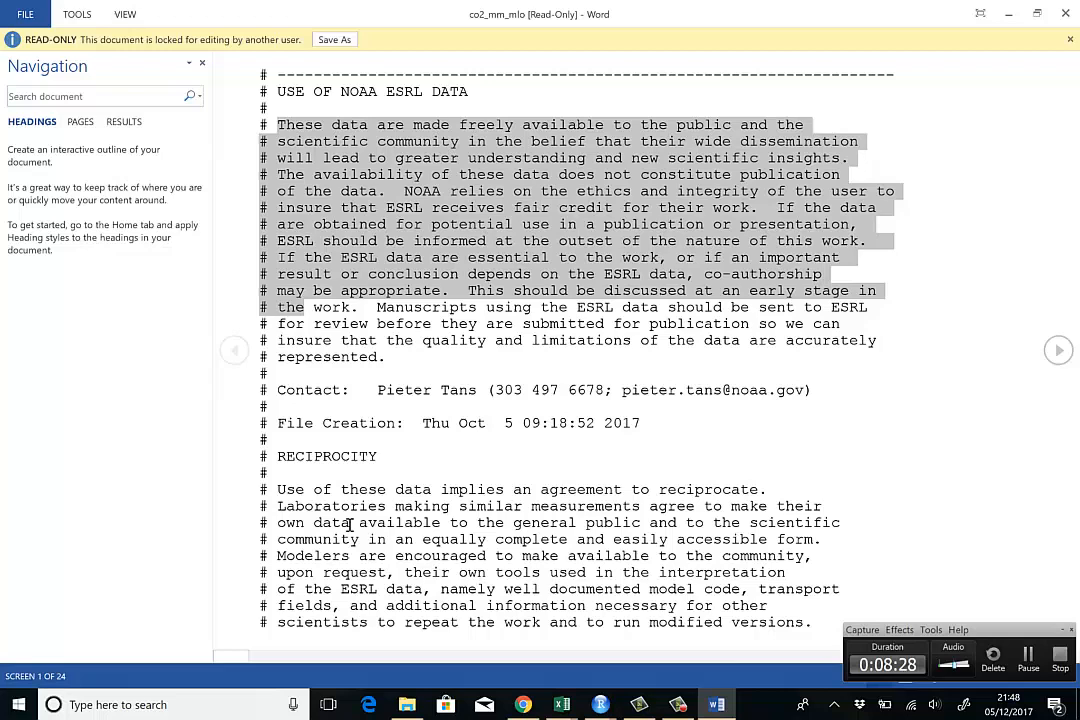
mouse_move(943, 386)
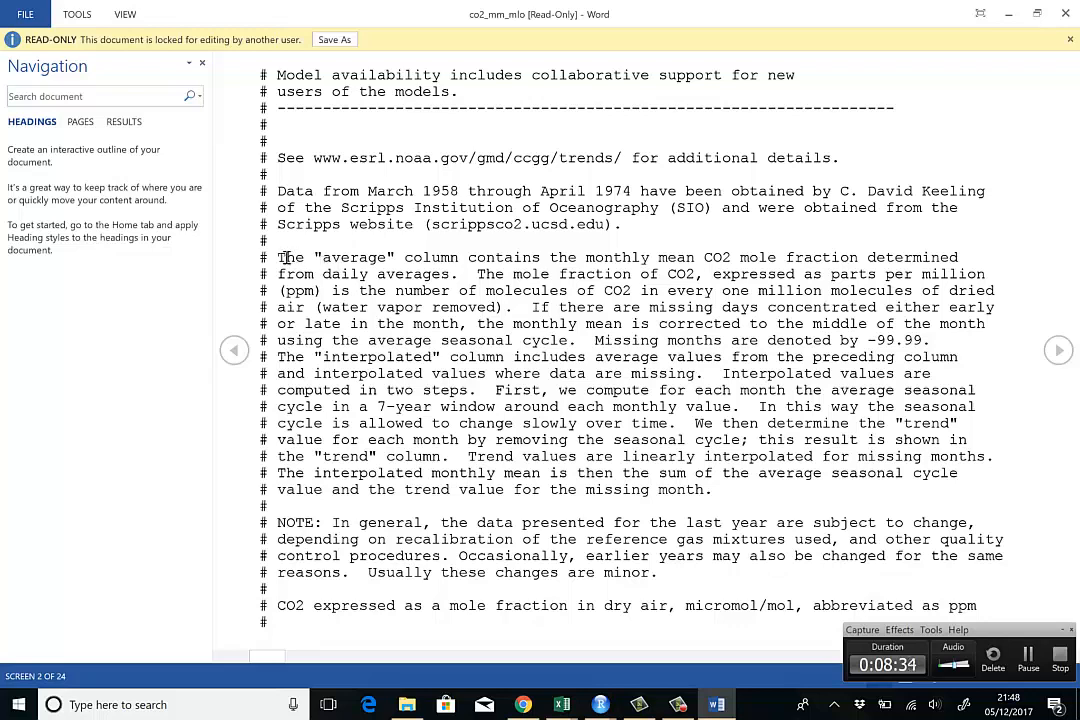
left_click_drag(277, 257, 555, 274)
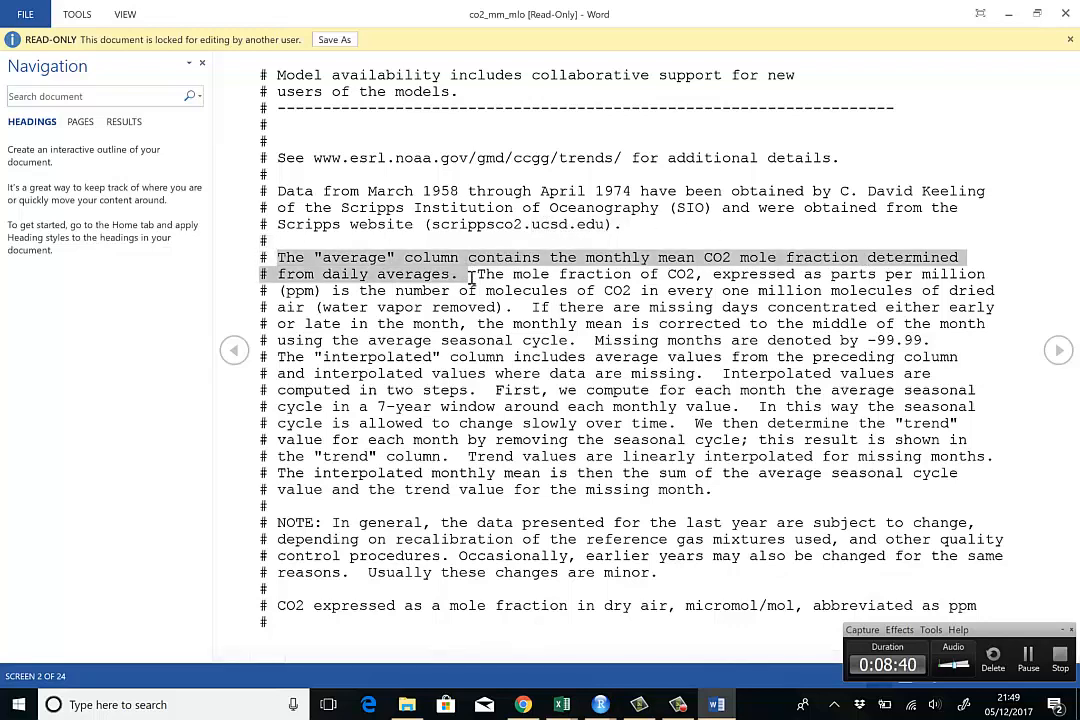
mouse_move(620, 439)
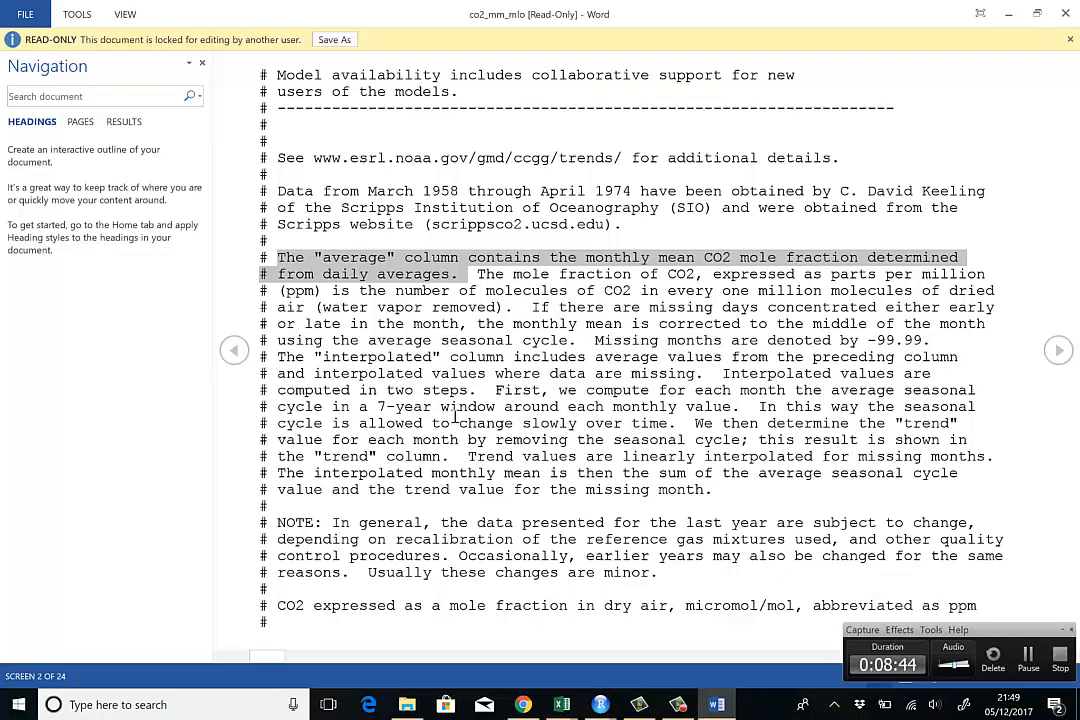
mouse_move(625, 373)
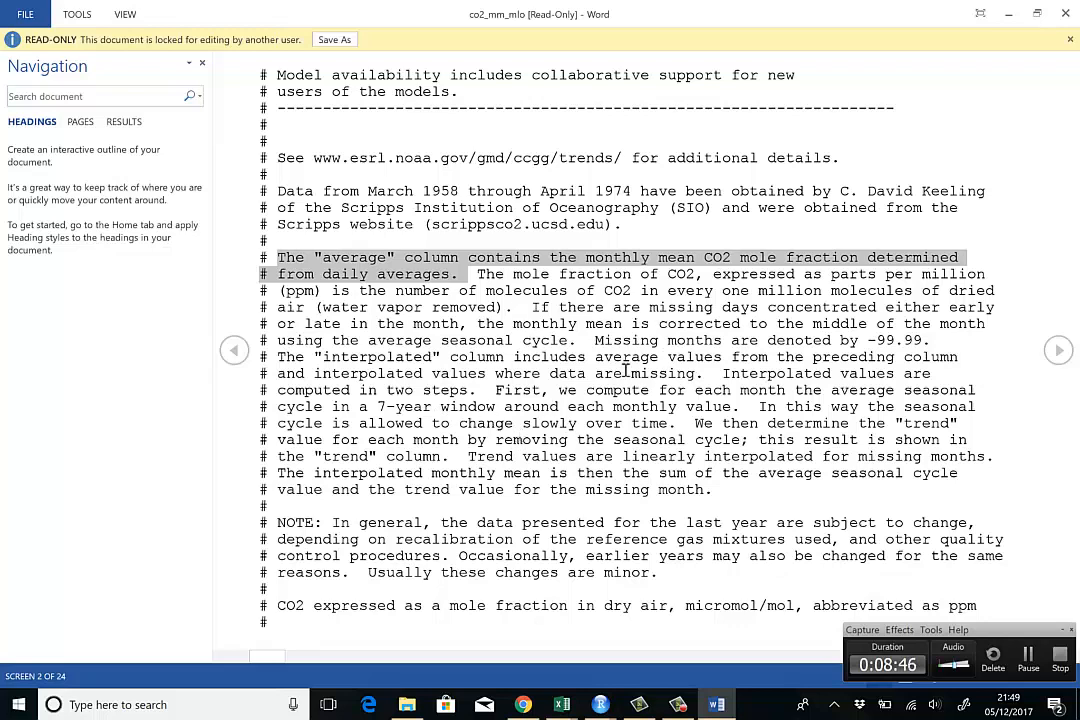
mouse_move(434, 580)
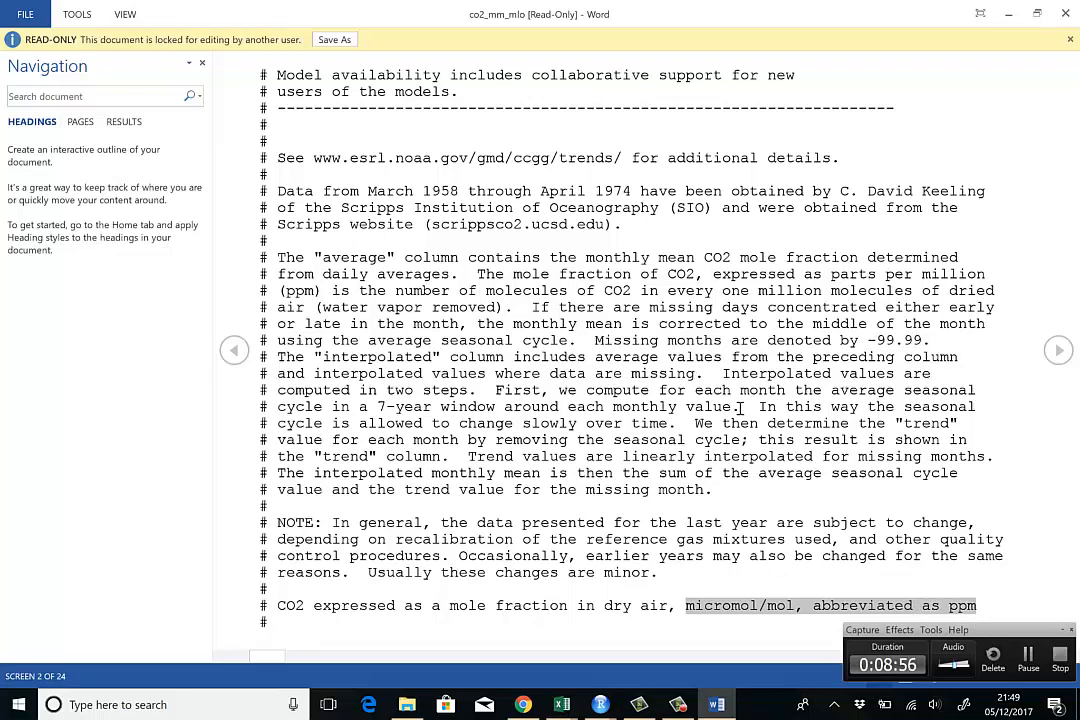
mouse_move(538, 423)
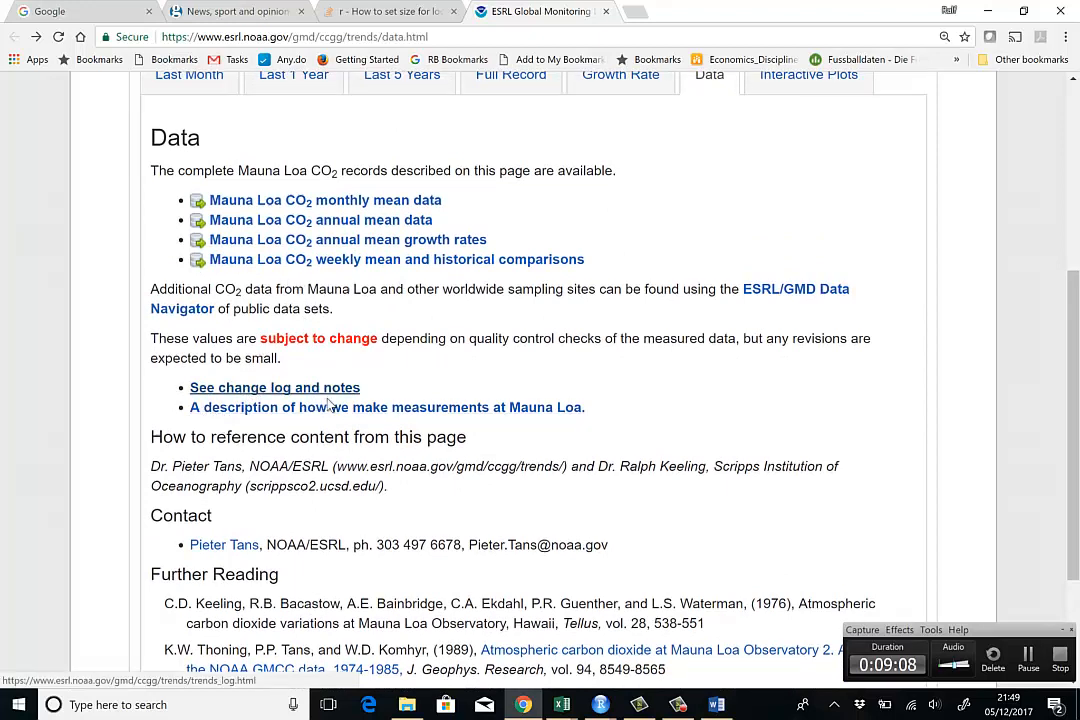
mouse_move(503, 424)
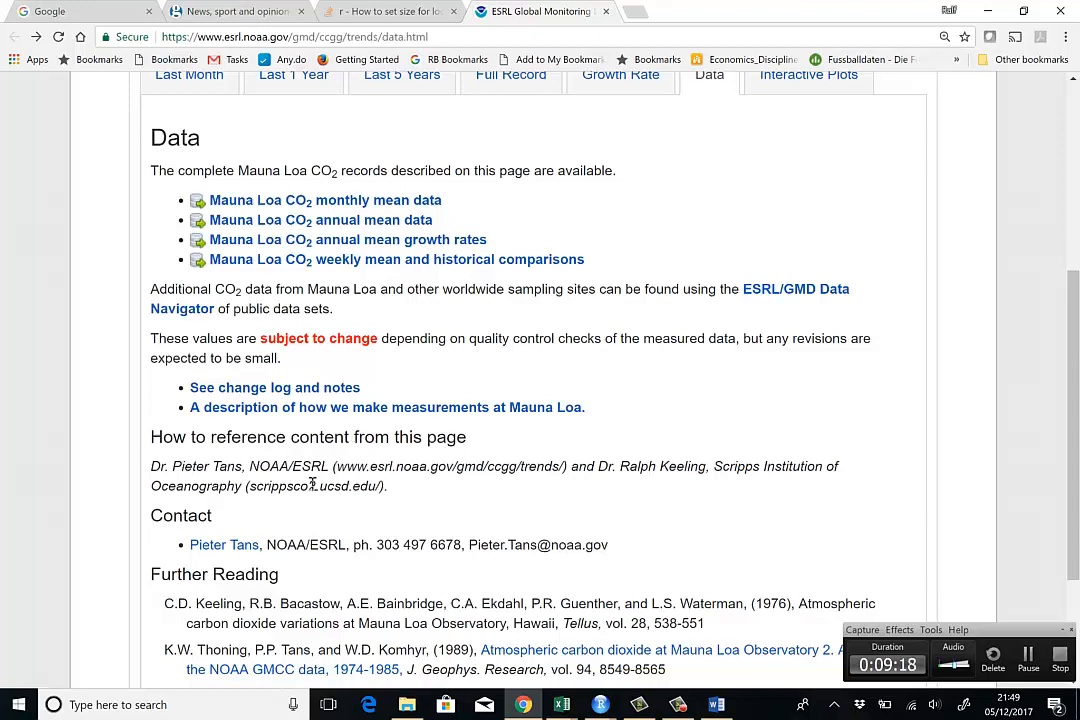
mouse_move(388, 509)
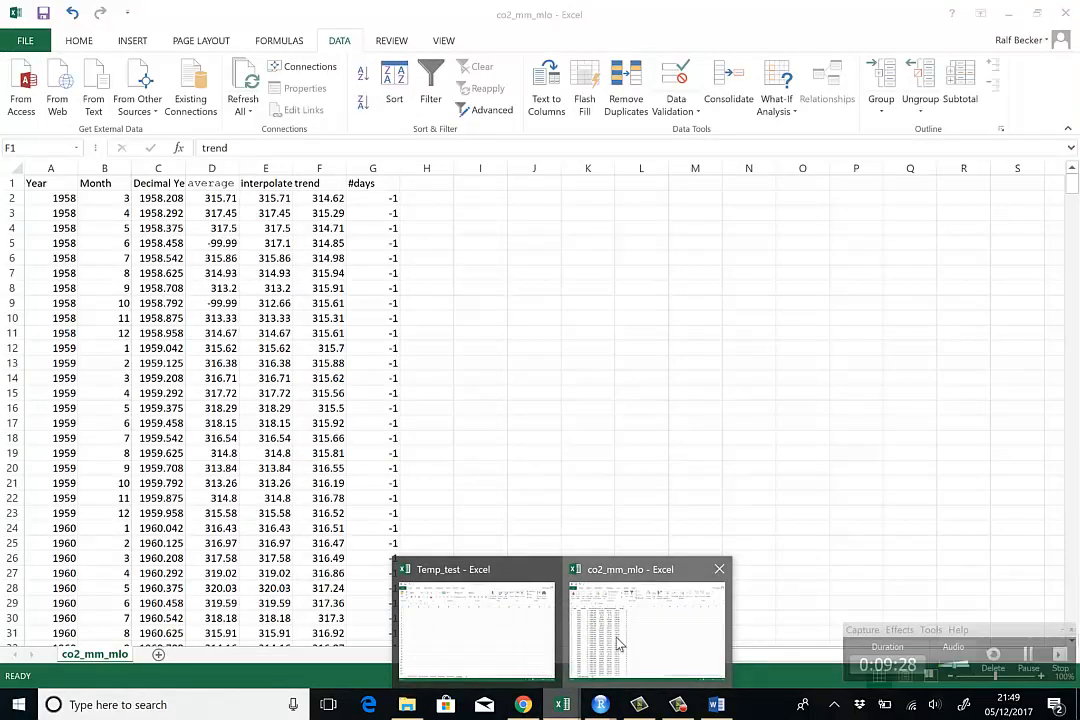
Switch to the co2_mm_mlo workbook, zoom to 140% and select the whole average column D
left_click(646, 635)
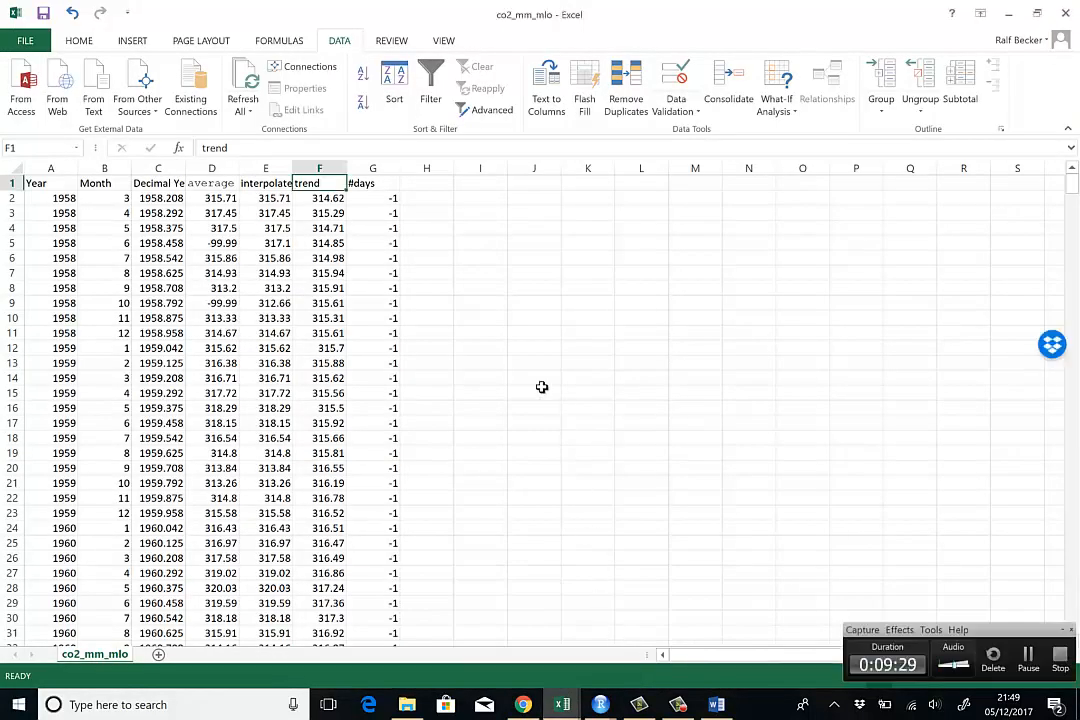
mouse_move(464, 300)
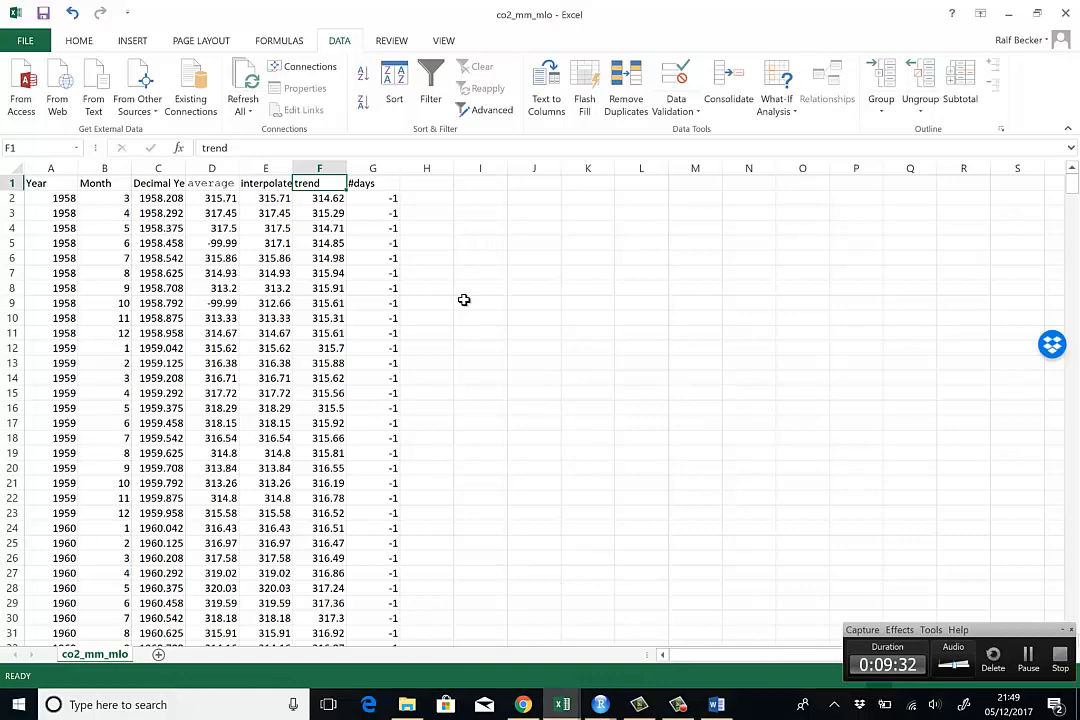
mouse_move(278, 258)
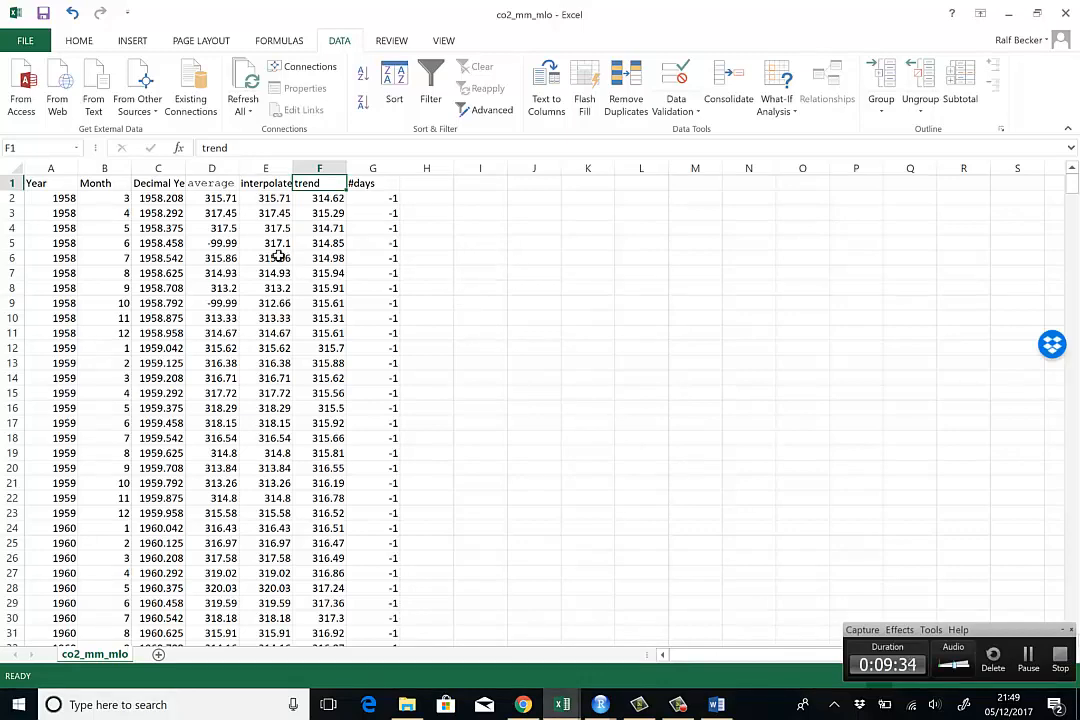
scroll("down", 3)
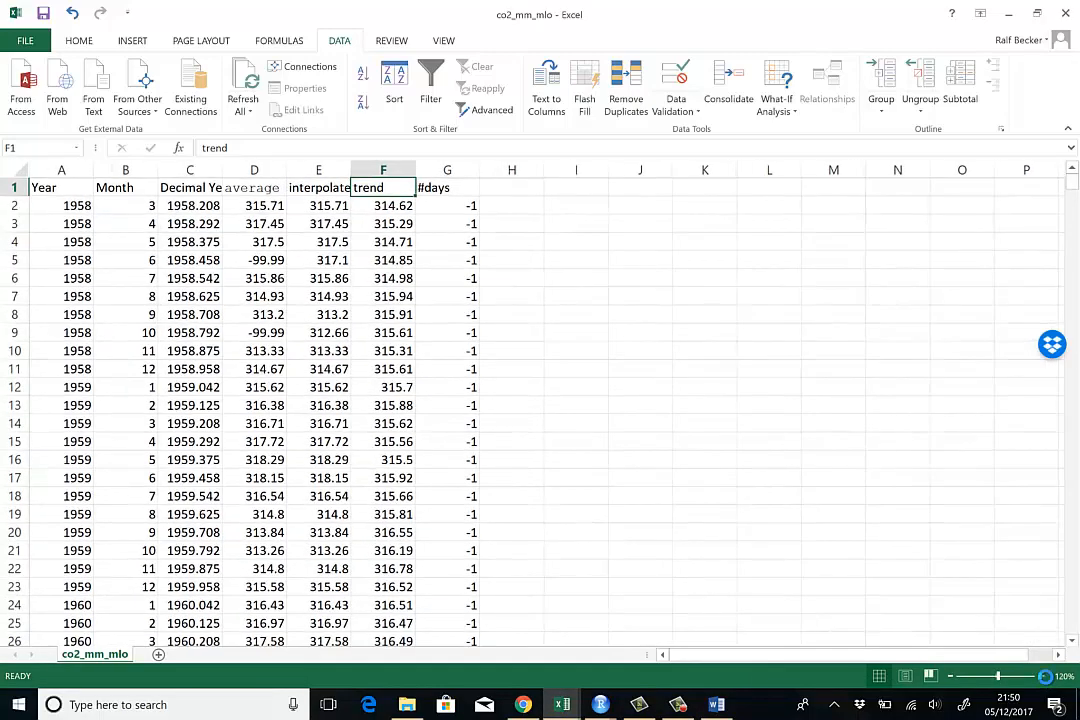
left_click(1040, 675)
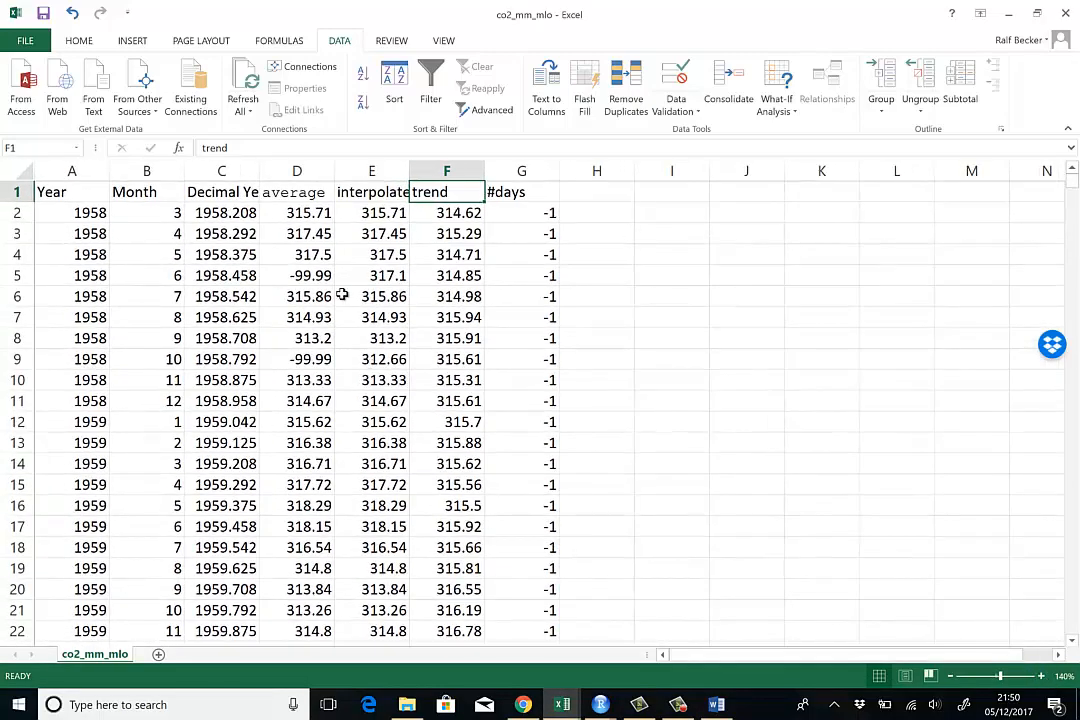
left_click(296, 170)
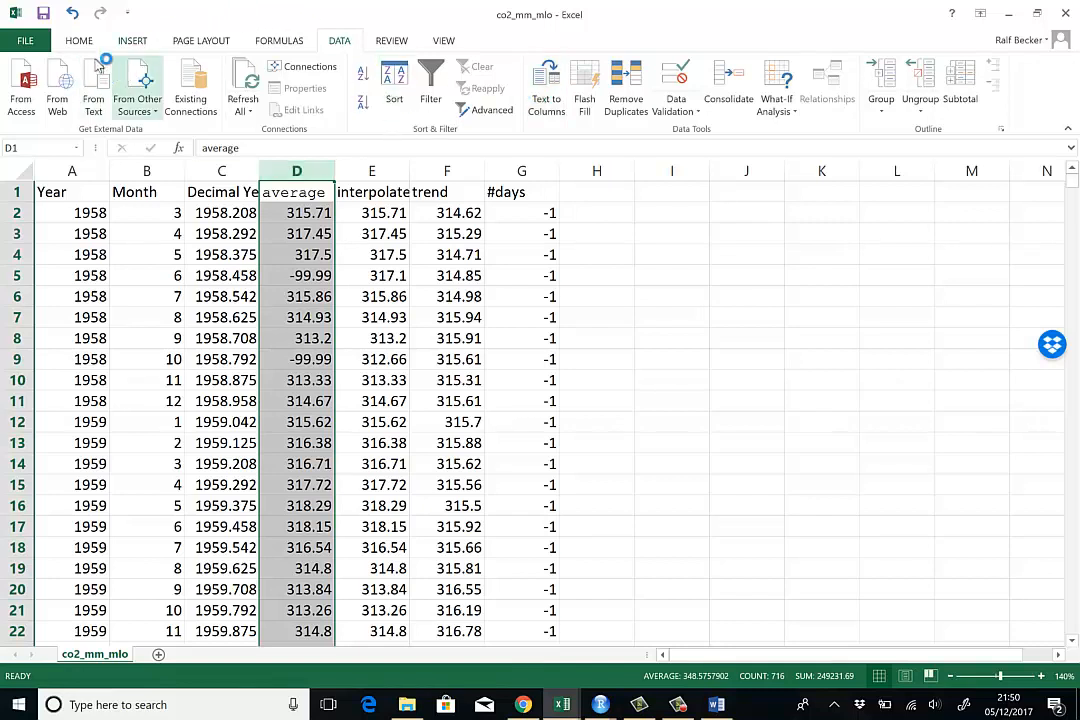
mouse_move(128, 41)
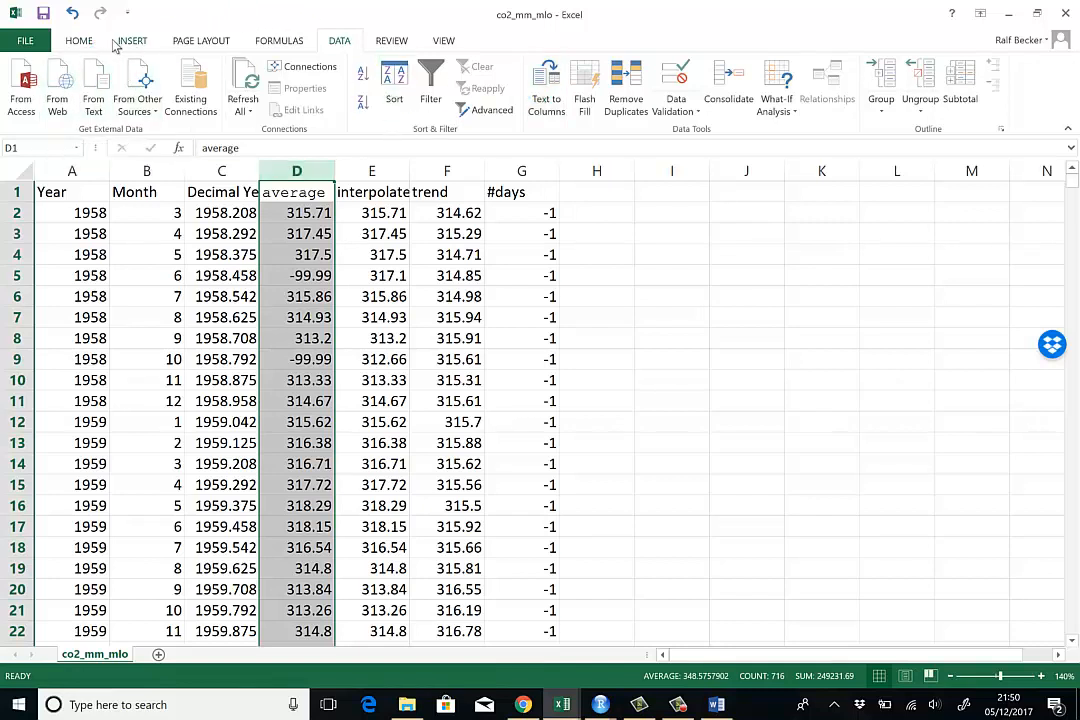
left_click(131, 41)
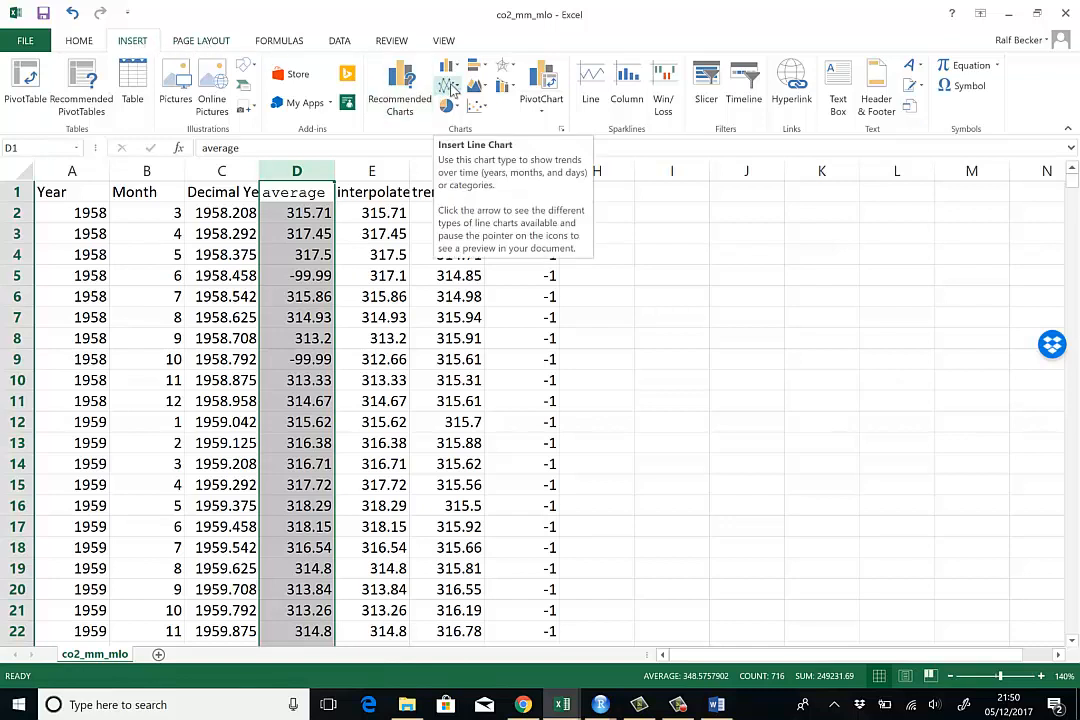
Insert a plain line chart of the average column, revealing the -99.99 missing-value spikes
left_click(448, 80)
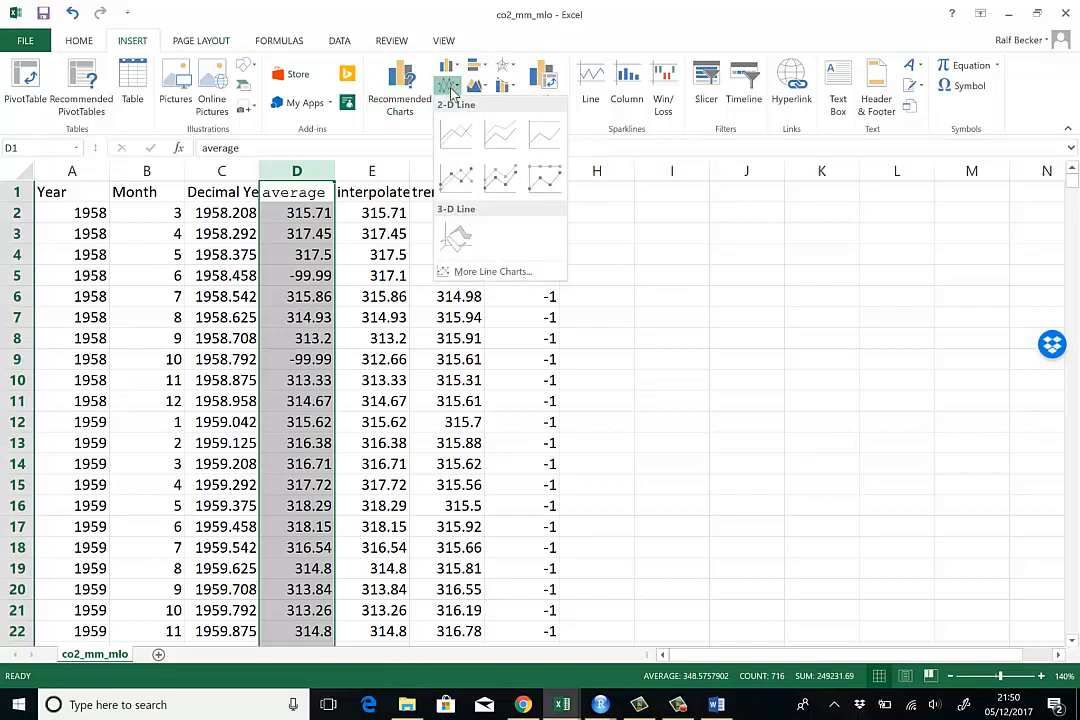
left_click(457, 133)
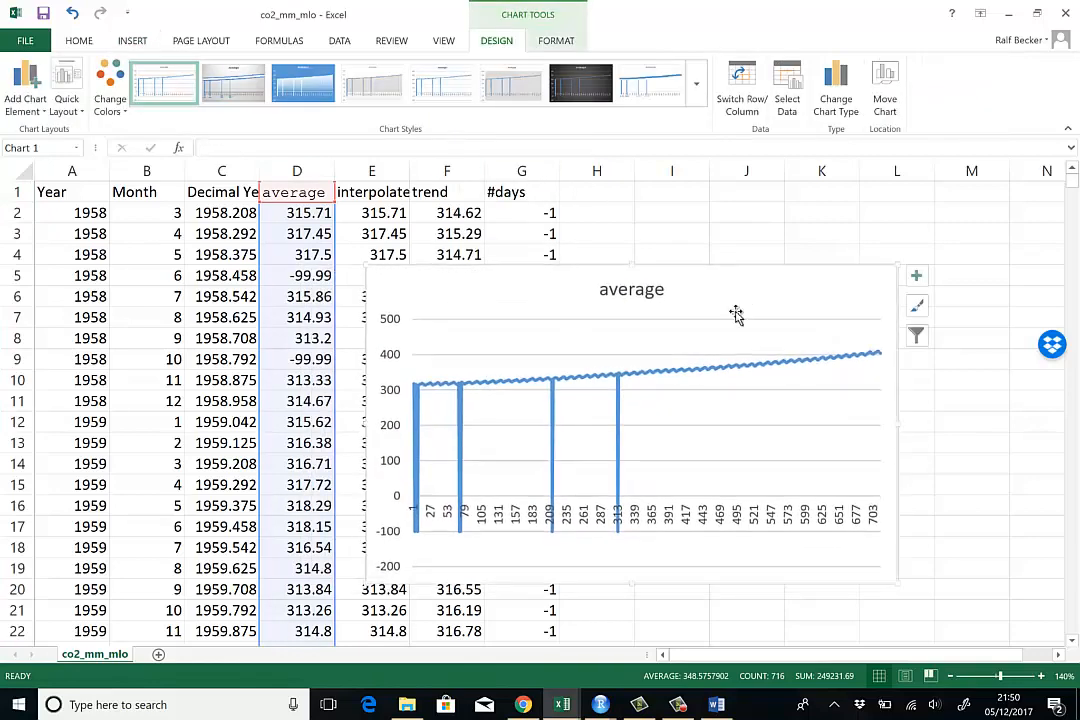
mouse_move(481, 572)
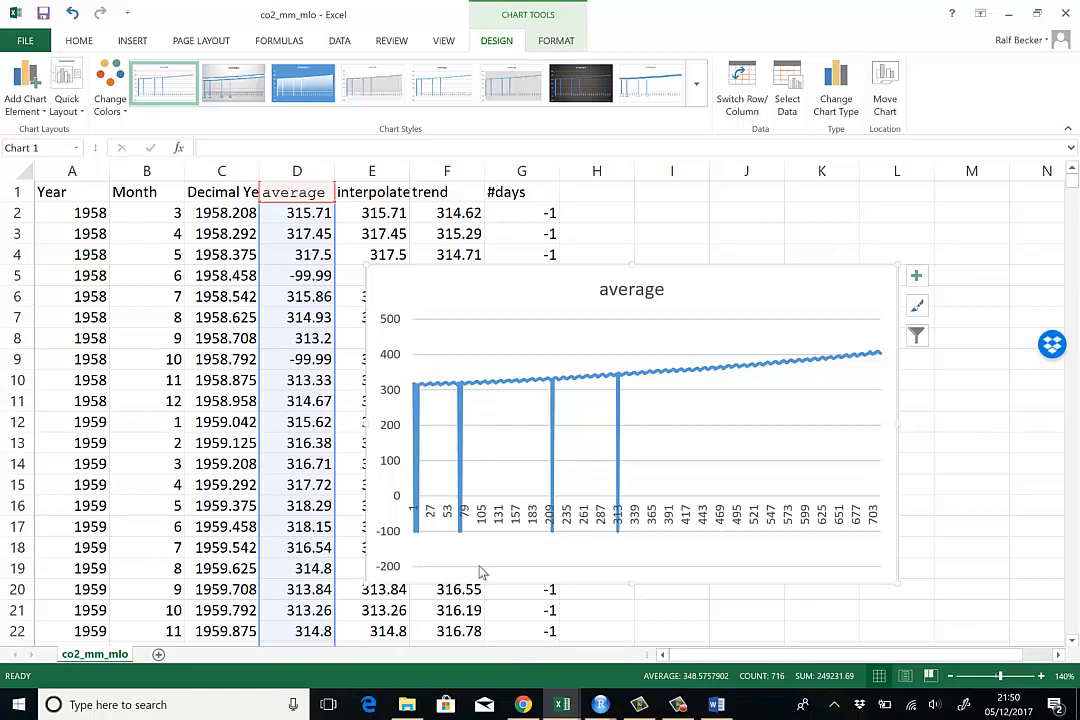
mouse_move(446, 541)
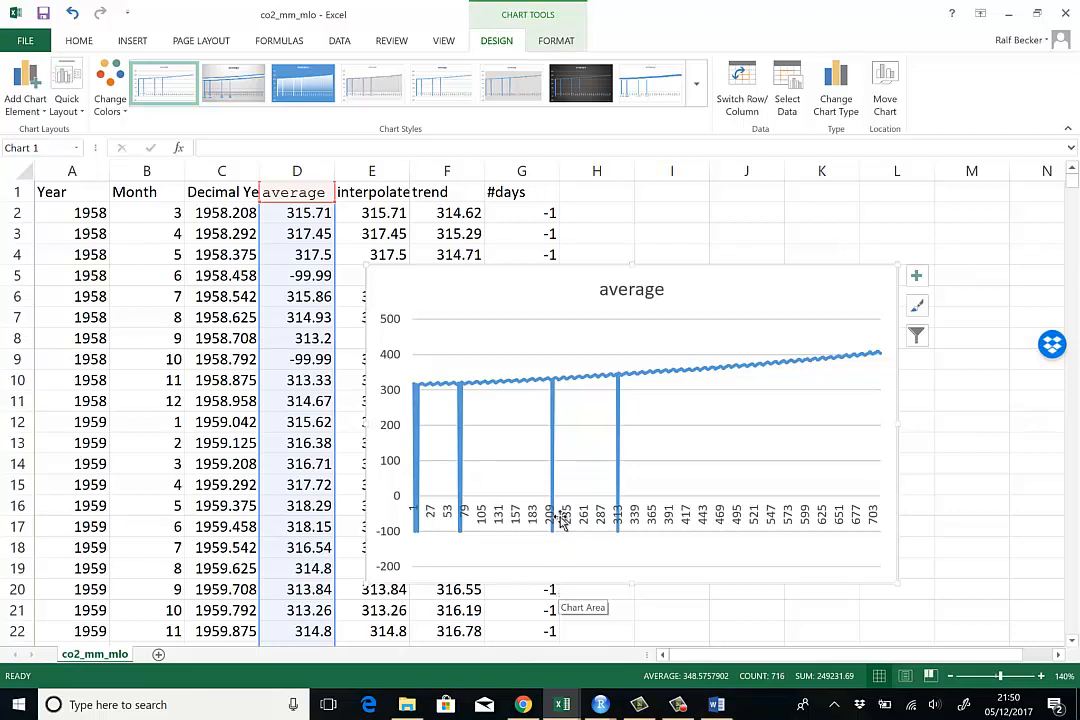
mouse_move(569, 443)
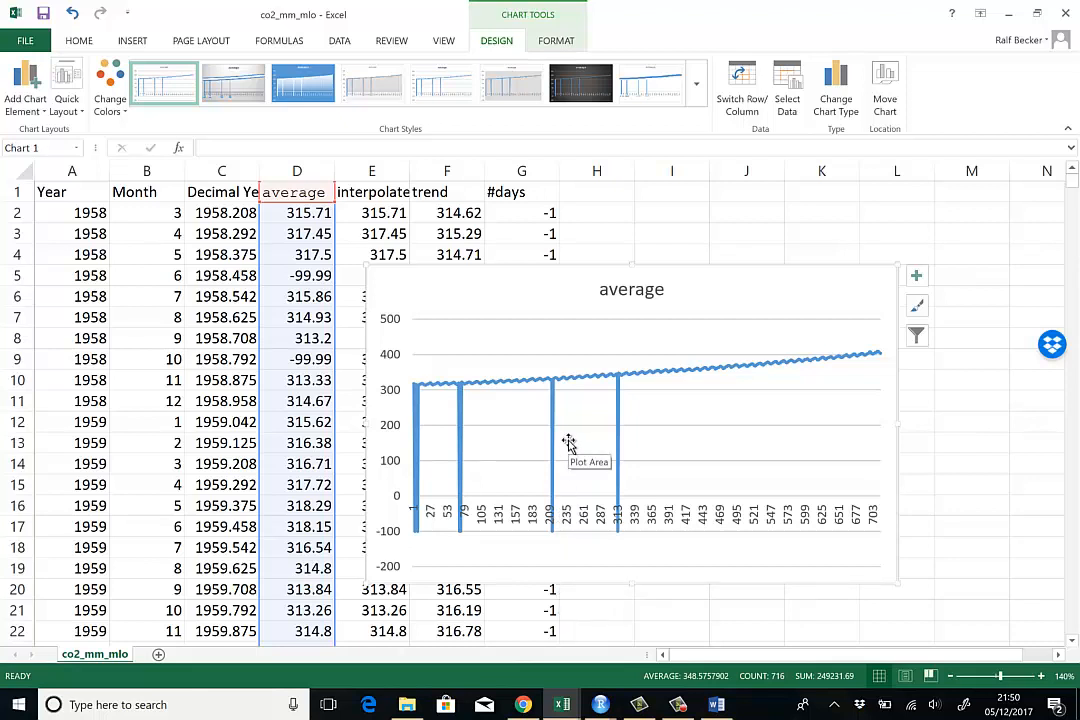
mouse_move(640, 423)
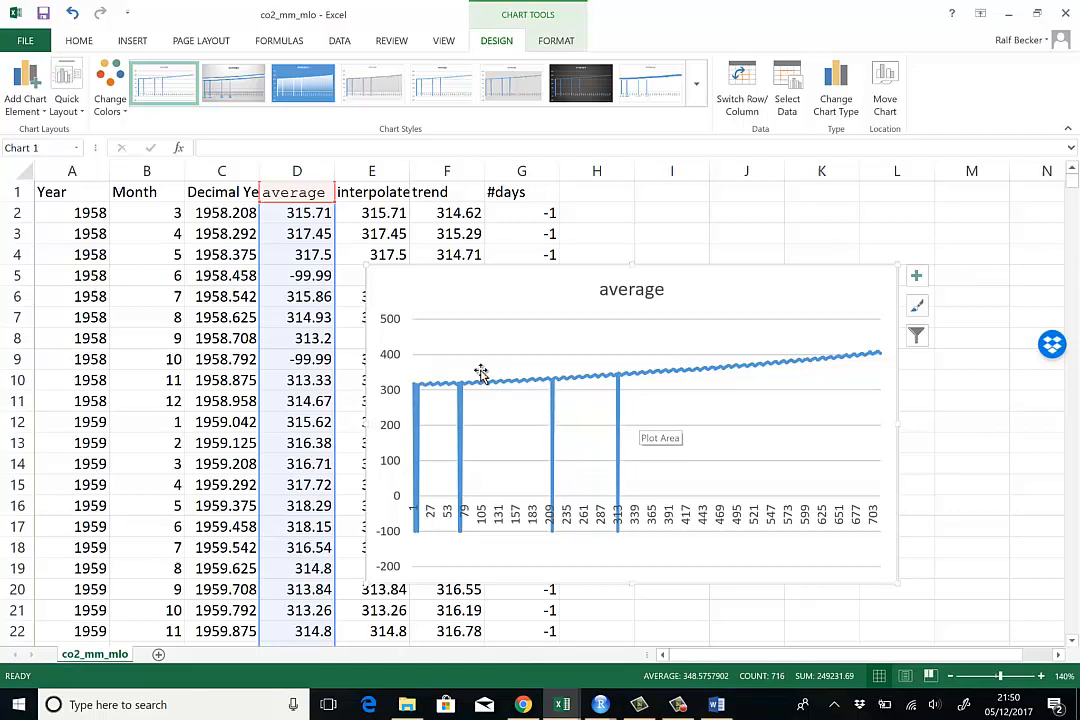
mouse_move(320, 358)
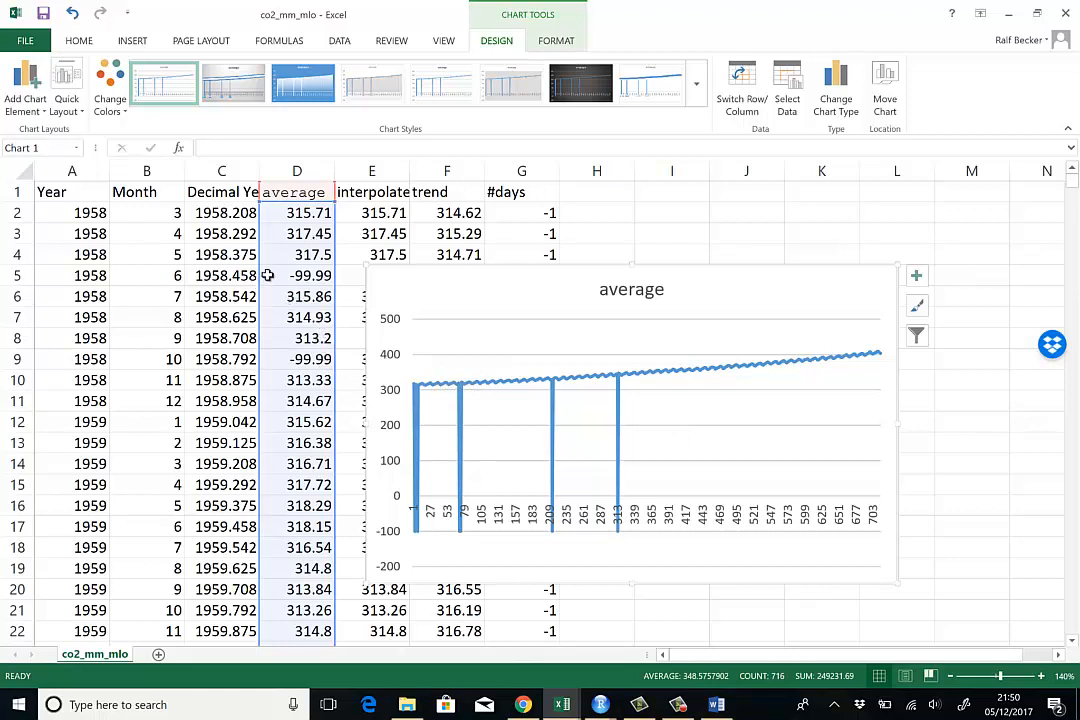
Inspect the -99.99 missing values in D5 and D9, move the chart aside, and clear D5
left_click(296, 275)
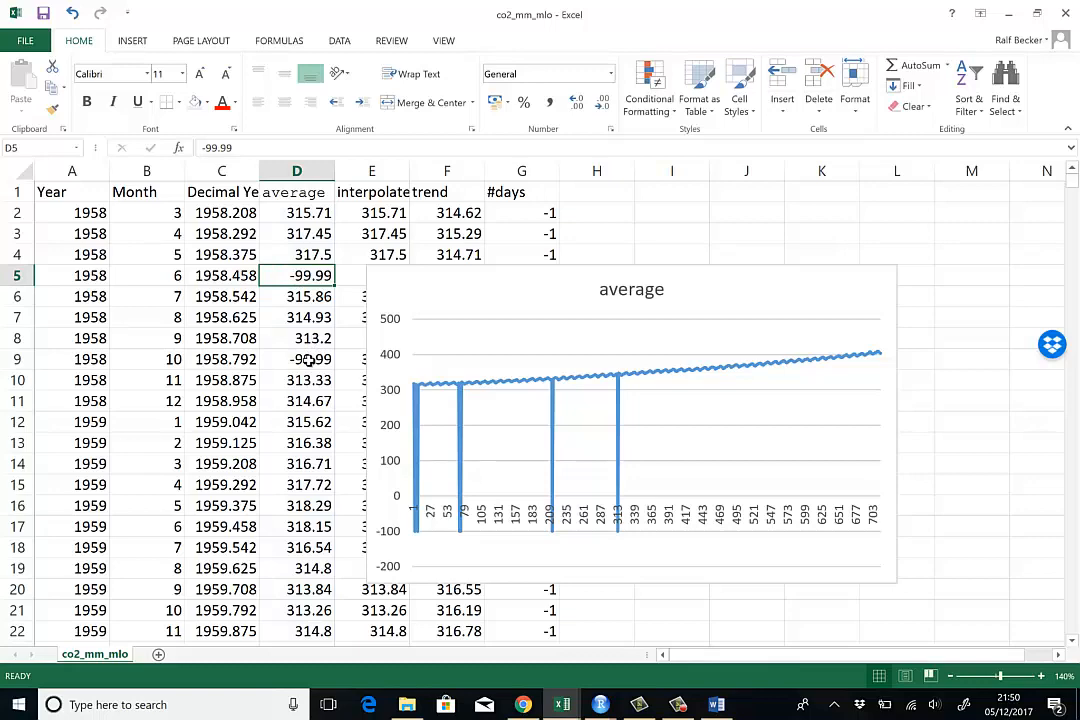
left_click(296, 359)
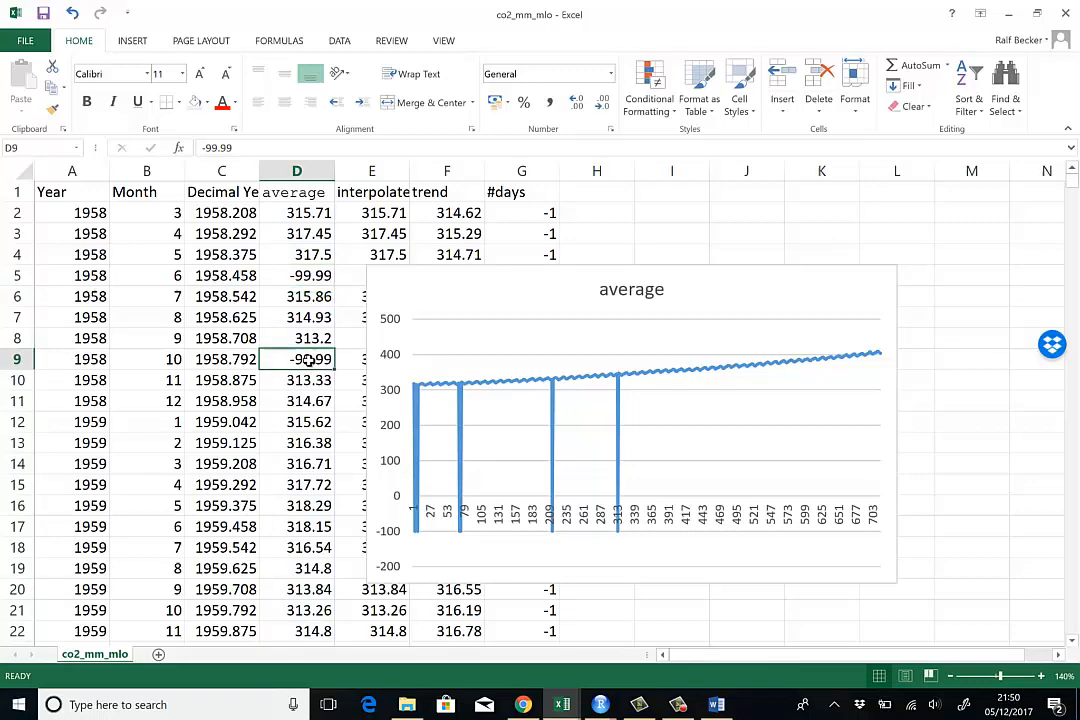
scroll("down", 3)
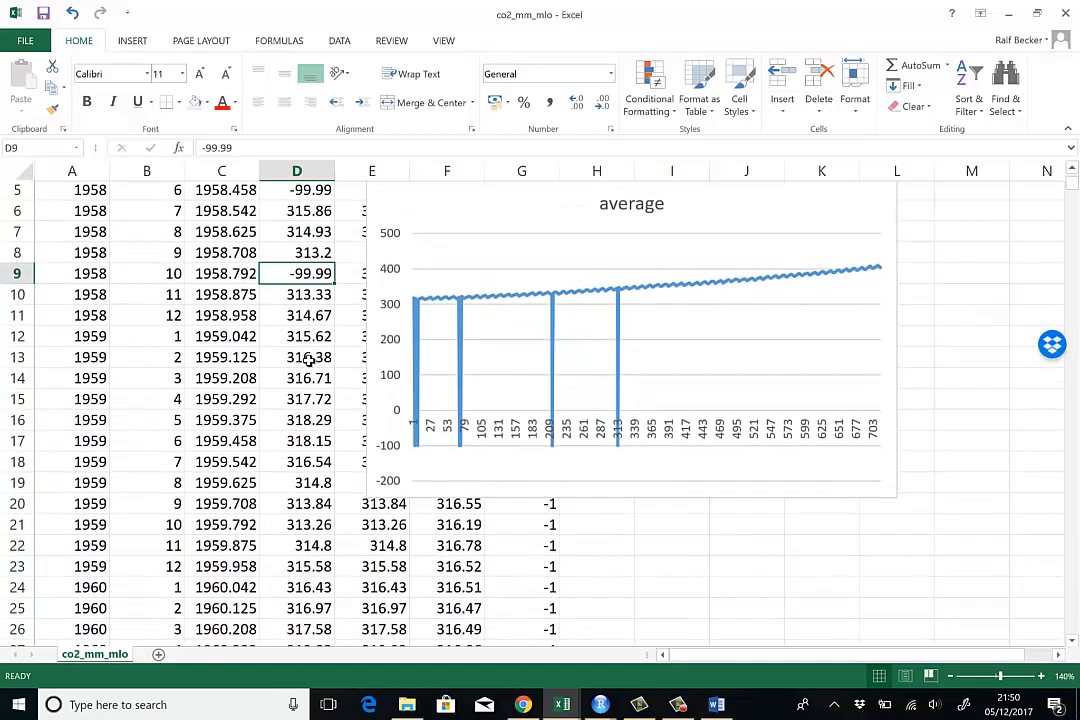
scroll("down", 3)
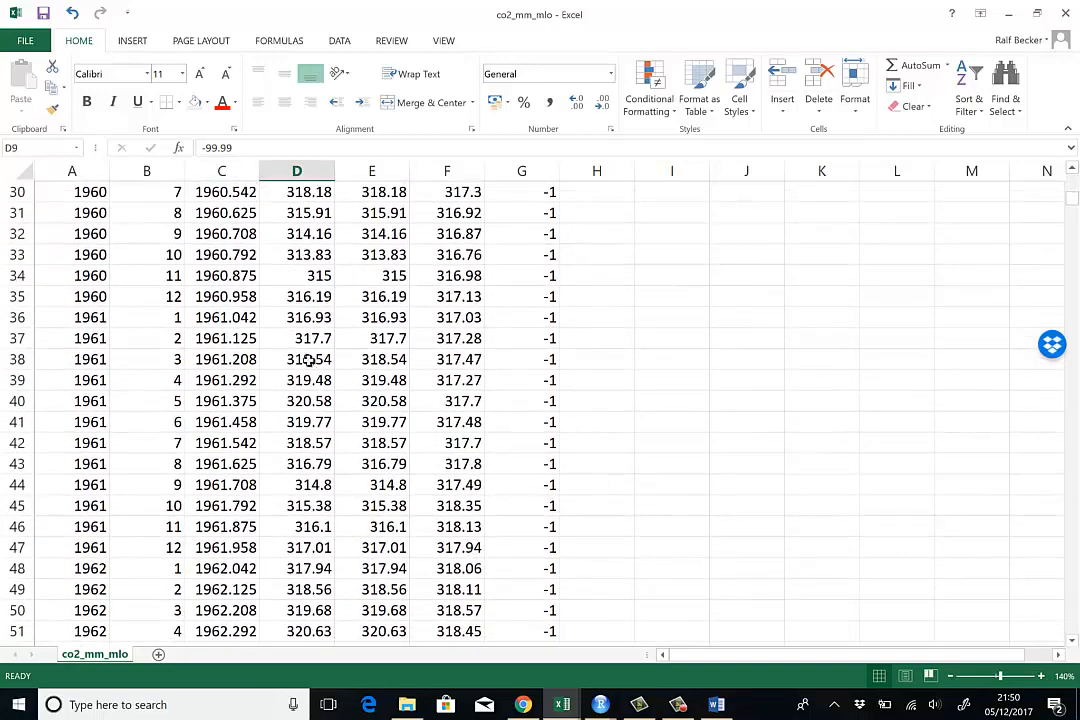
right_click(296, 359)
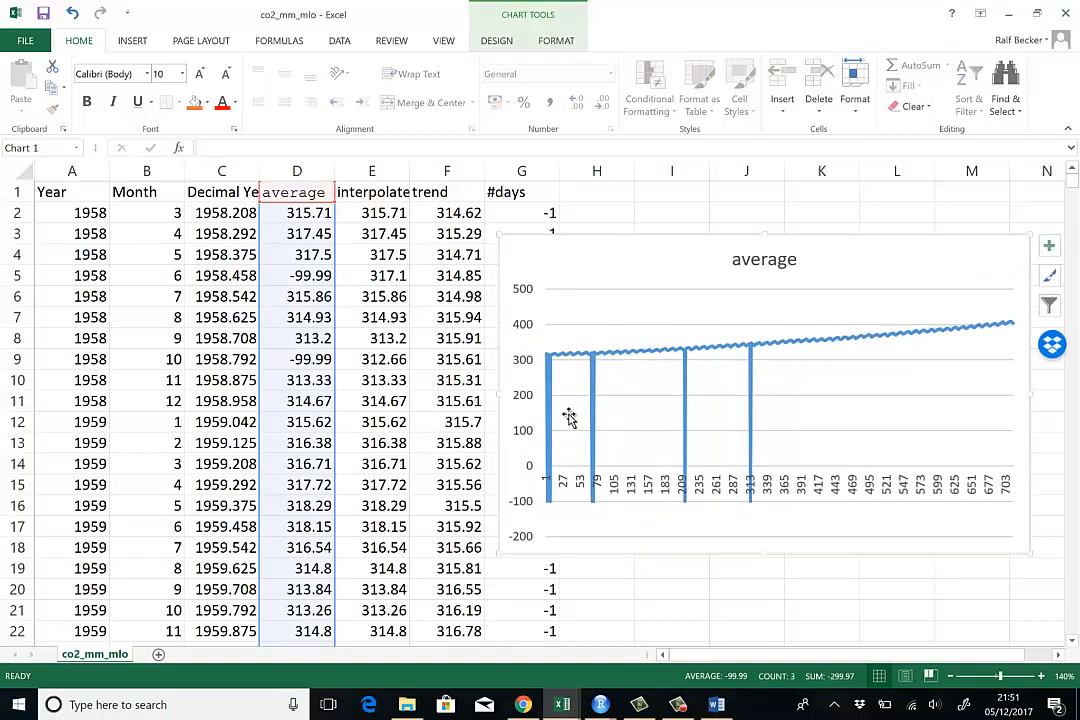
mouse_move(660, 508)
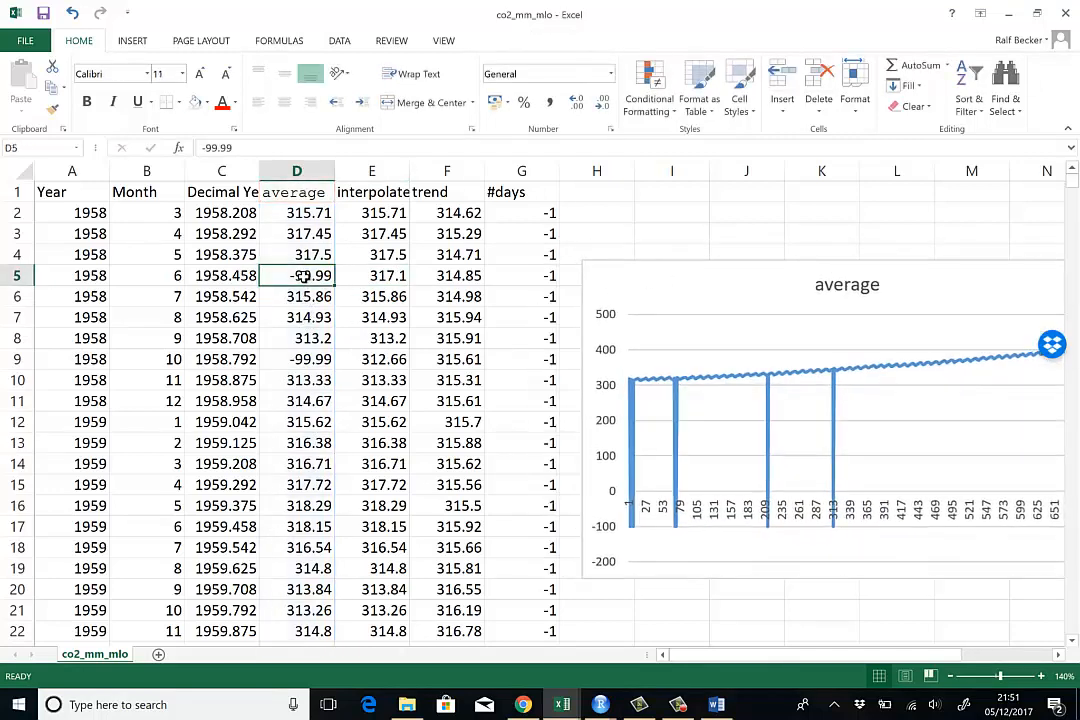
key("Delete")
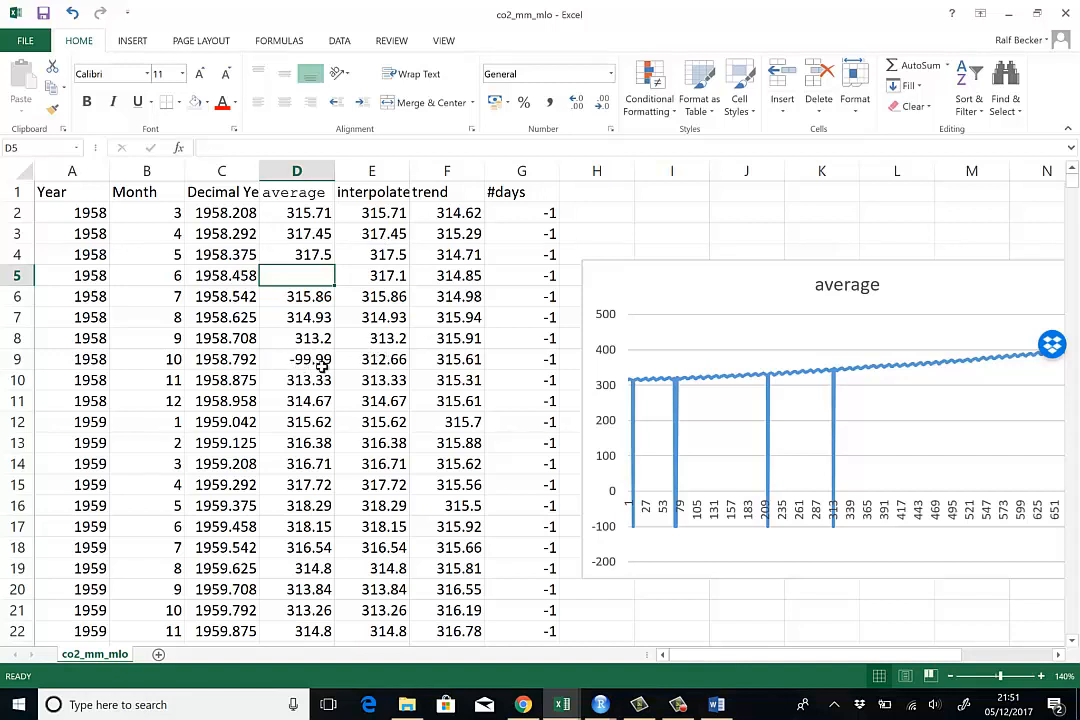
mouse_move(291, 366)
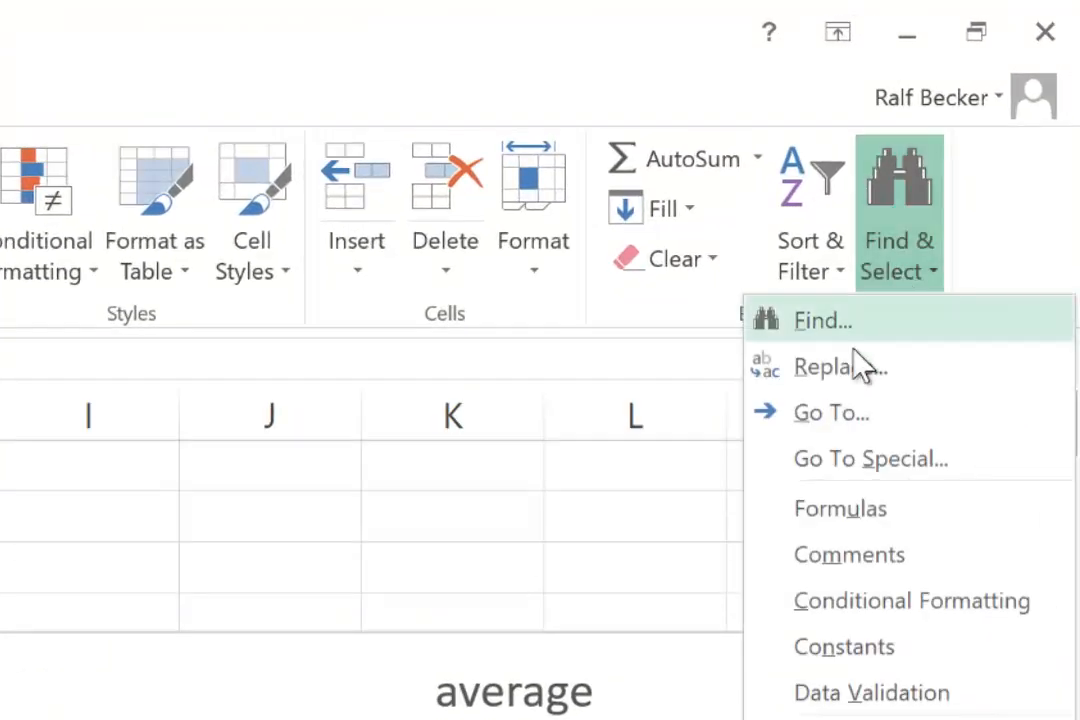
Replace every remaining -99.99 in the sheet with a blank, confirming the six replacements
left_click(829, 367)
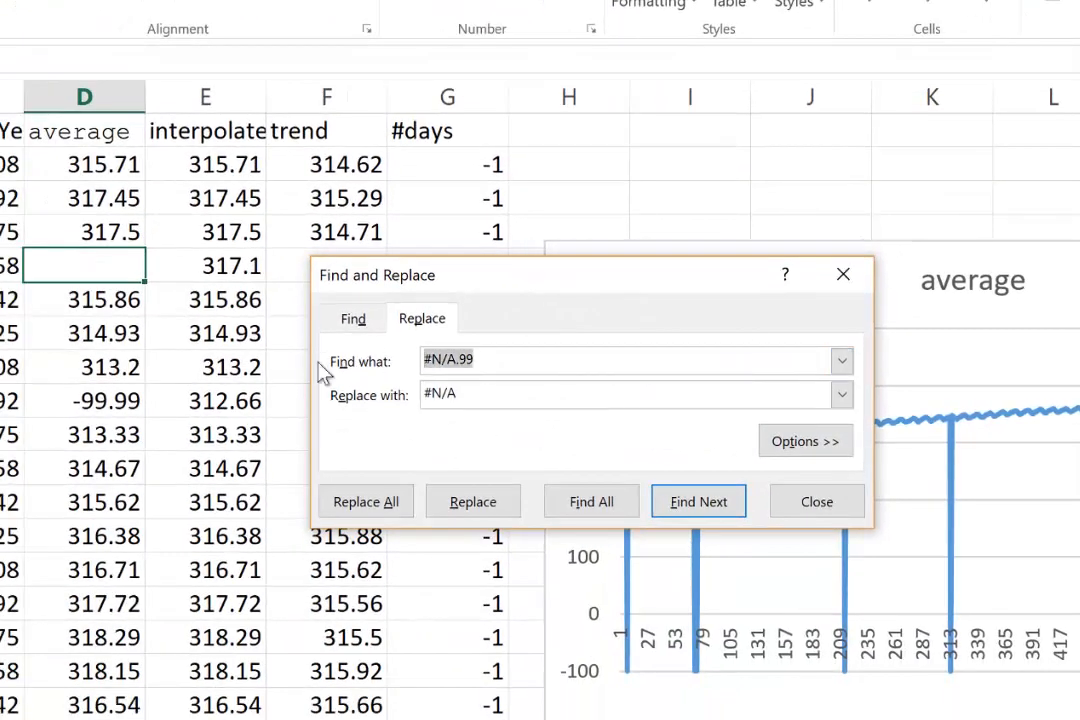
type("-99")
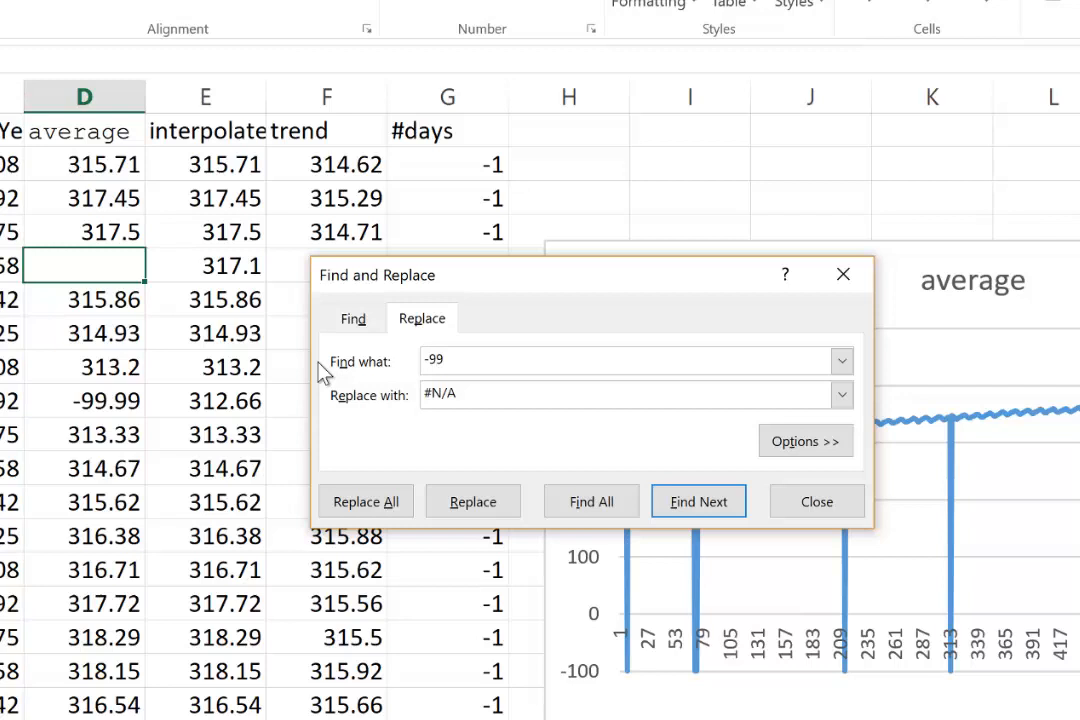
type(".99")
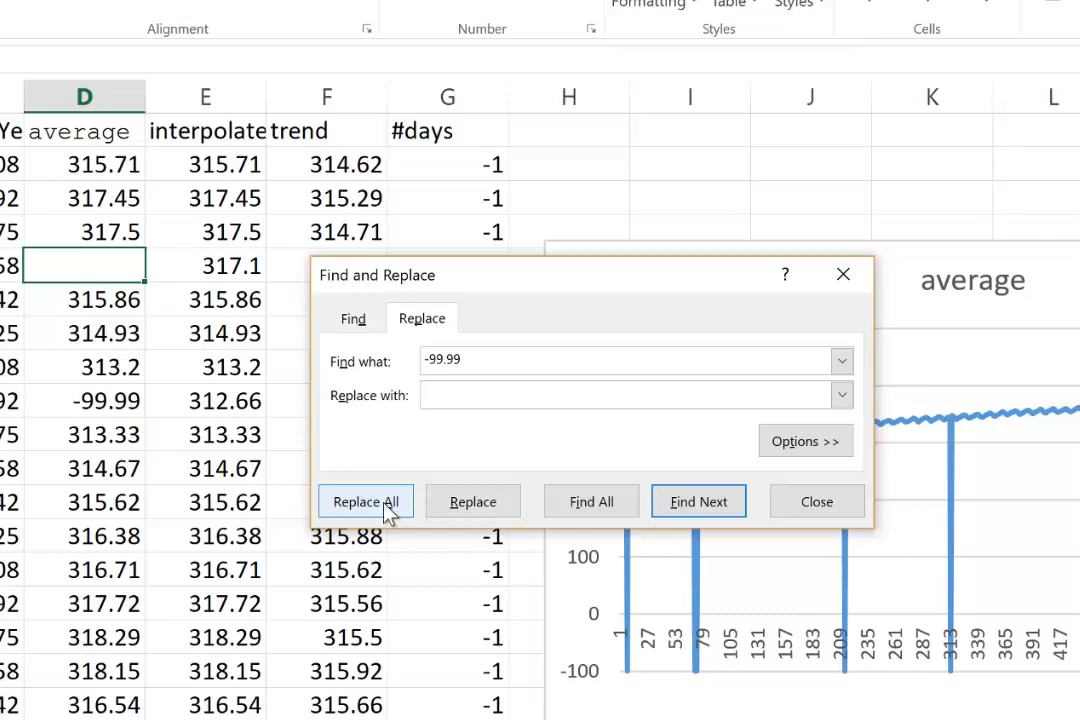
left_click(365, 501)
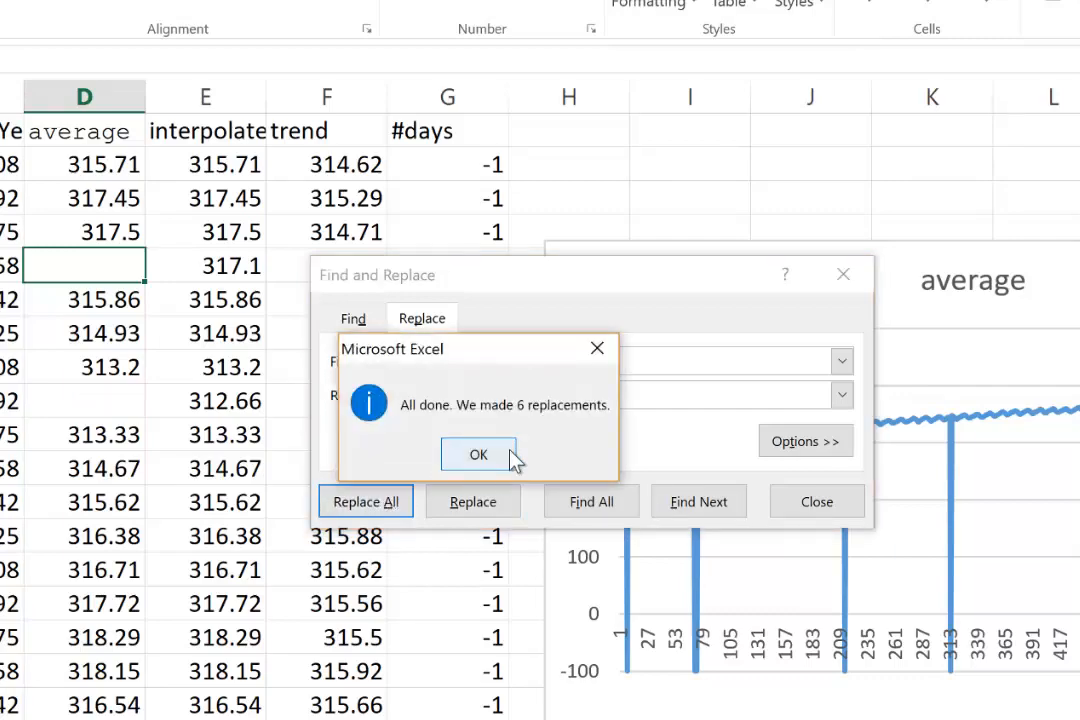
left_click(478, 454)
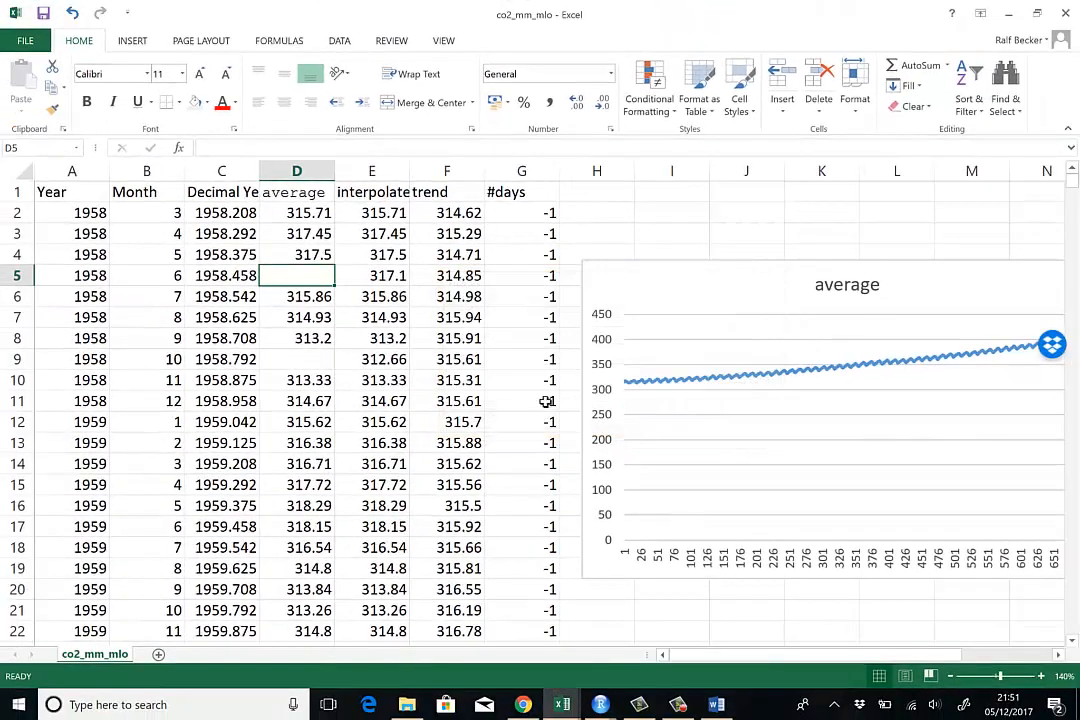
Verify D9 and the lower average cells are now blank where missing values were
left_click(296, 359)
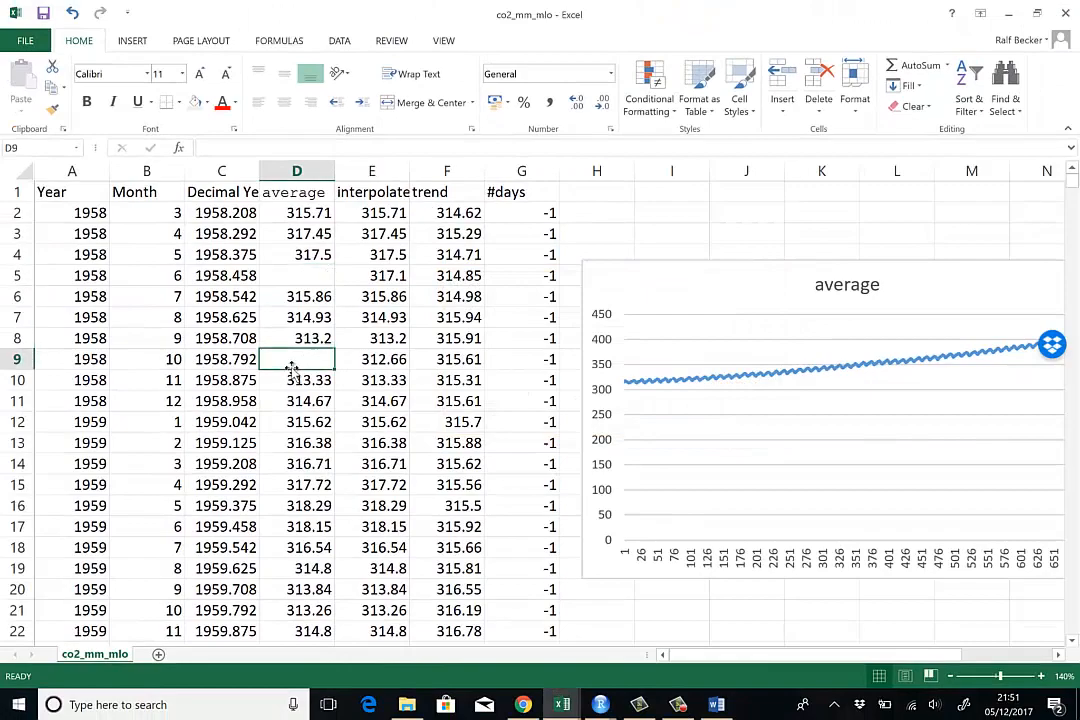
scroll("down", 3)
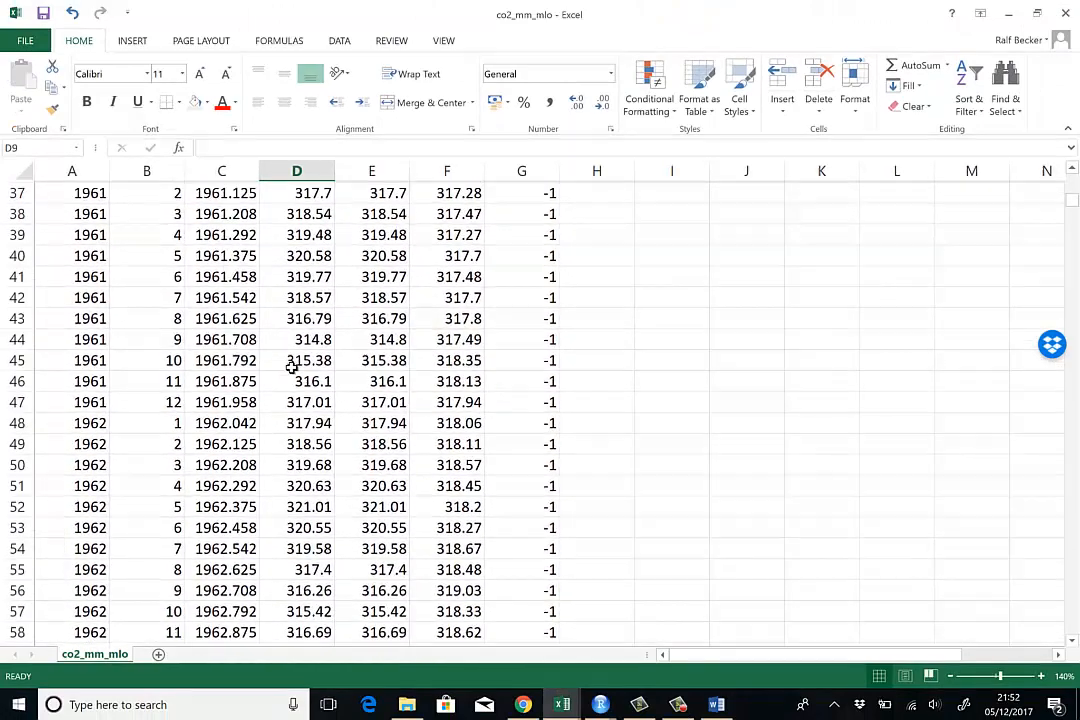
scroll("down", 3)
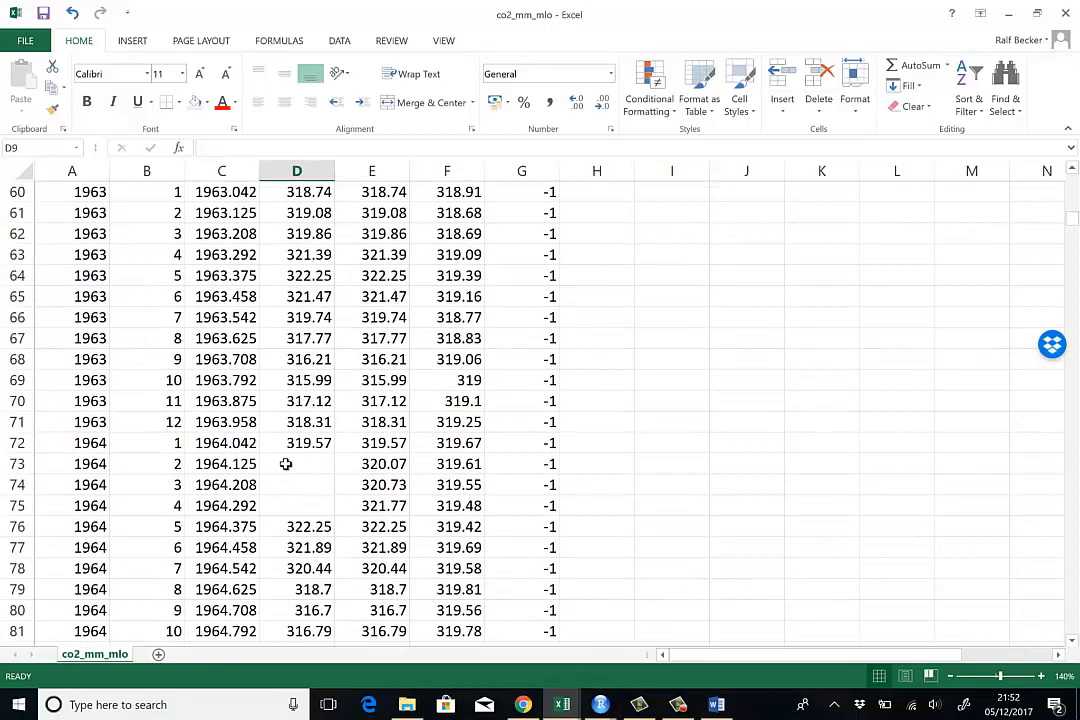
left_click(296, 506)
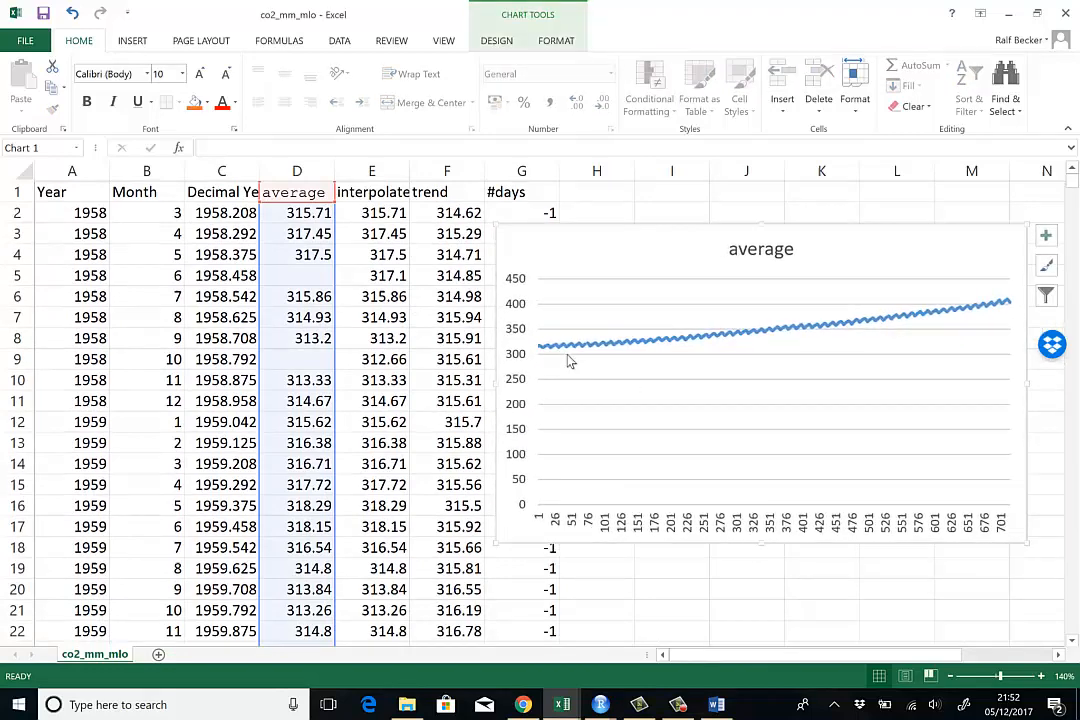
mouse_move(565, 440)
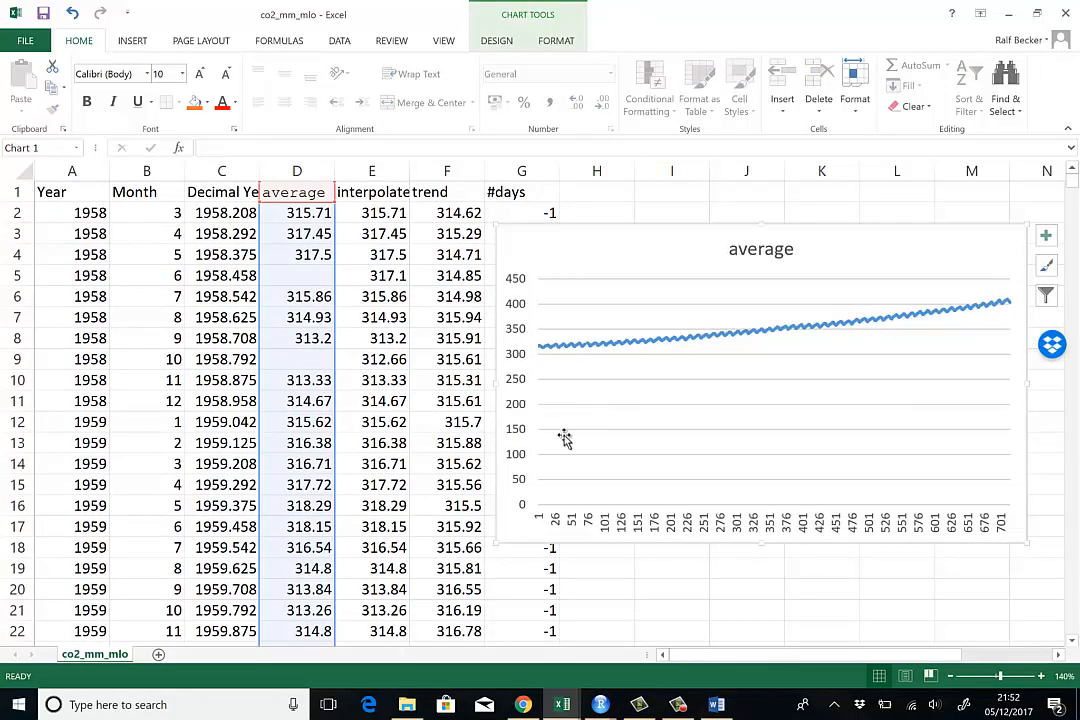
mouse_move(565, 438)
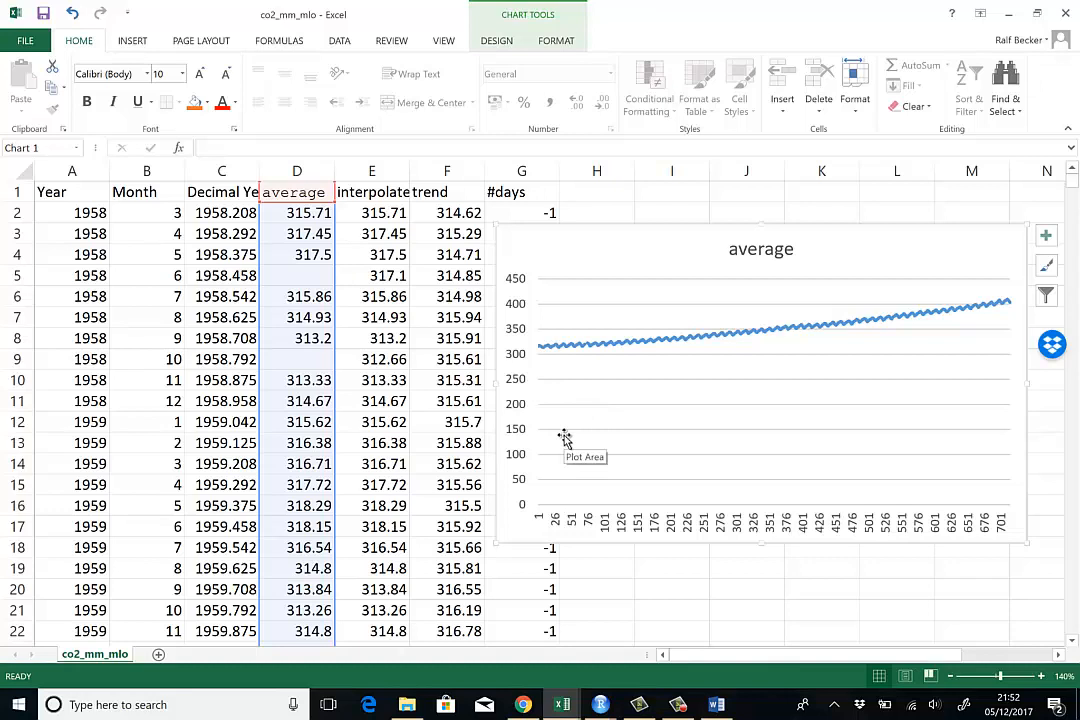
mouse_move(513, 320)
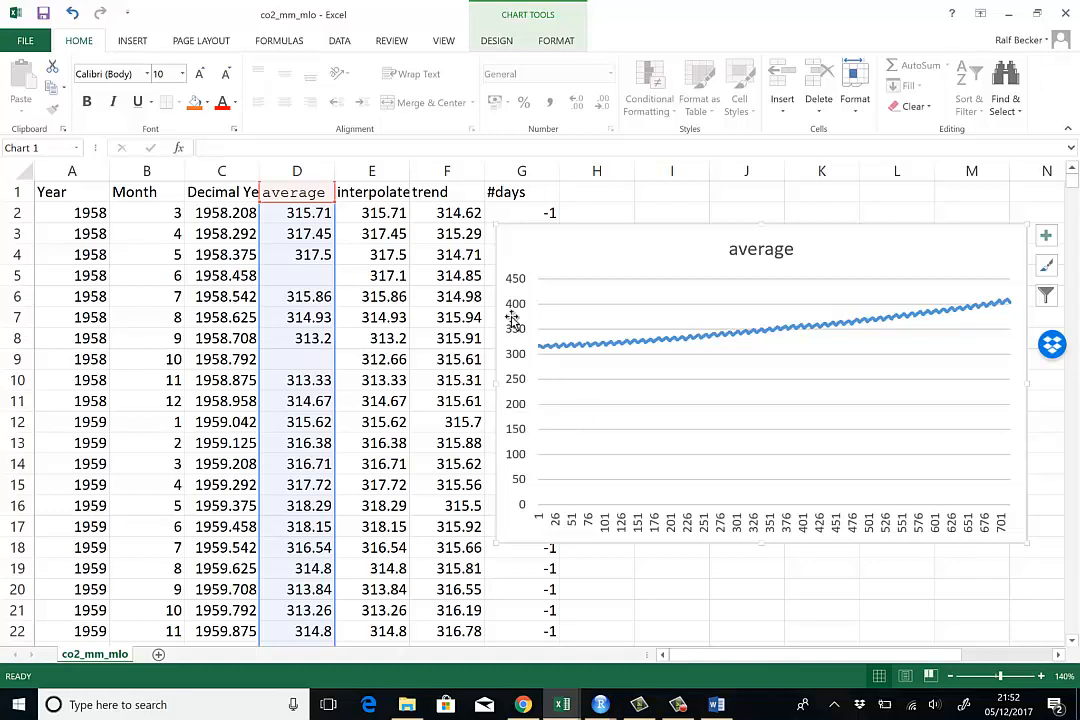
mouse_move(551, 441)
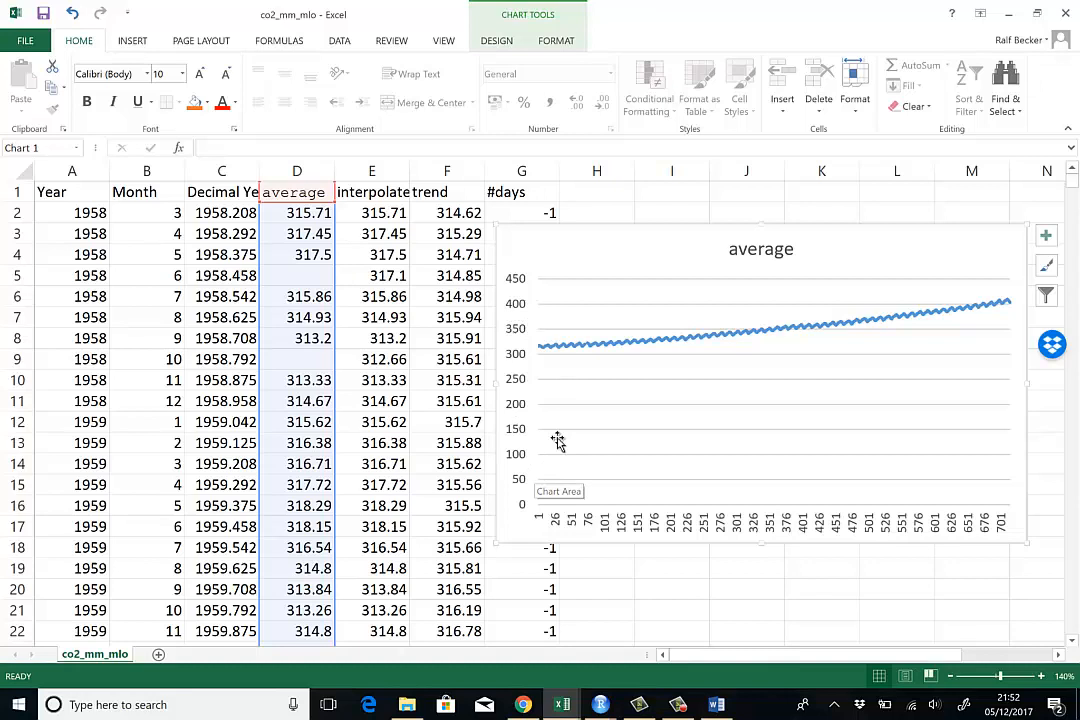
mouse_move(502, 427)
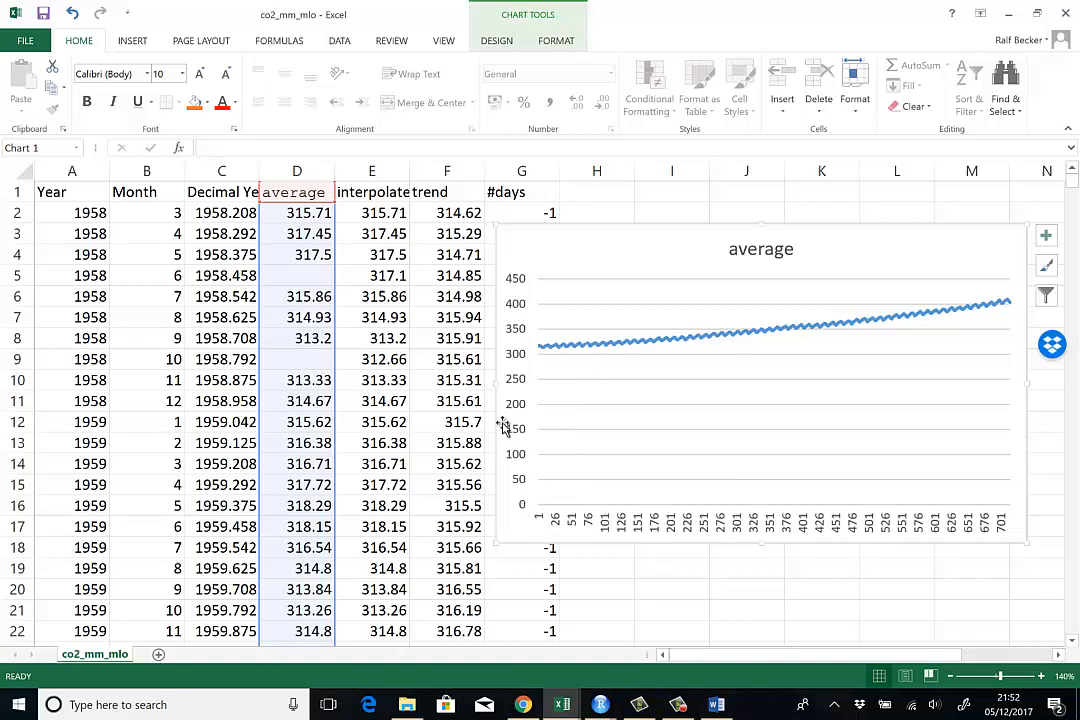
mouse_move(580, 257)
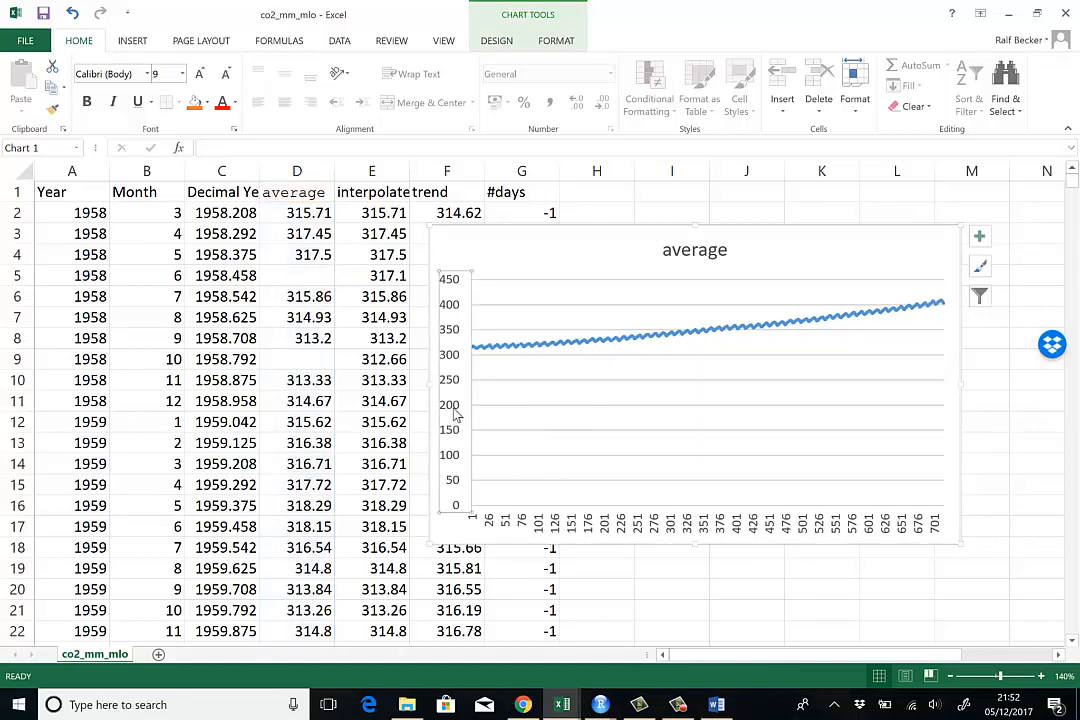
Set the average chart's vertical axis minimum bound to 200 via Format Axis
right_click(453, 404)
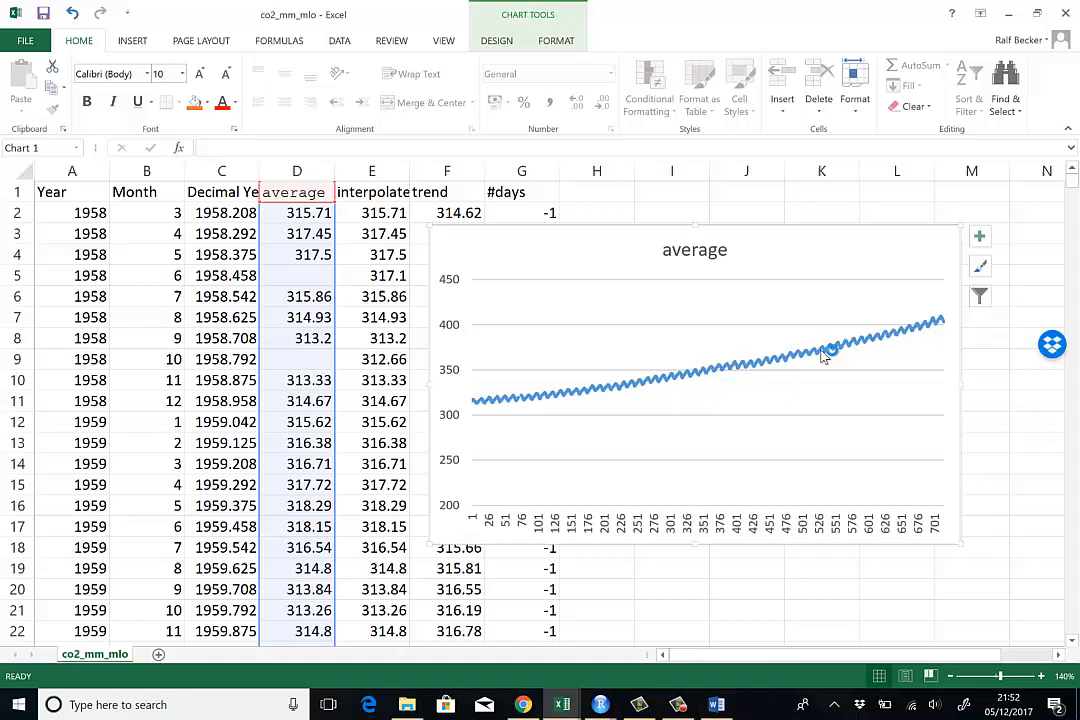
mouse_move(897, 325)
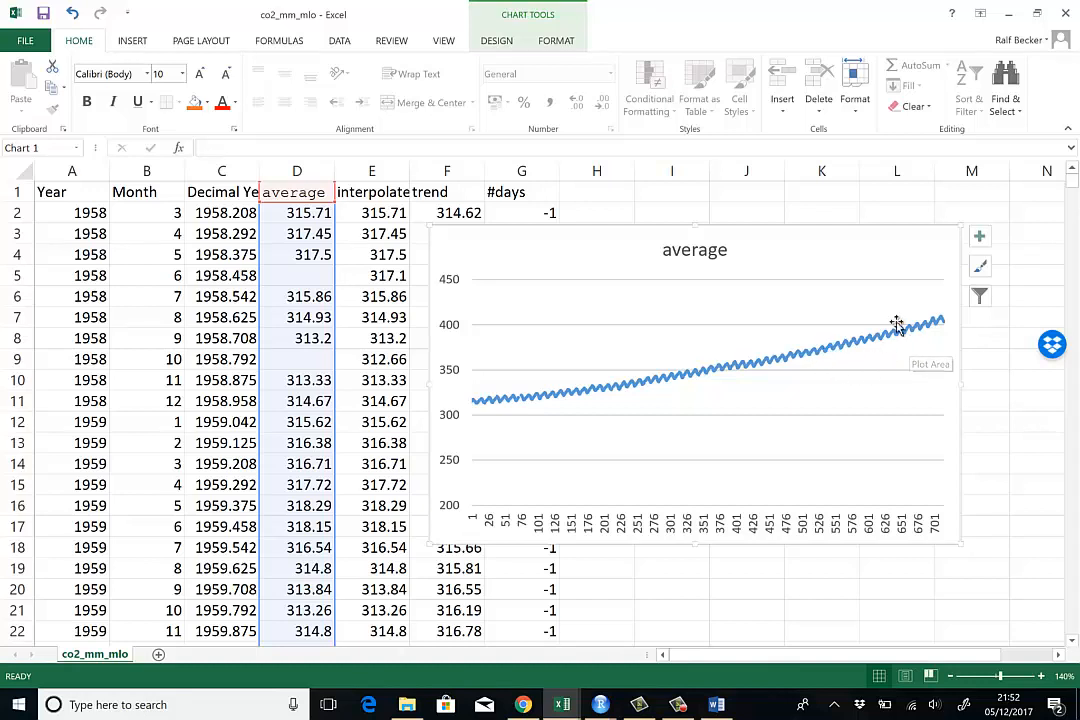
mouse_move(918, 263)
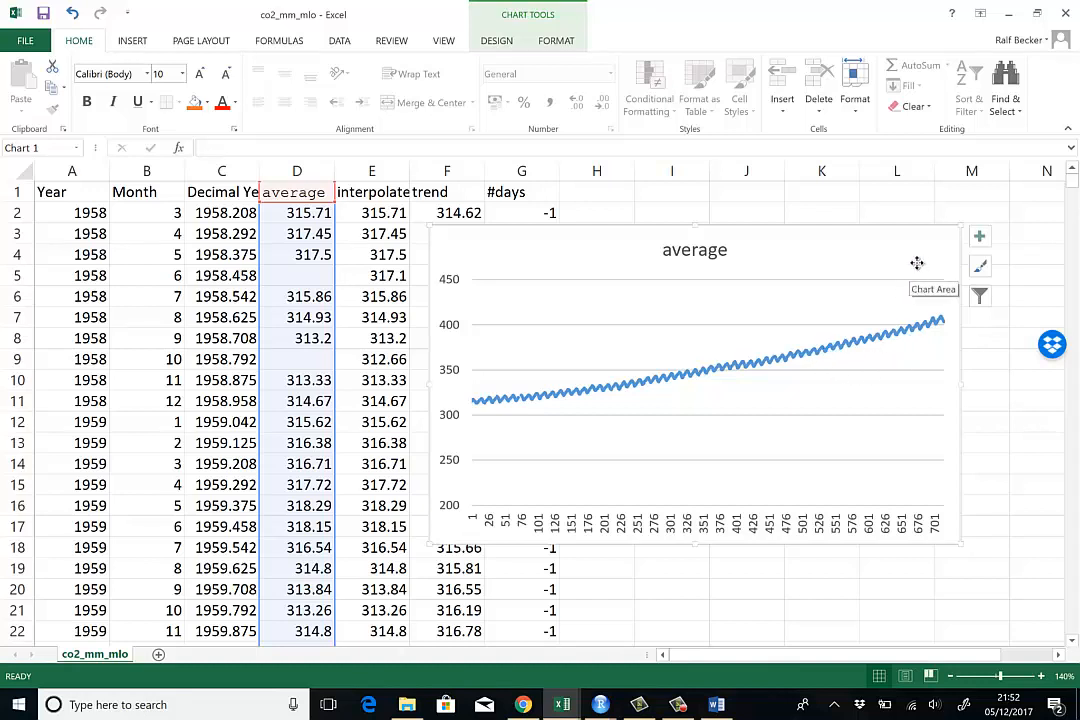
Use A2:A716 Year values as the average chart's horizontal axis labels through Select Data
right_click(917, 263)
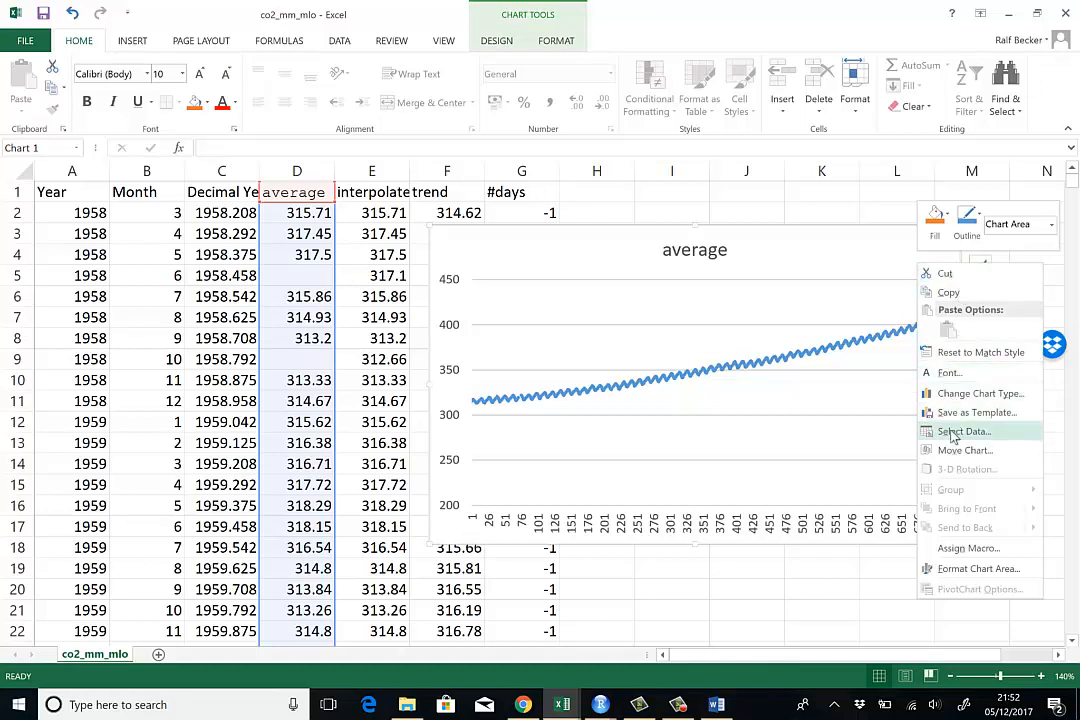
left_click(963, 431)
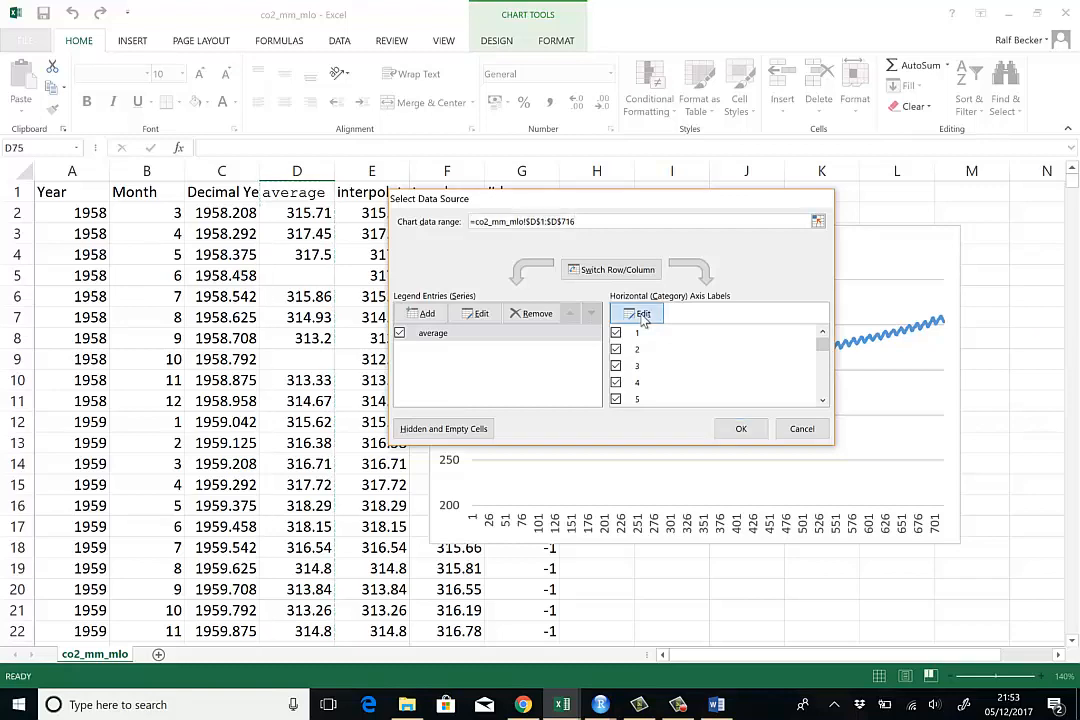
left_click(642, 313)
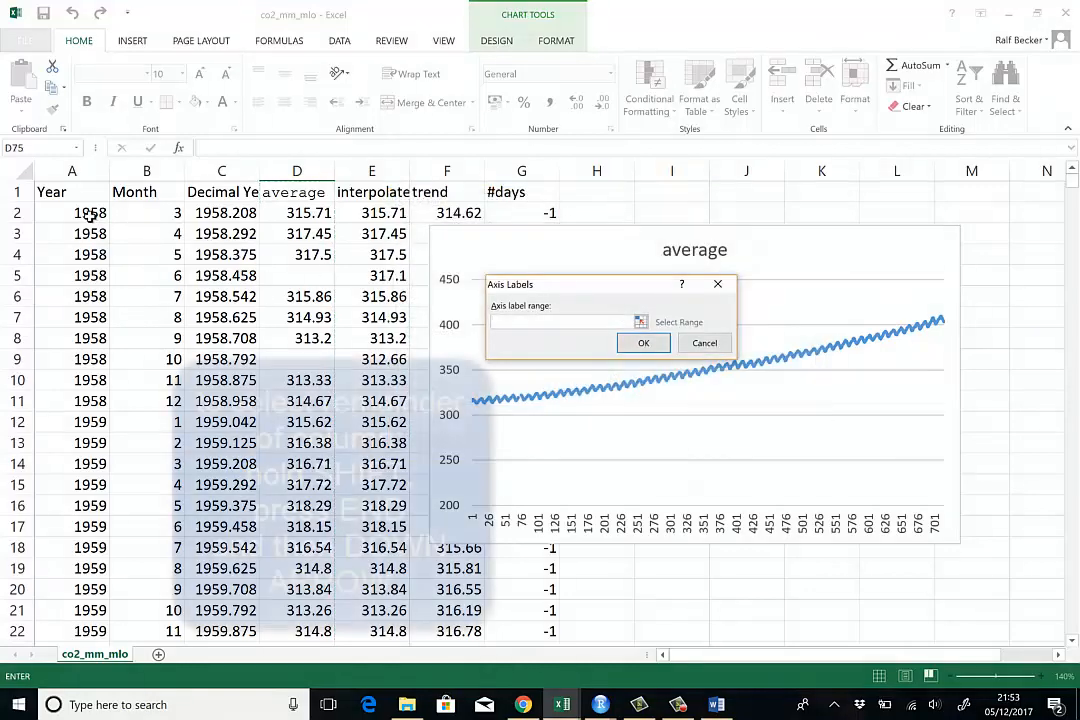
left_click(70, 212)
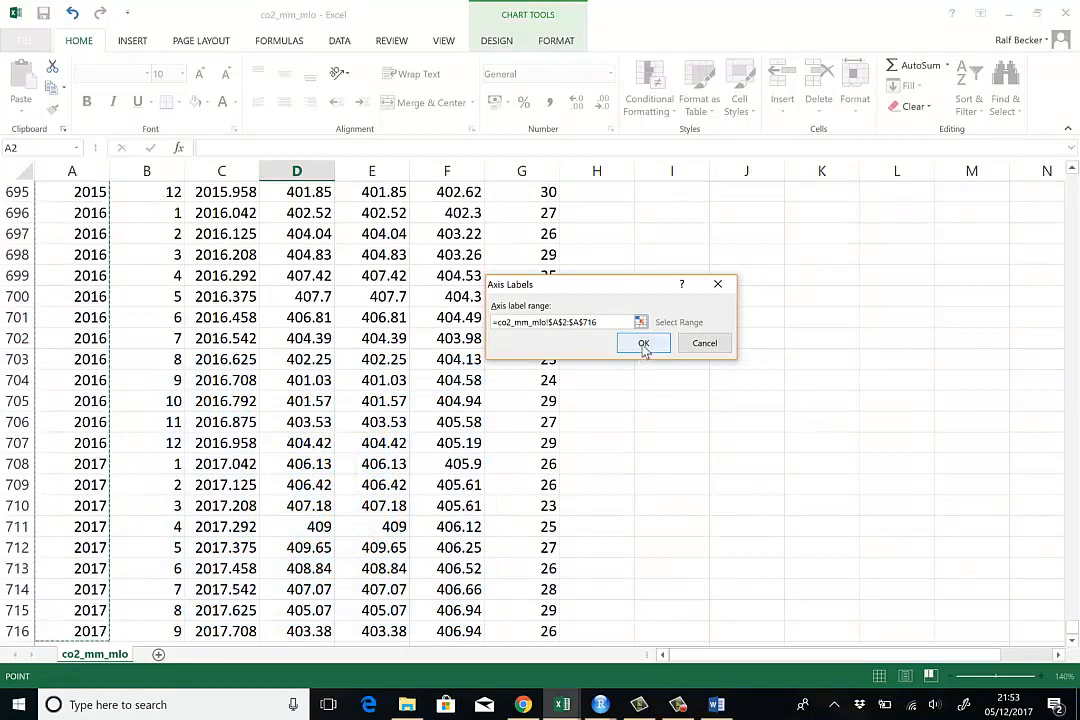
left_click(644, 343)
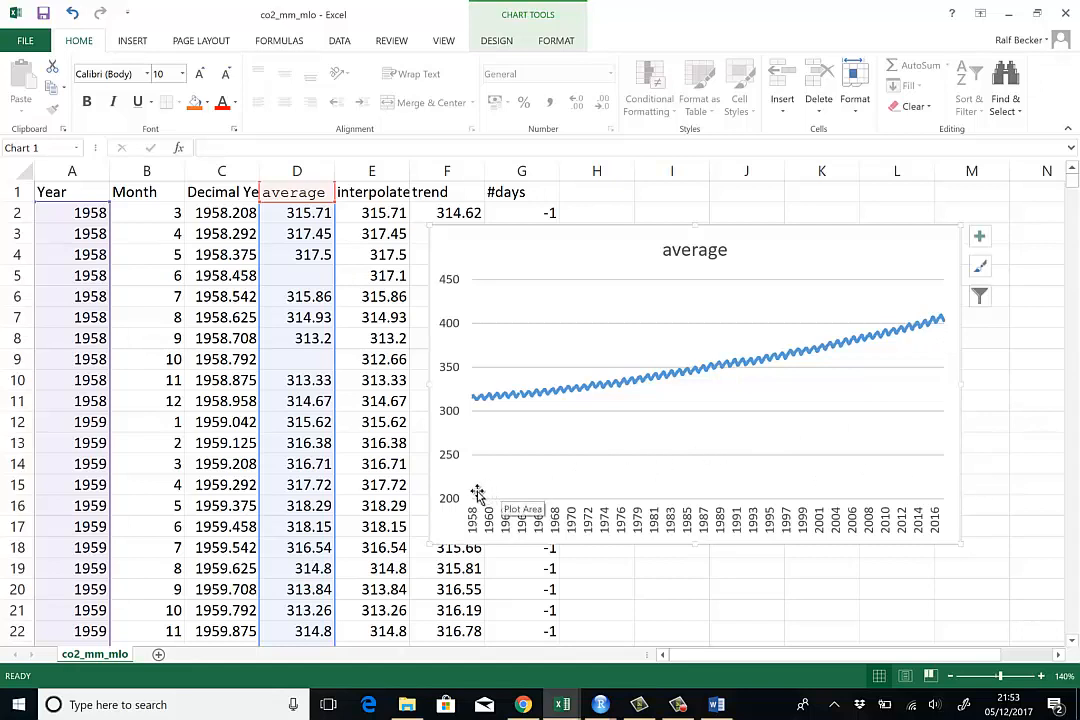
mouse_move(910, 460)
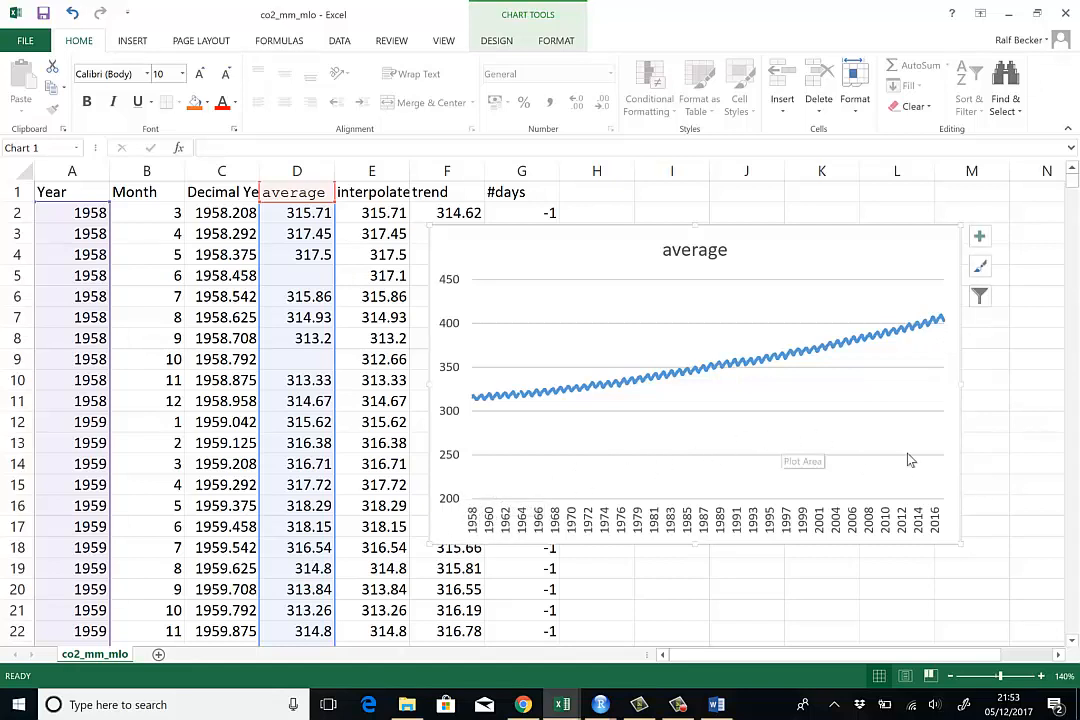
mouse_move(590, 402)
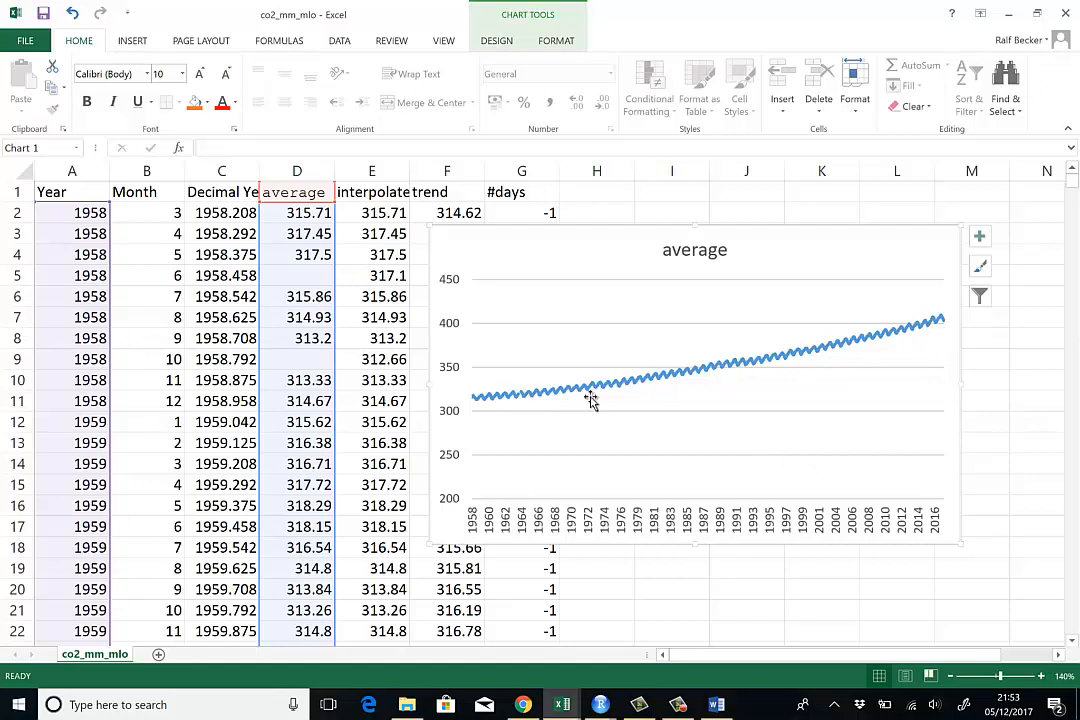
mouse_move(758, 368)
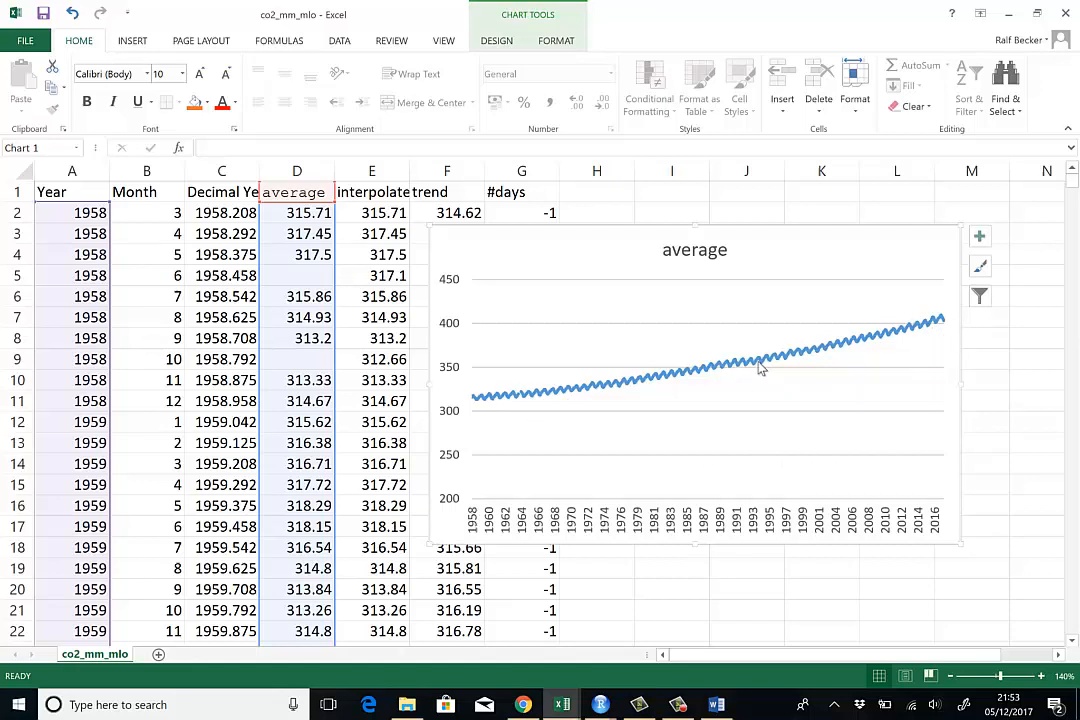
mouse_move(597, 408)
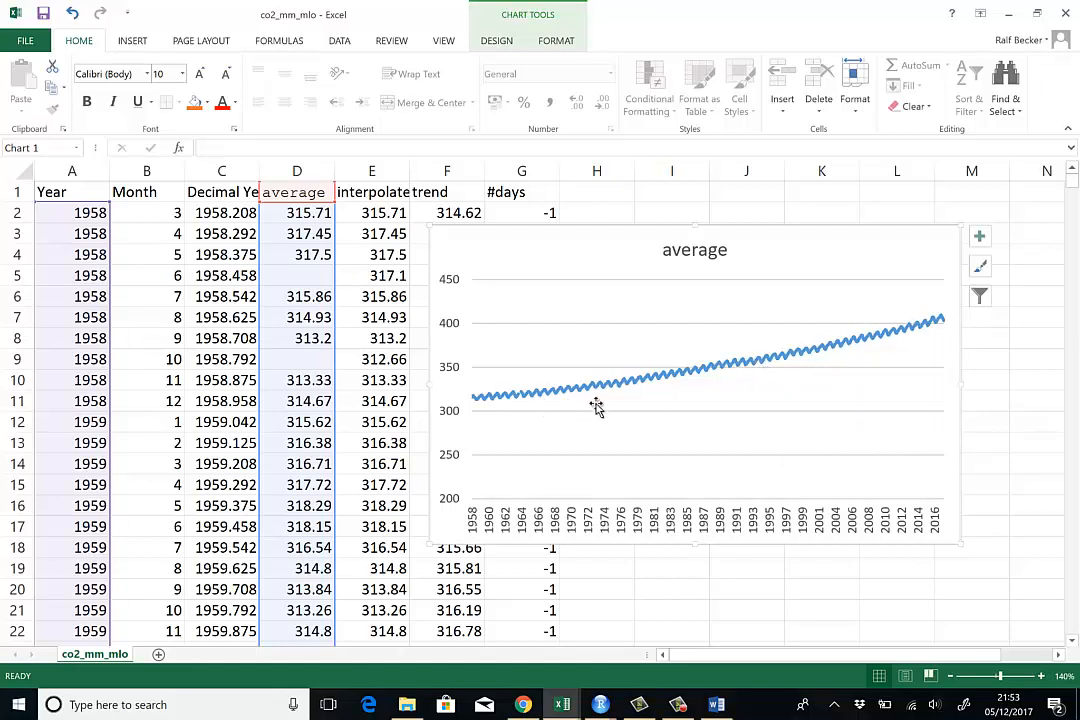
mouse_move(872, 283)
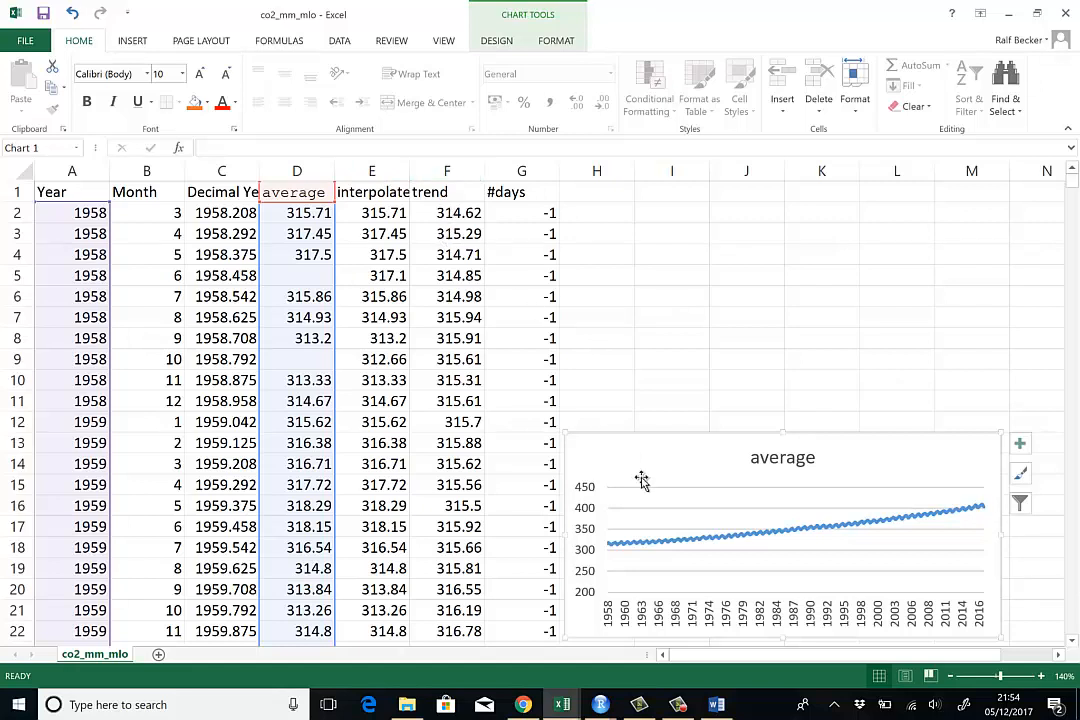
mouse_move(737, 521)
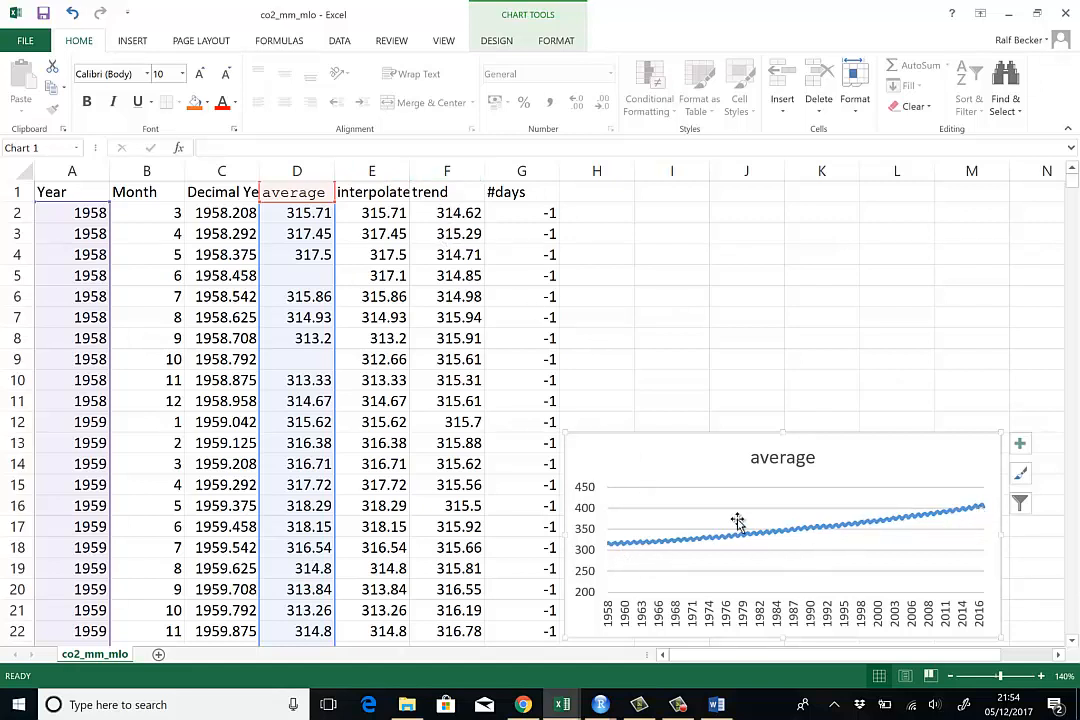
mouse_move(690, 518)
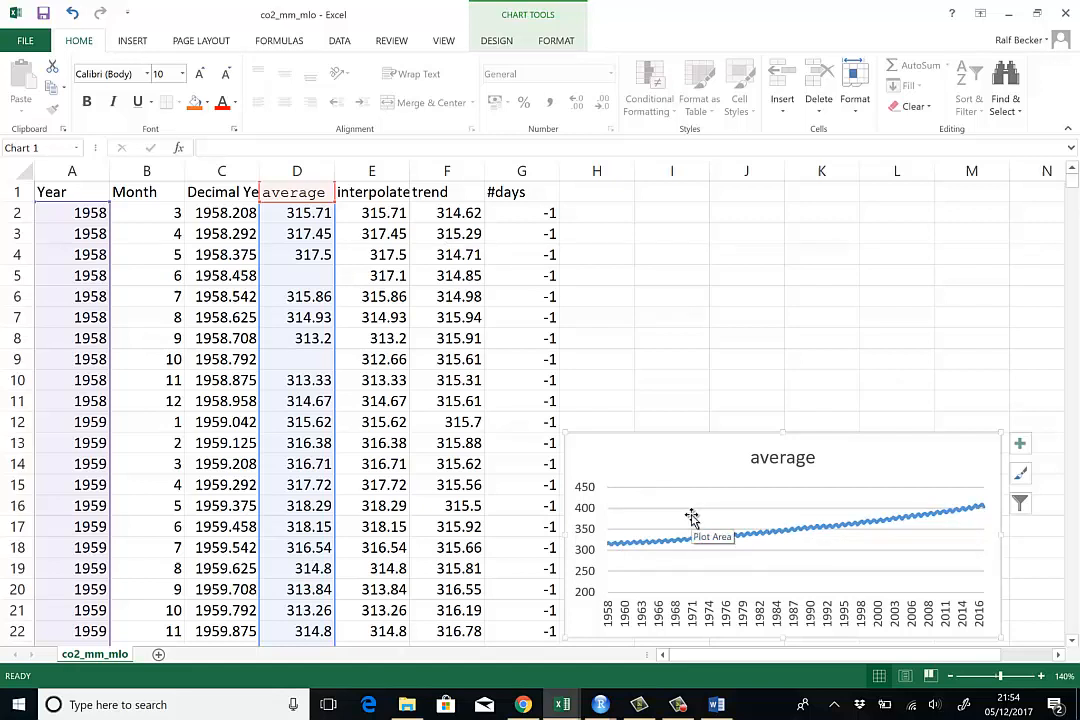
mouse_move(498, 224)
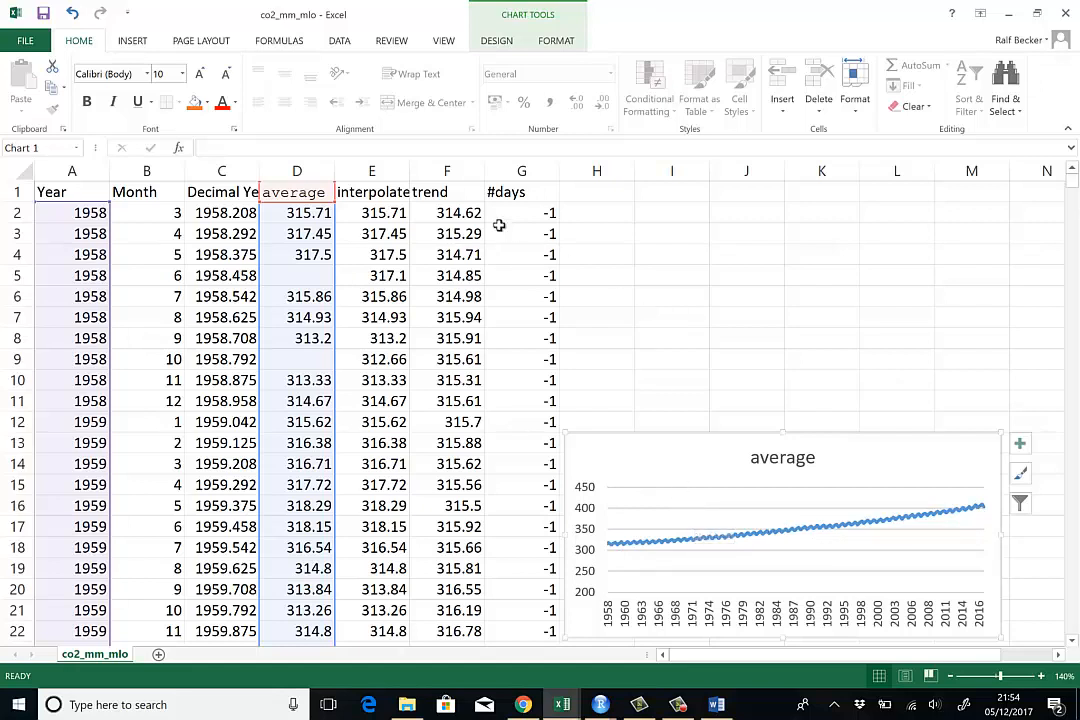
Select the whole trend column after placing the shrunk chart at the lower right
left_click(446, 170)
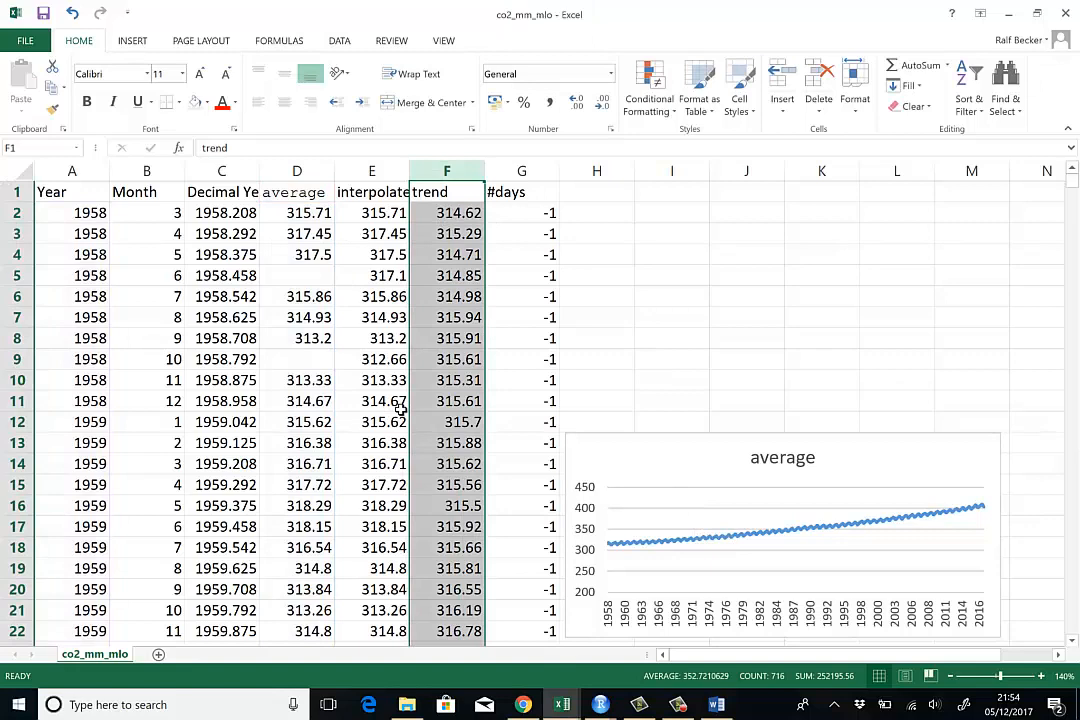
mouse_move(131, 40)
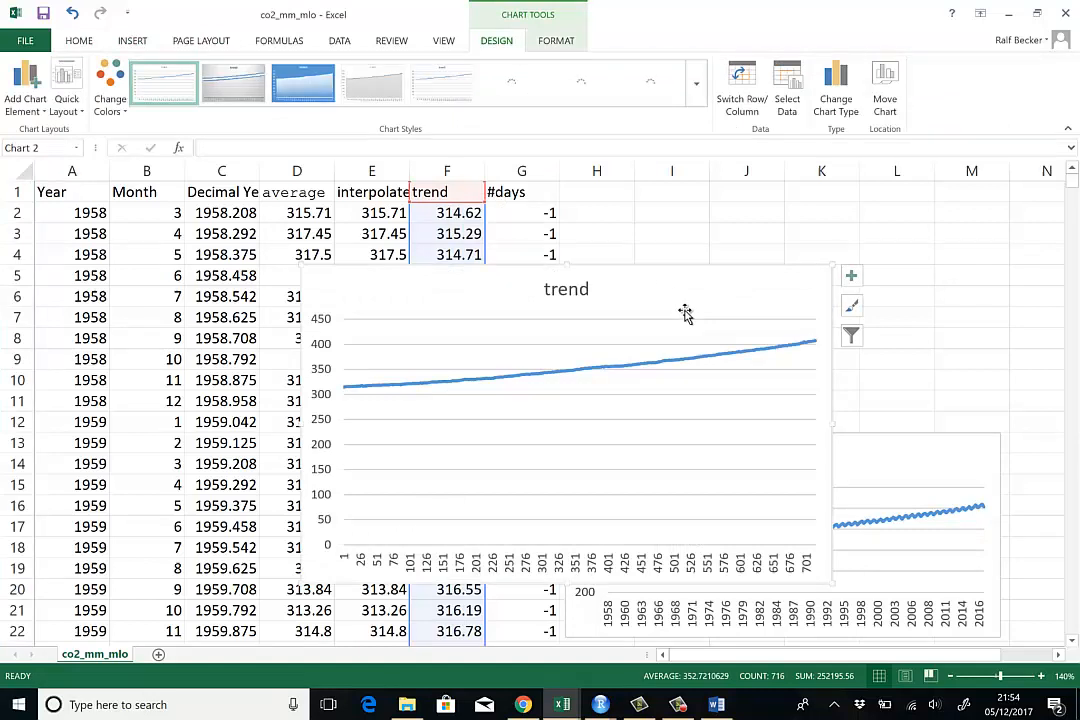
mouse_move(690, 318)
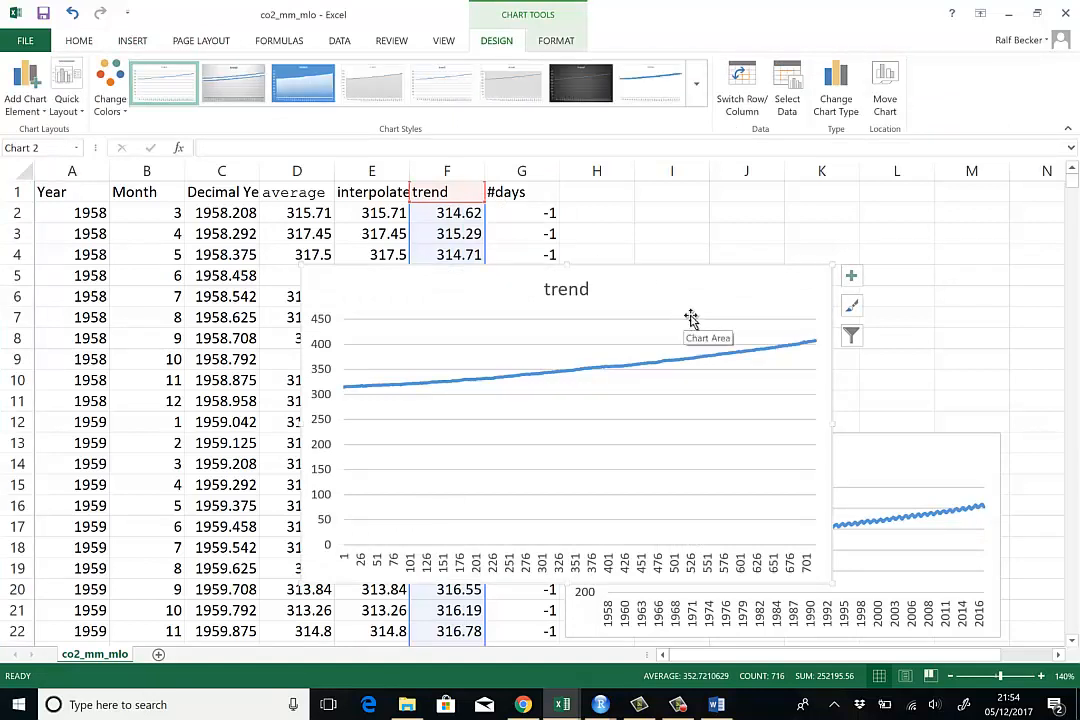
mouse_move(756, 298)
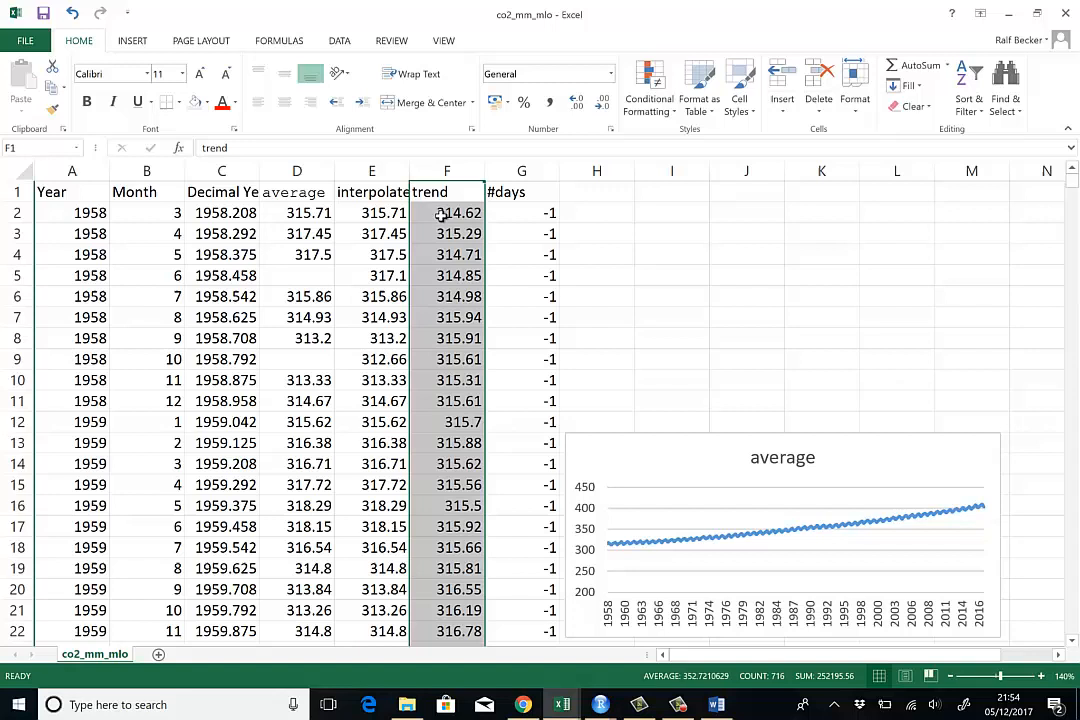
left_click(446, 170)
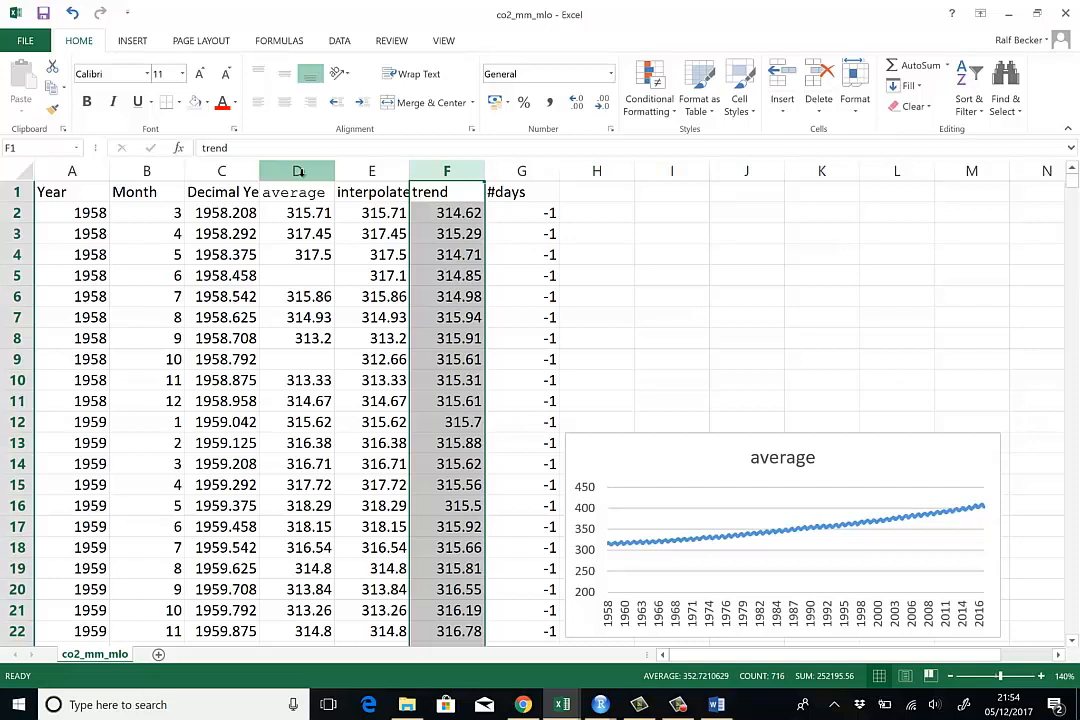
Add the average column to the selection and insert a line chart of average and trend
left_click(297, 170)
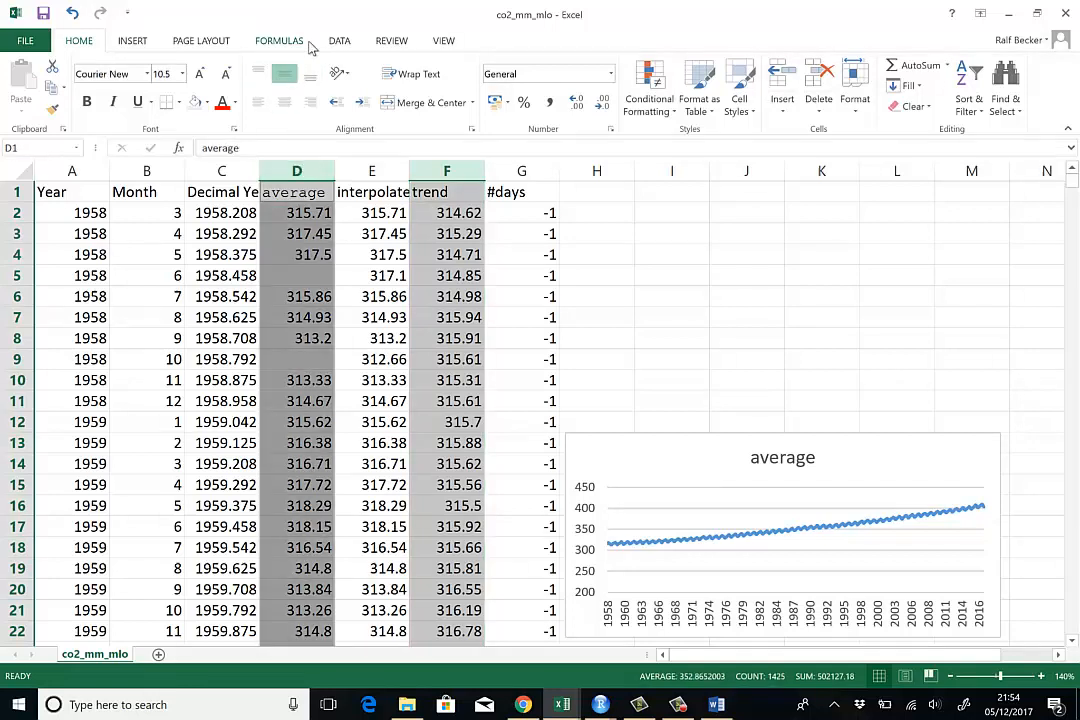
left_click(130, 41)
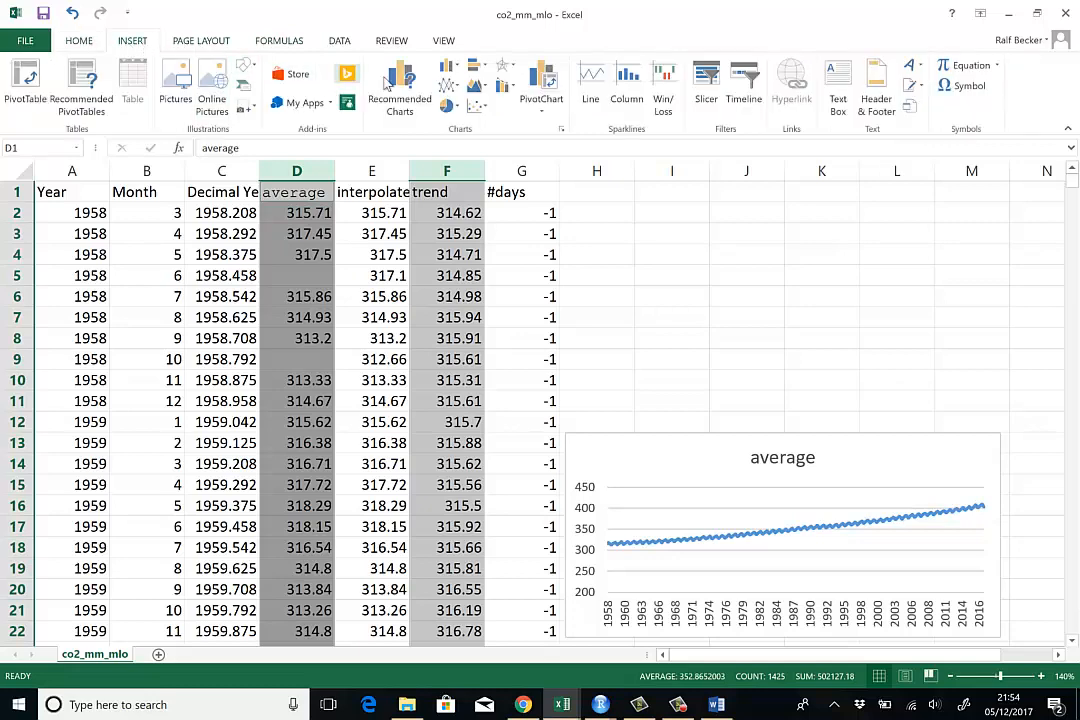
left_click(399, 85)
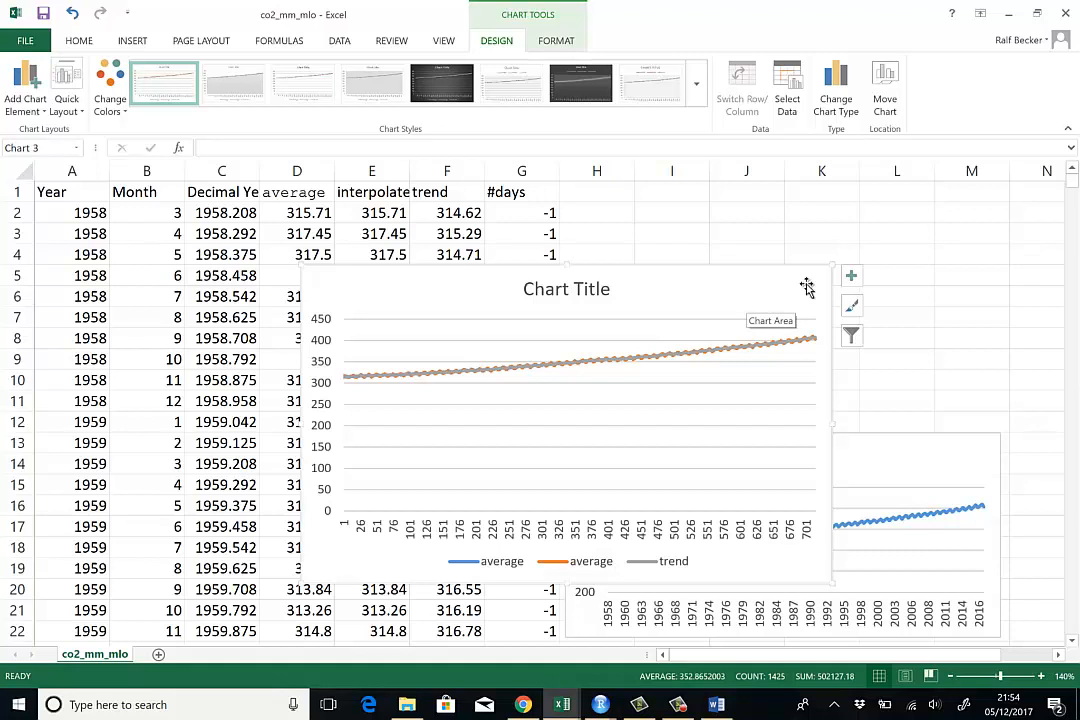
mouse_move(425, 405)
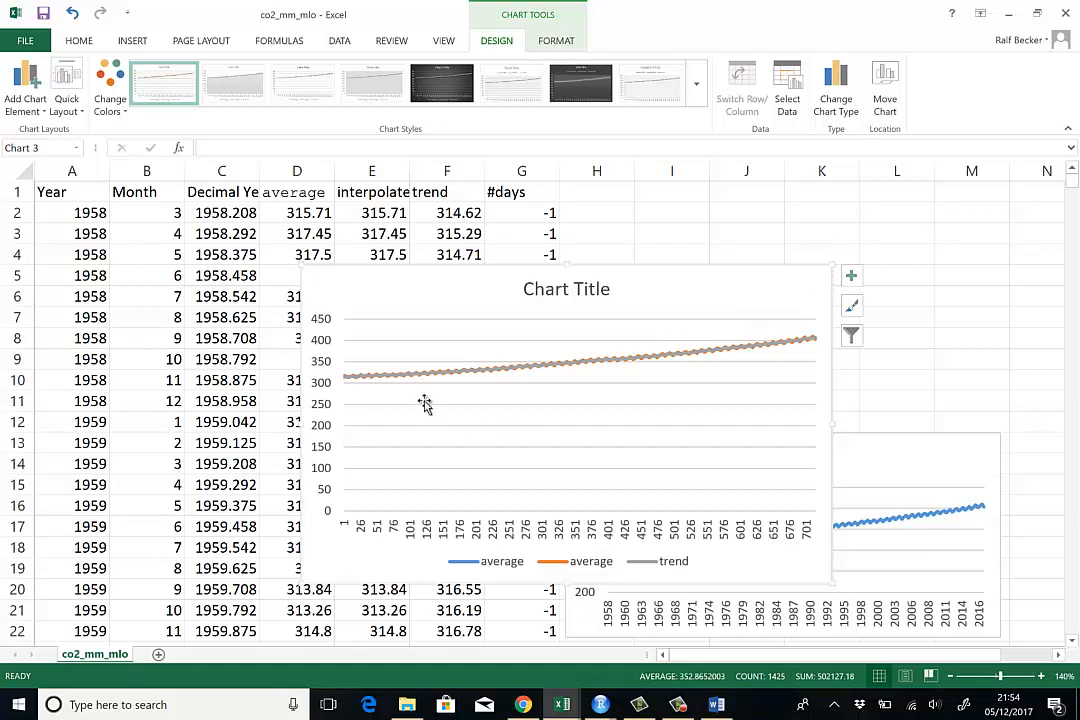
mouse_move(783, 315)
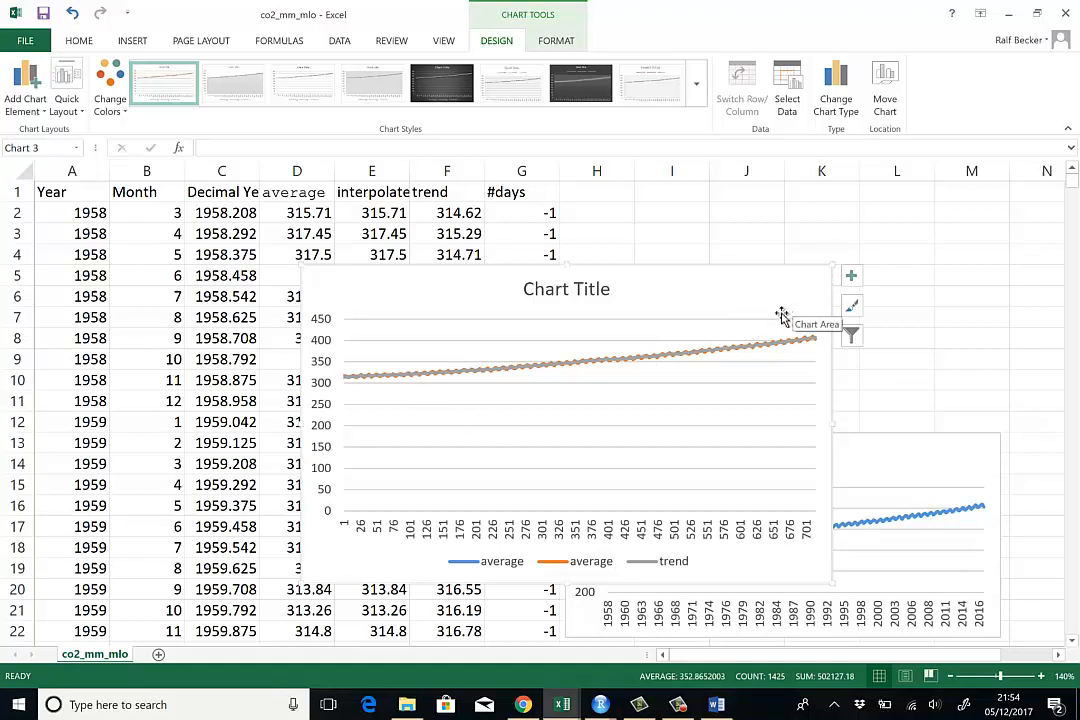
mouse_move(533, 570)
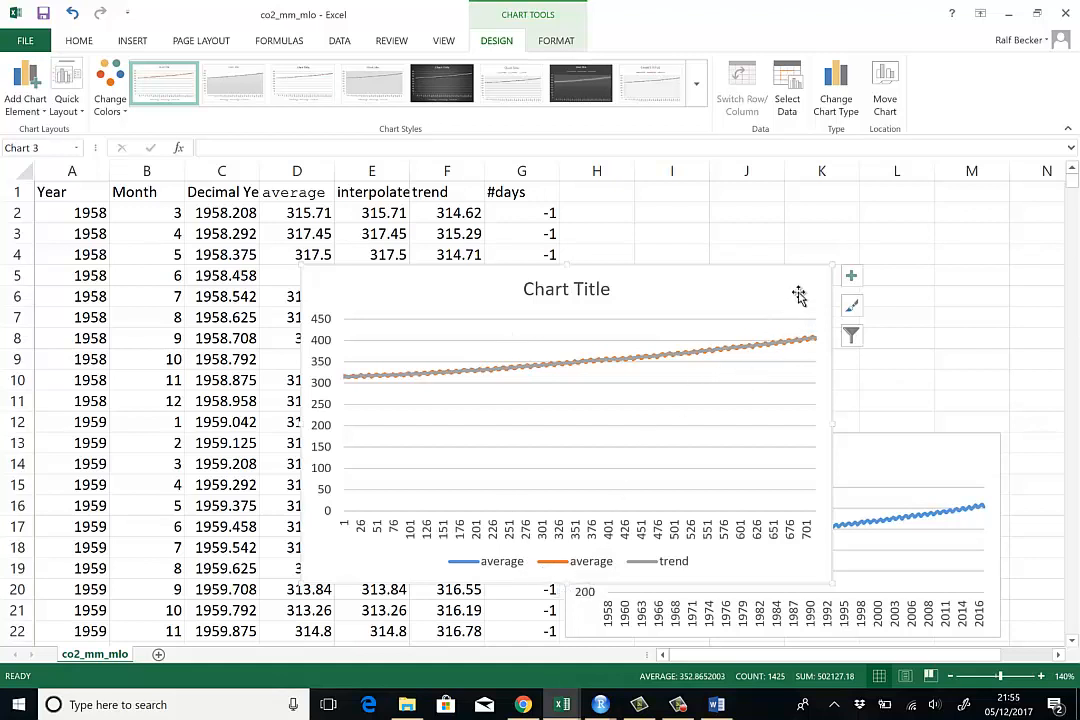
mouse_move(333, 376)
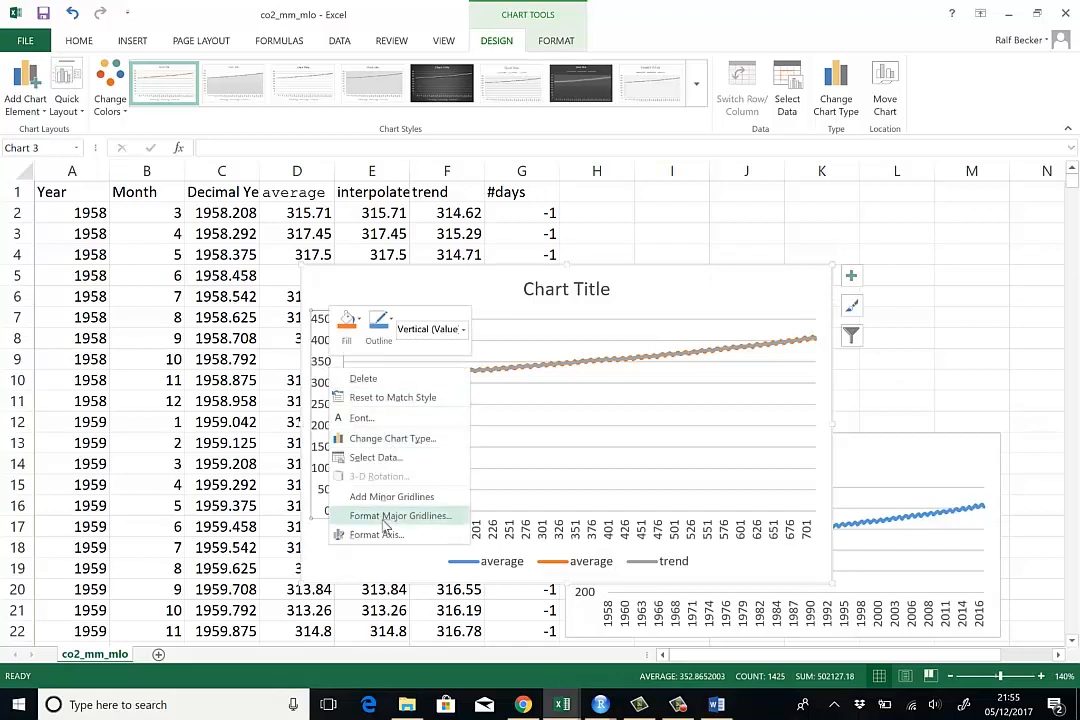
Set the combined chart's vertical axis bounds to minimum 300 and maximum 420
left_click(374, 534)
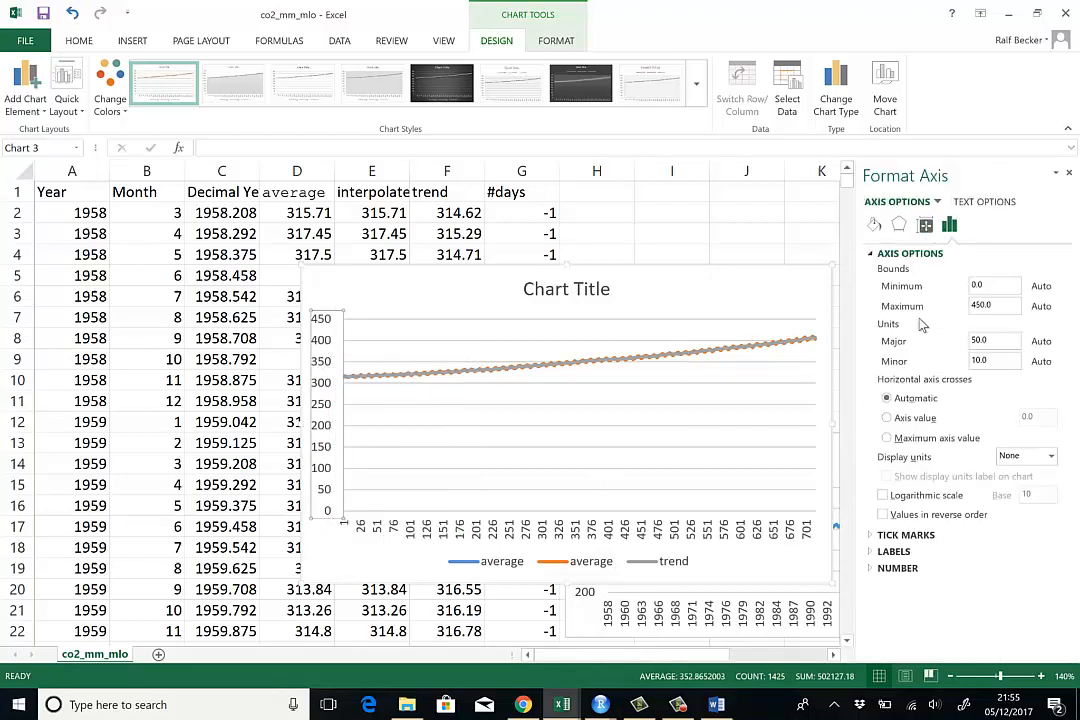
left_click(990, 286)
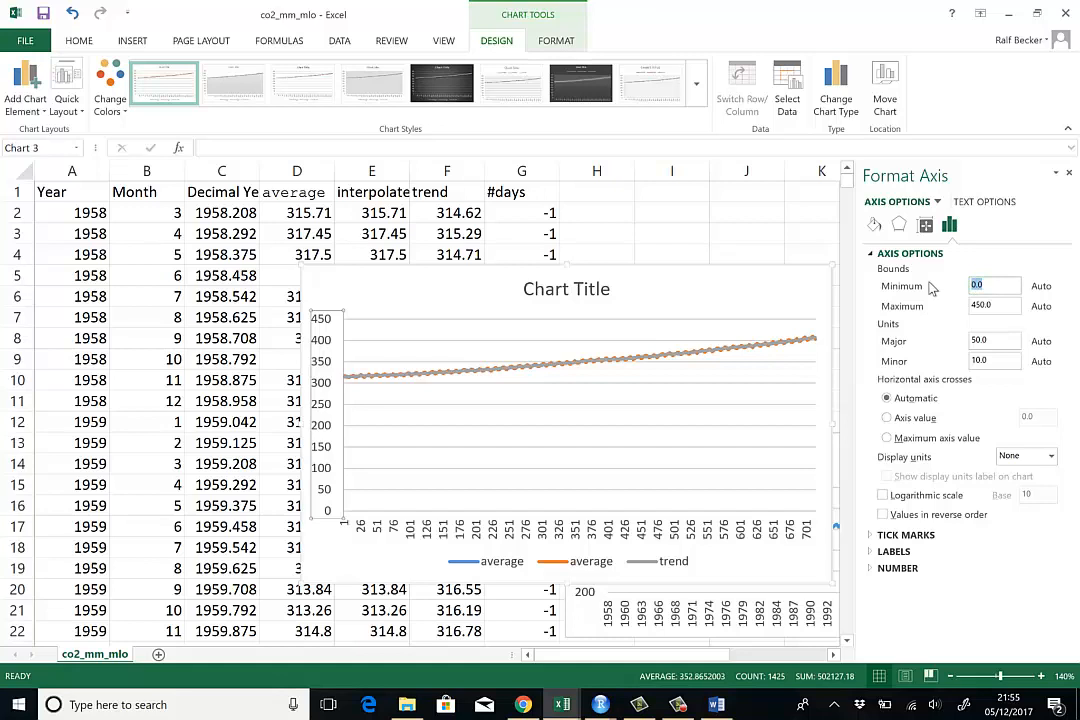
type("2")
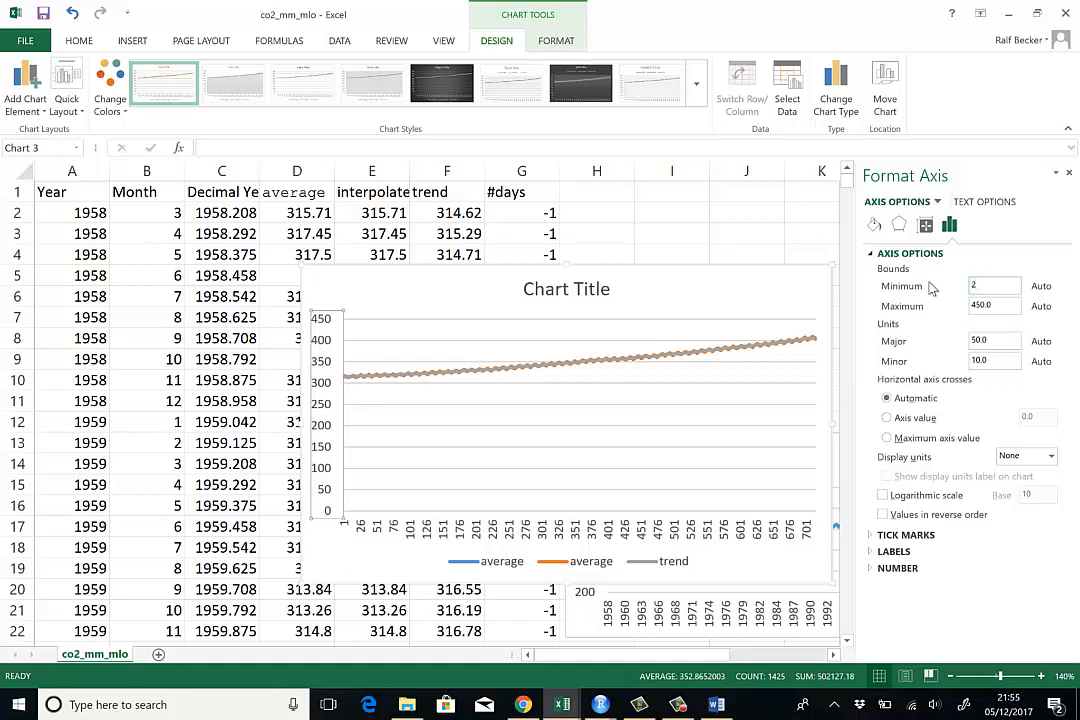
type("300.0")
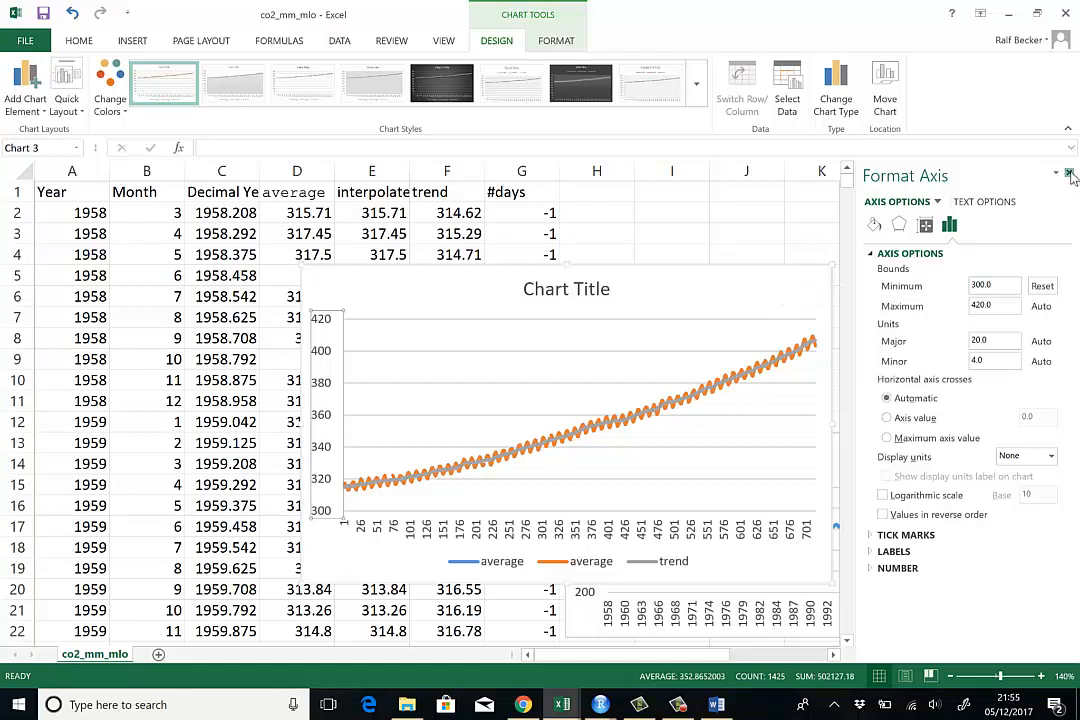
left_click(1065, 174)
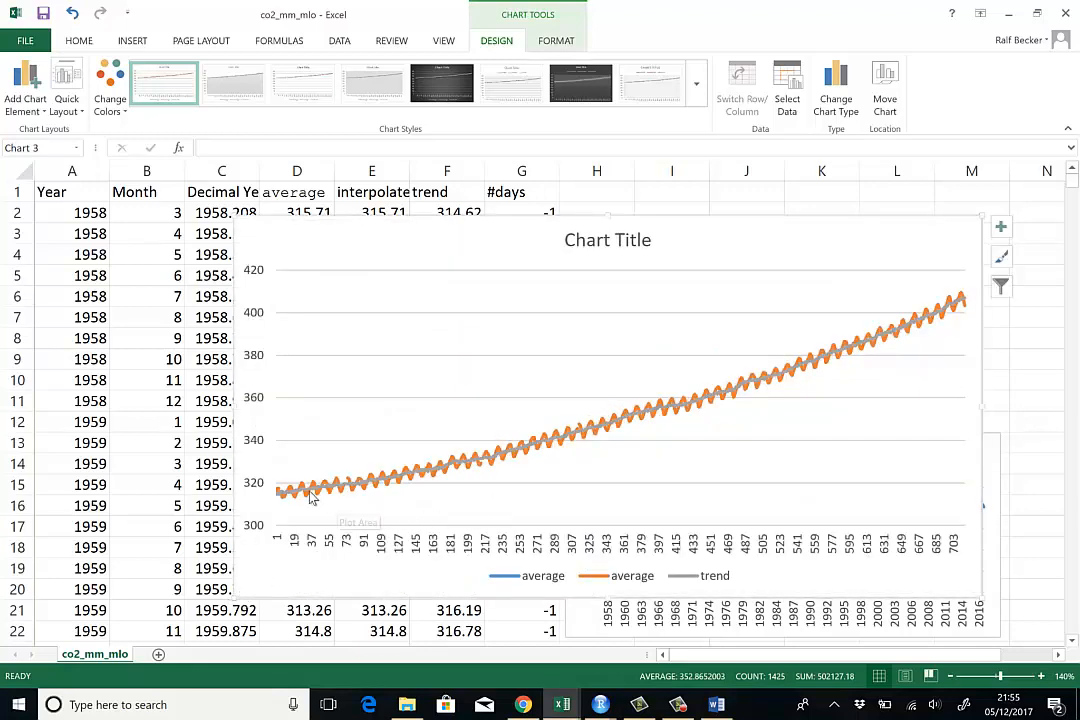
mouse_move(917, 315)
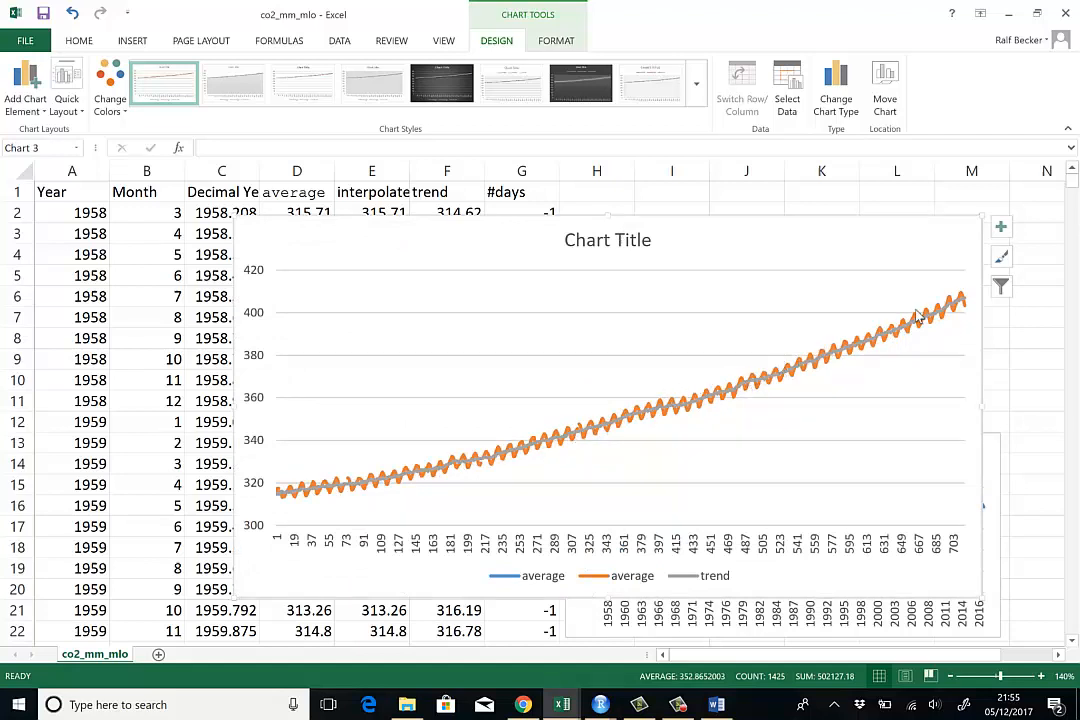
mouse_move(957, 335)
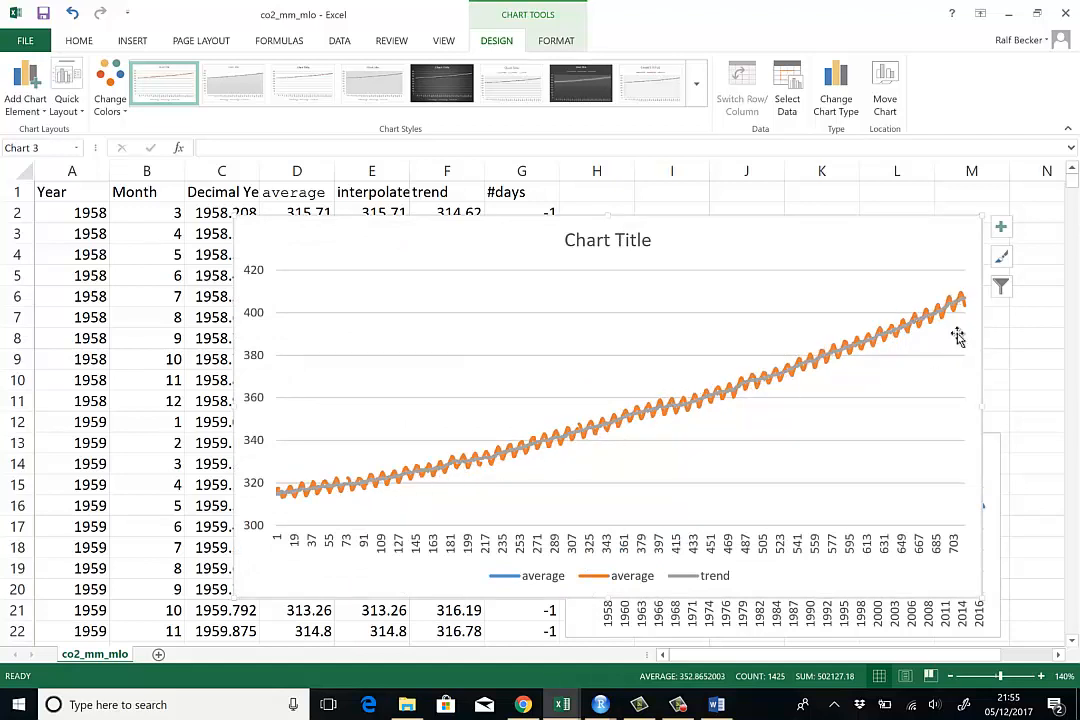
mouse_move(870, 322)
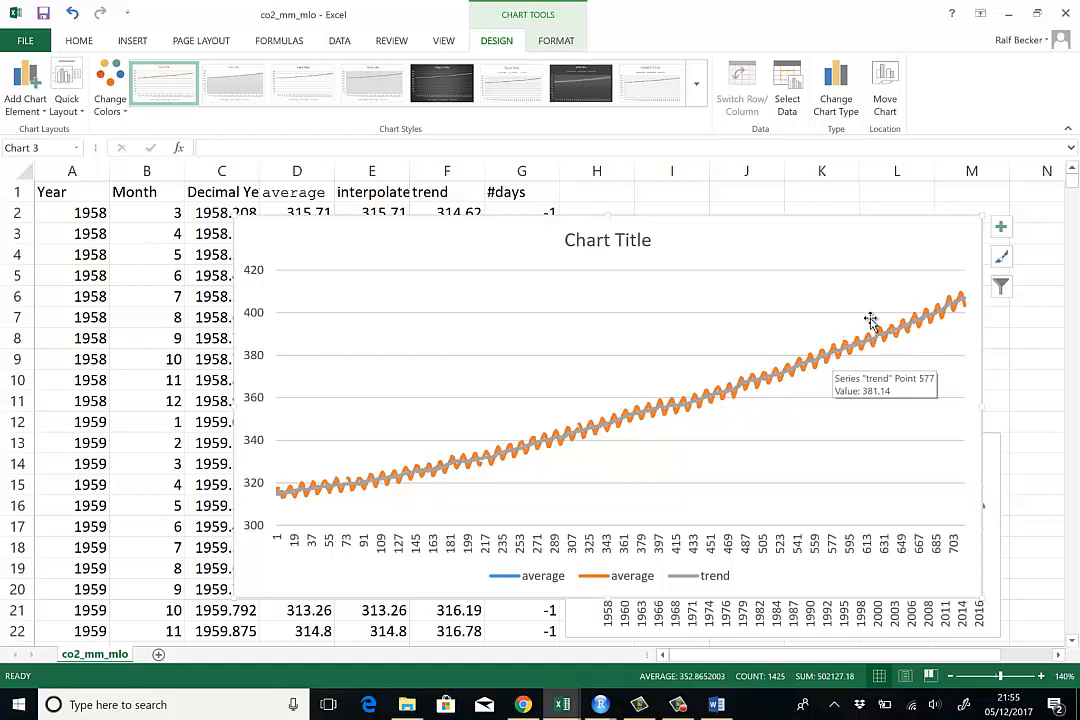
mouse_move(966, 228)
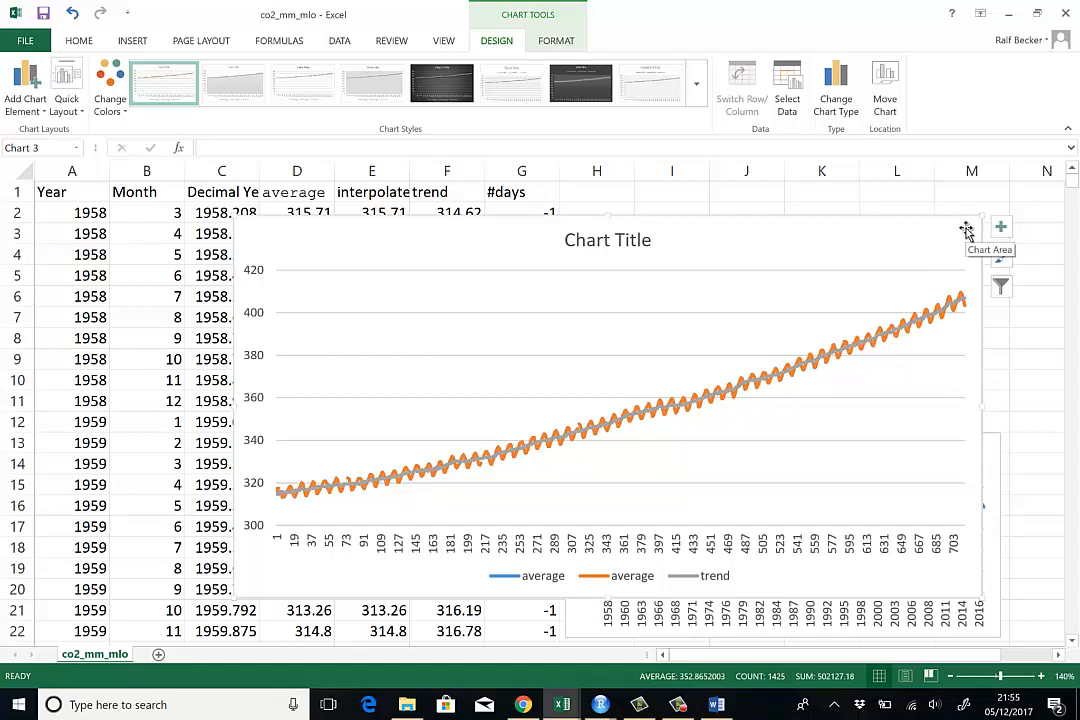